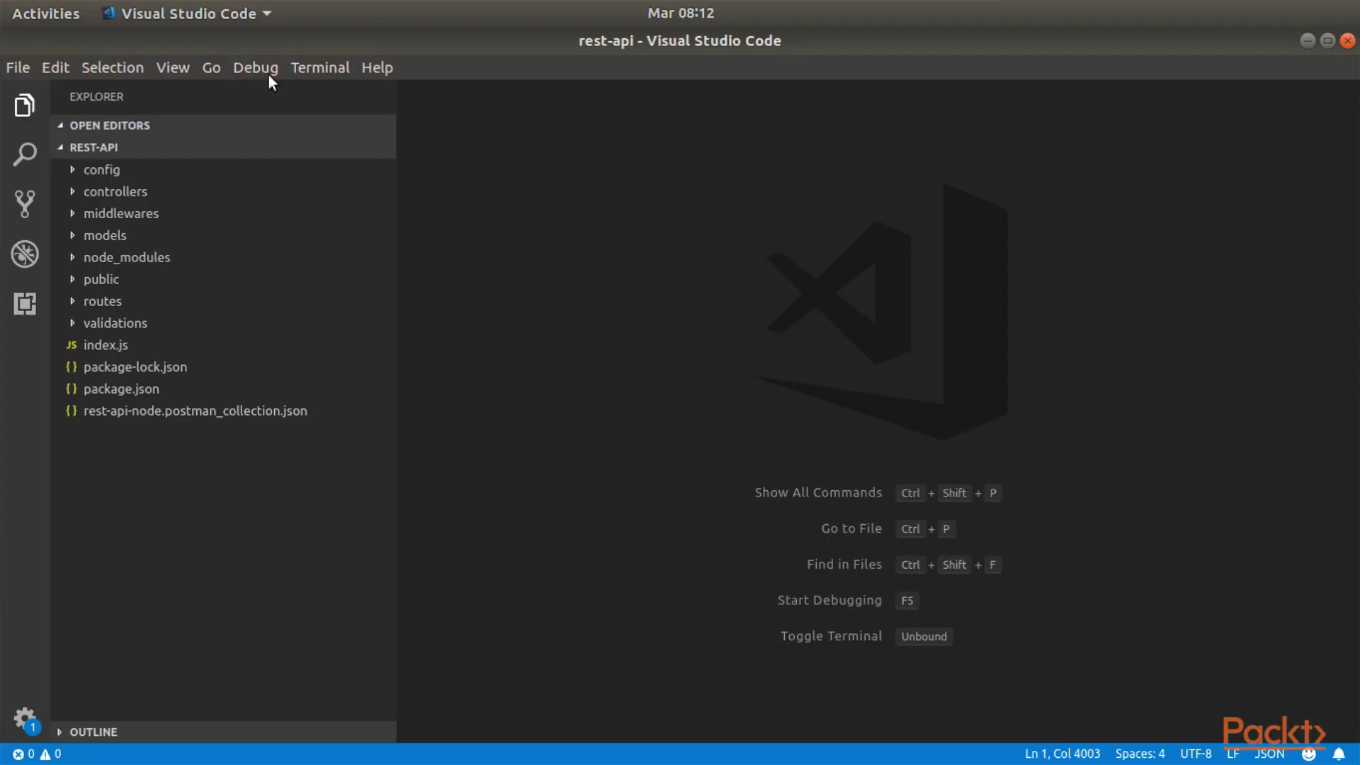
pyautogui.moveTo(490, 98)
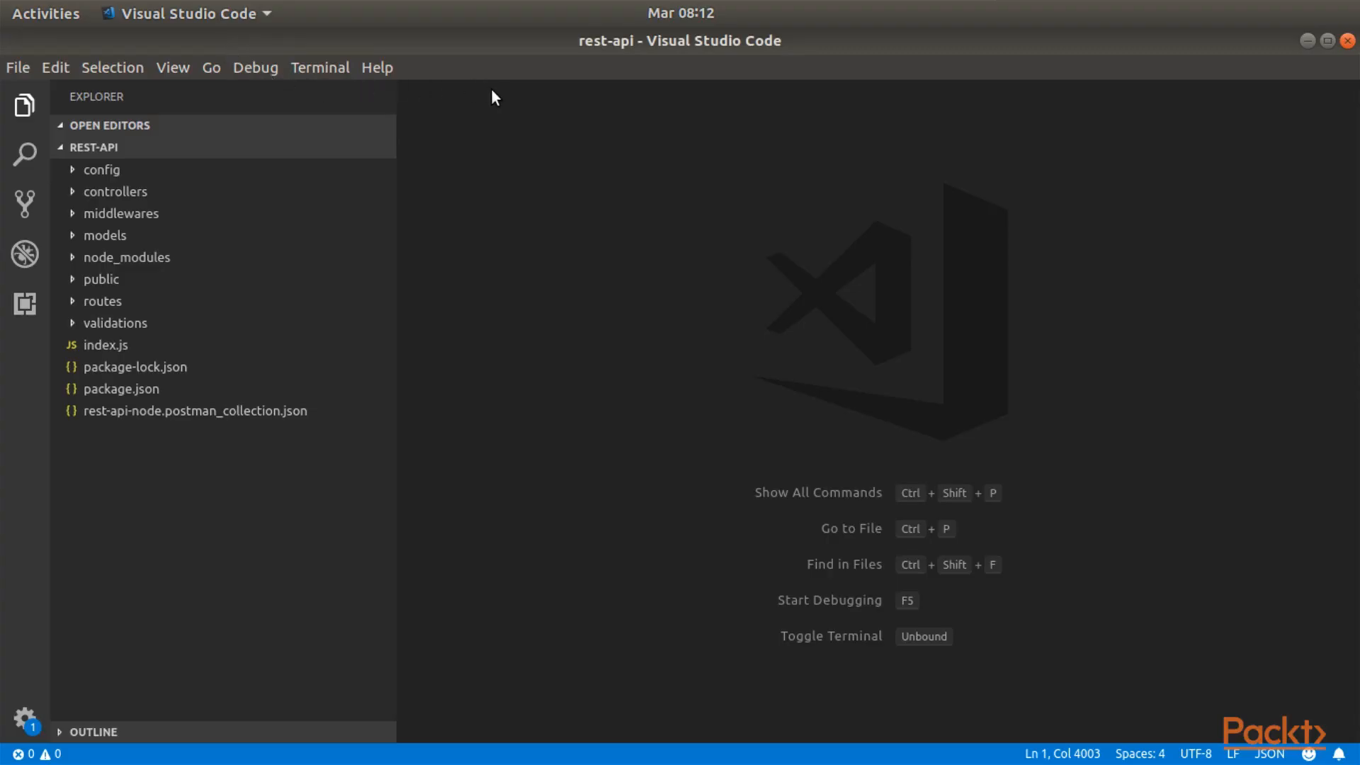
pyautogui.moveTo(463, 161)
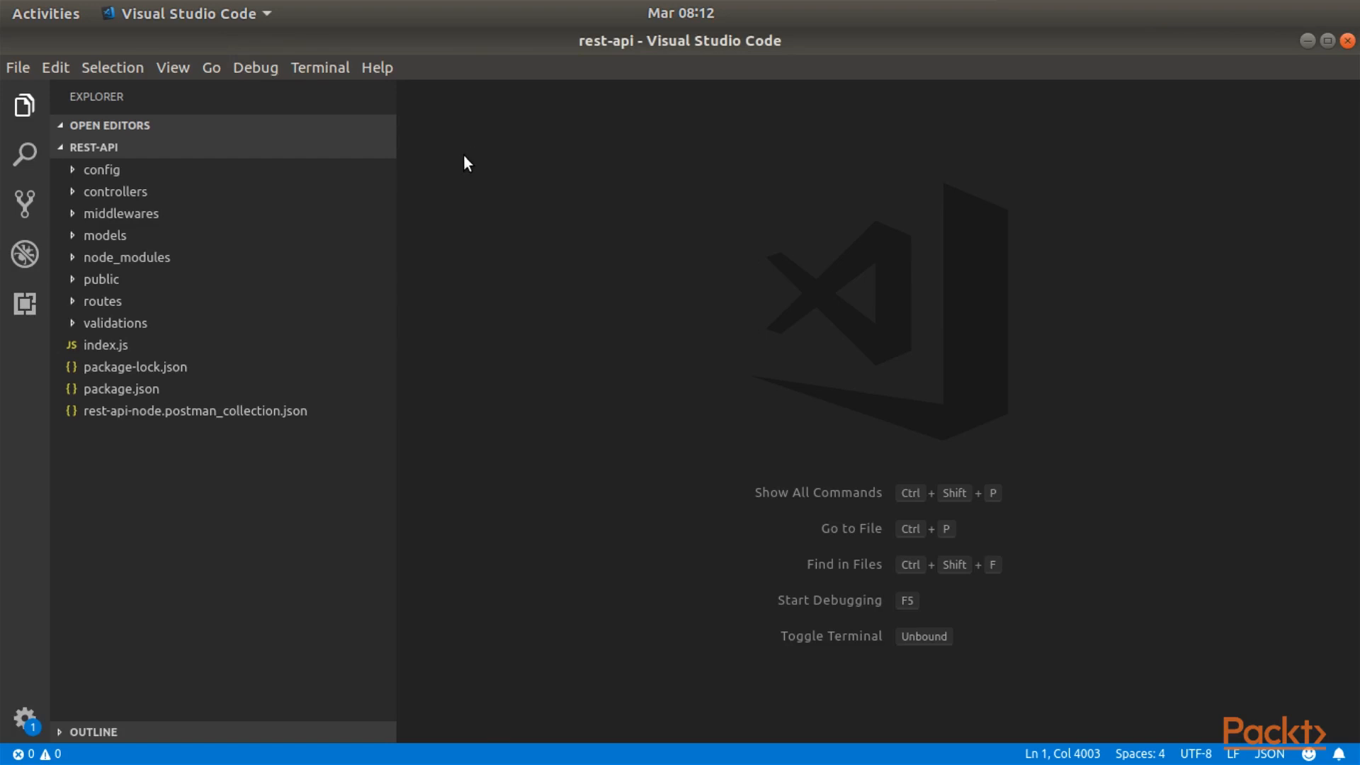
pyautogui.moveTo(469, 187)
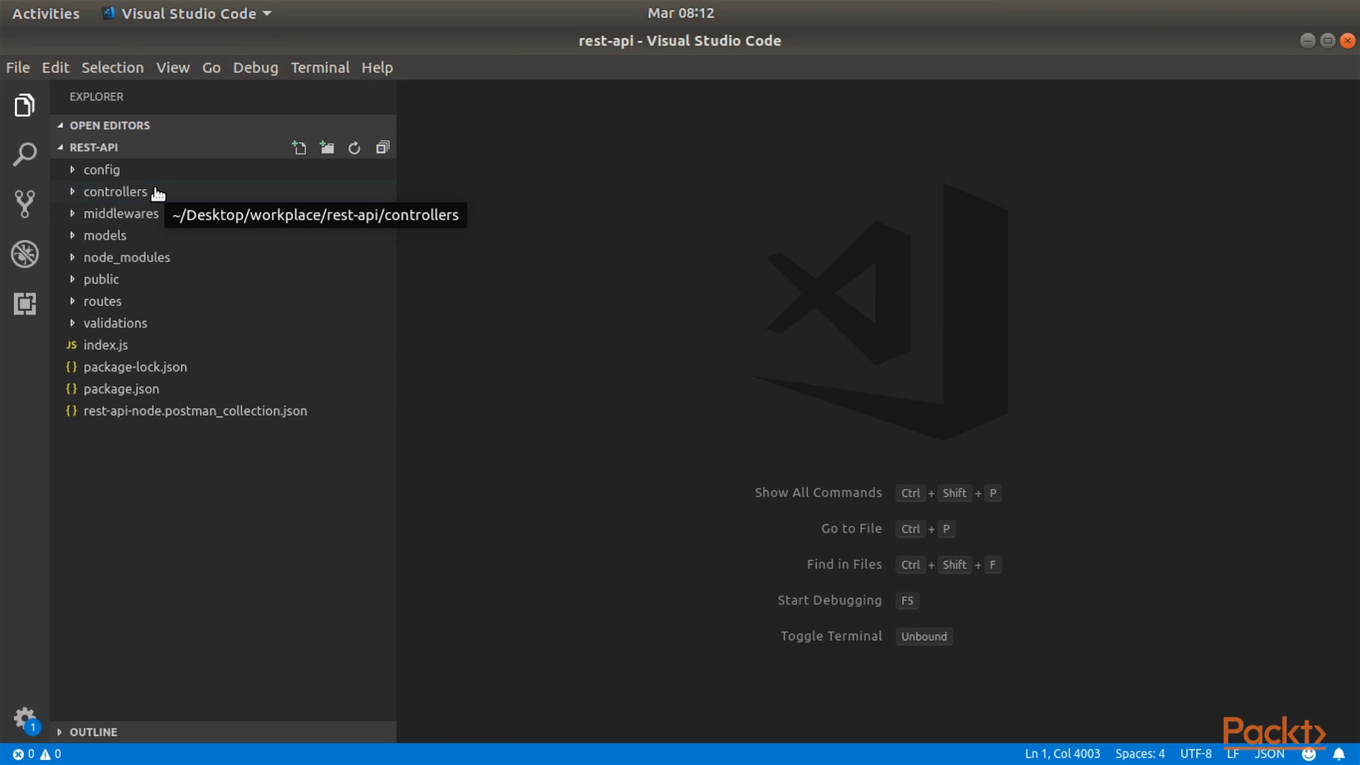
# Expand the controllers folder and open postController.js to review exports.index.
pyautogui.click(115, 192)
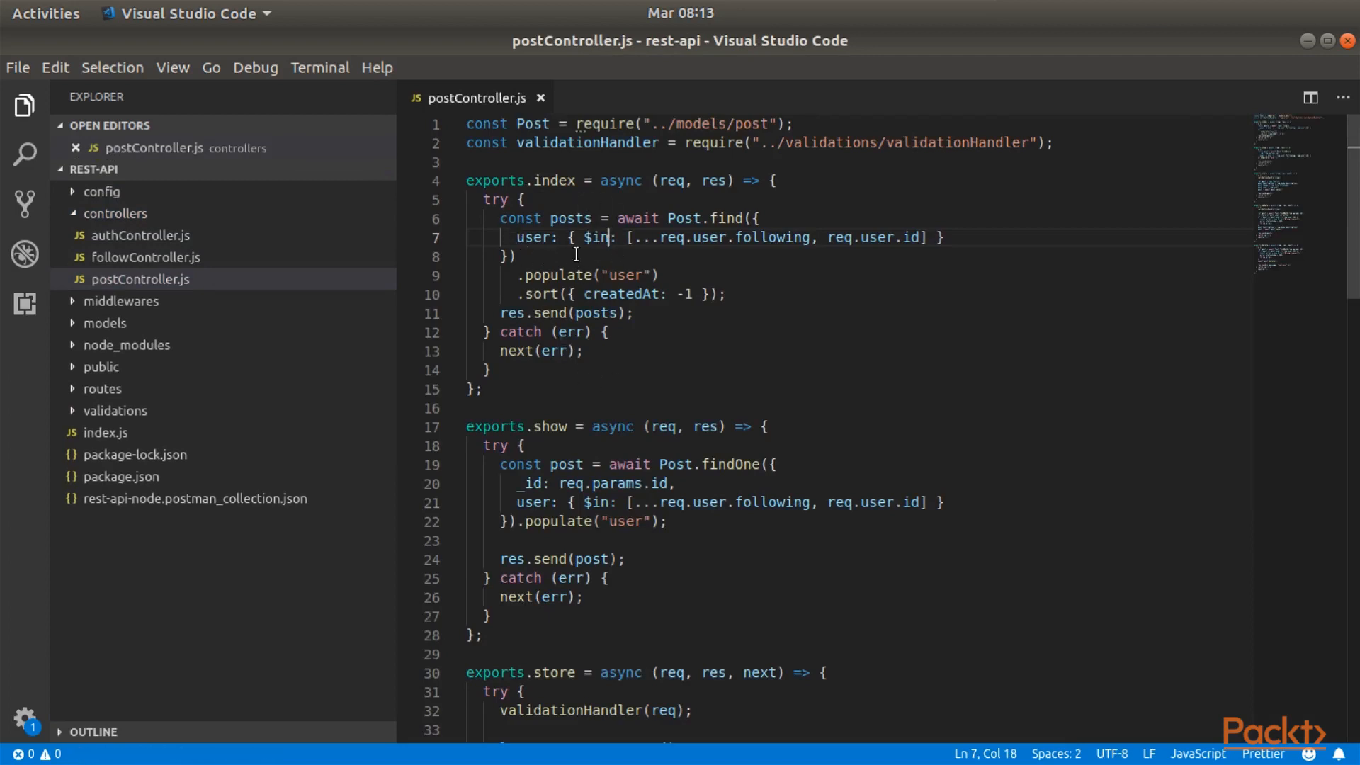
pyautogui.moveTo(665, 239)
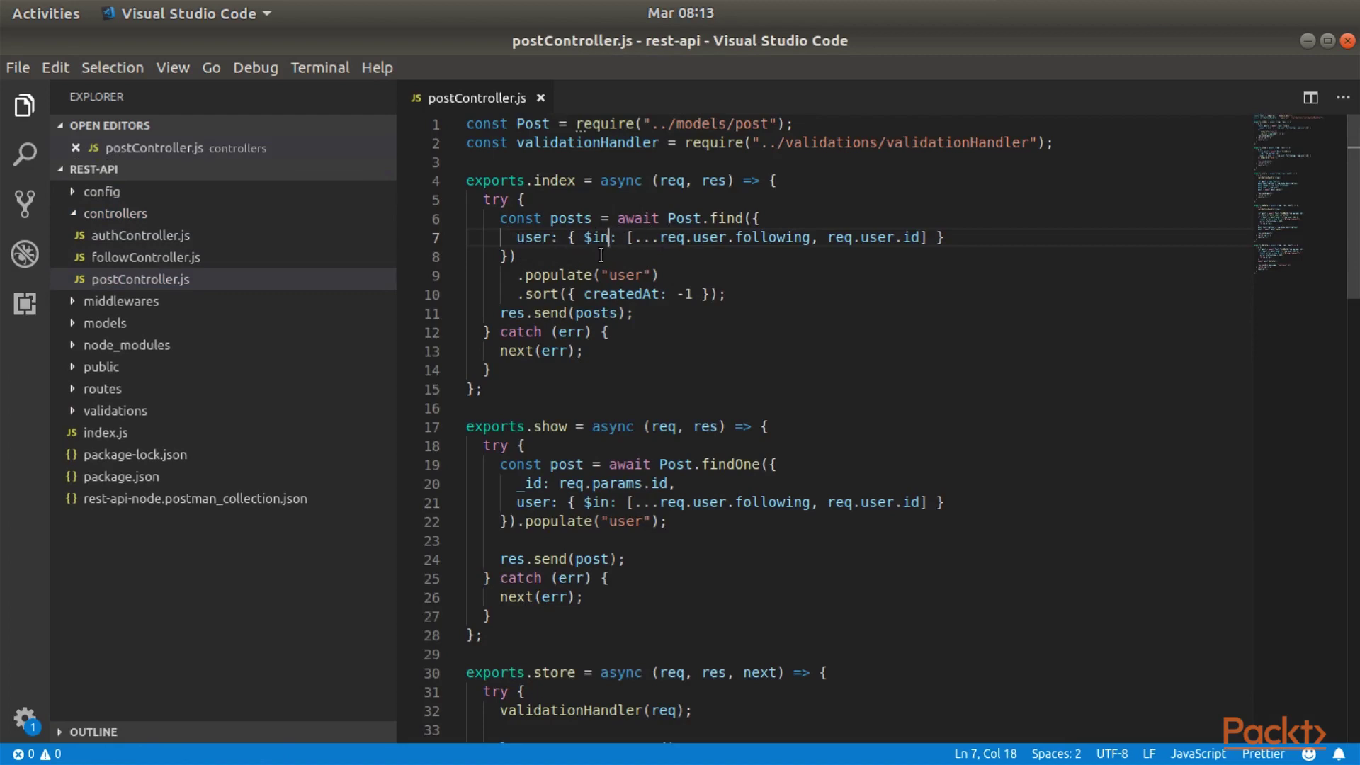
pyautogui.moveTo(810, 241)
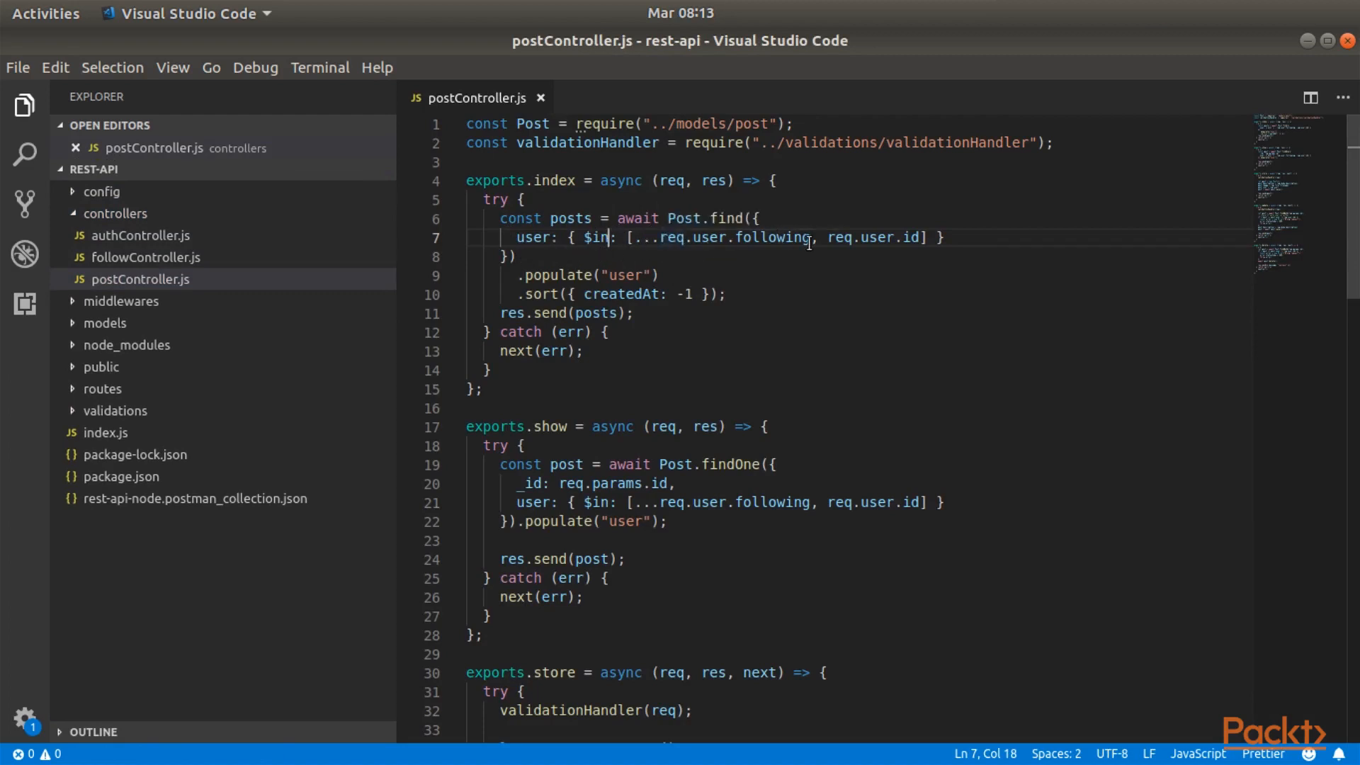
pyautogui.moveTo(814, 309)
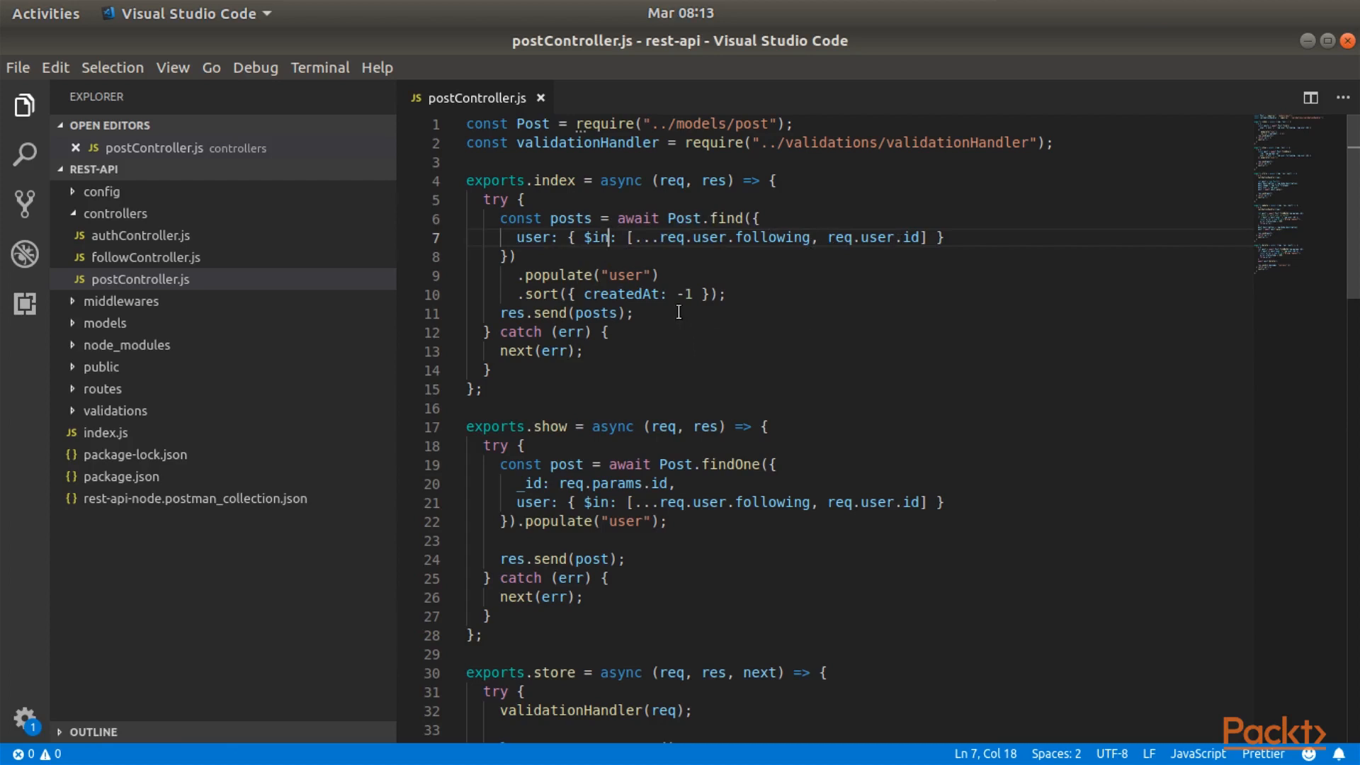
pyautogui.moveTo(754, 318)
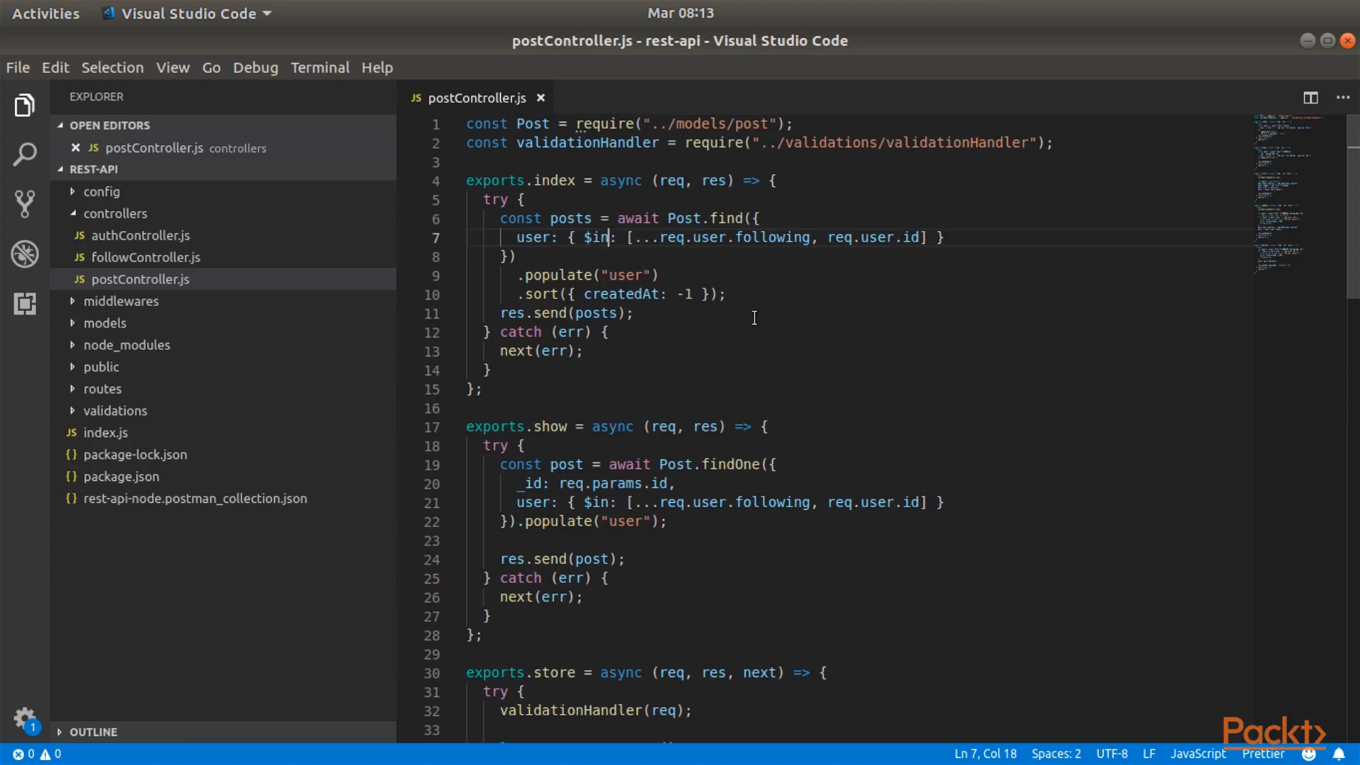
pyautogui.moveTo(744, 306)
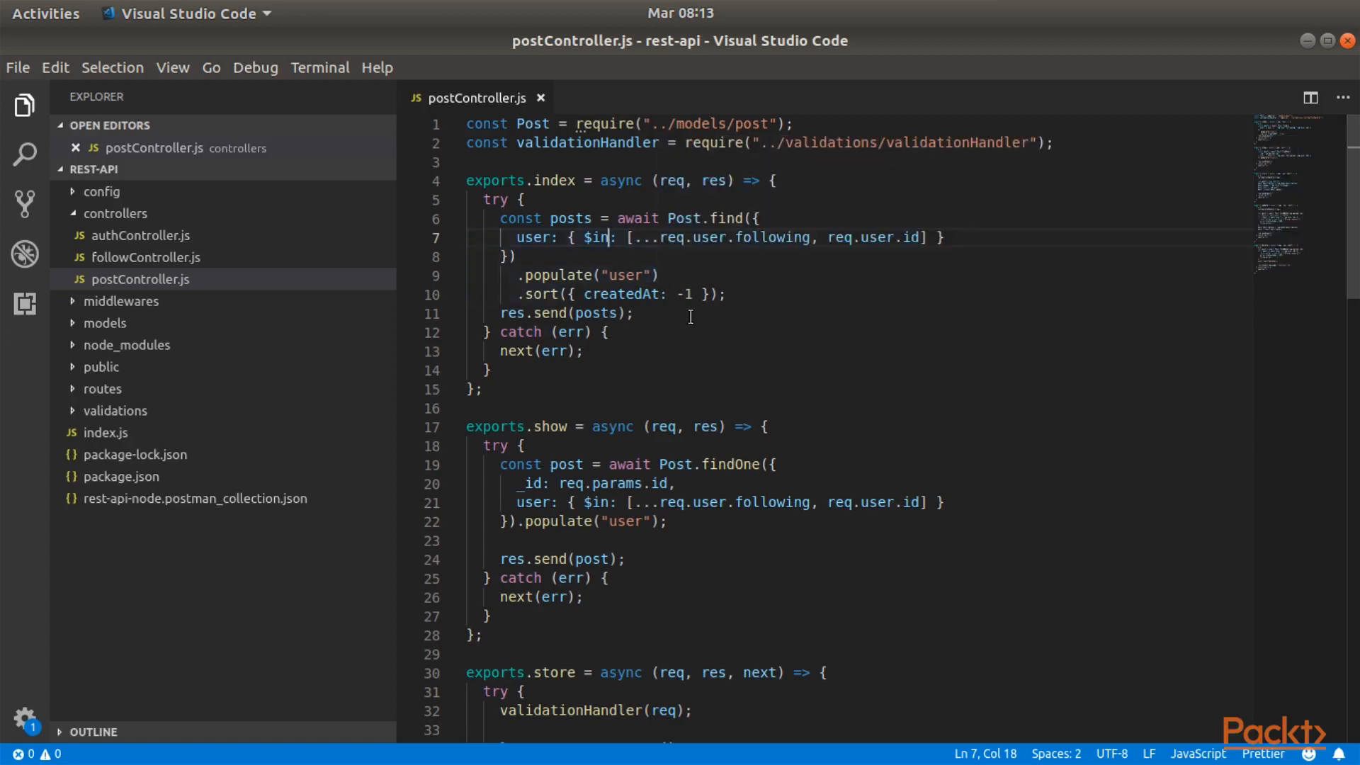
pyautogui.moveTo(764, 338)
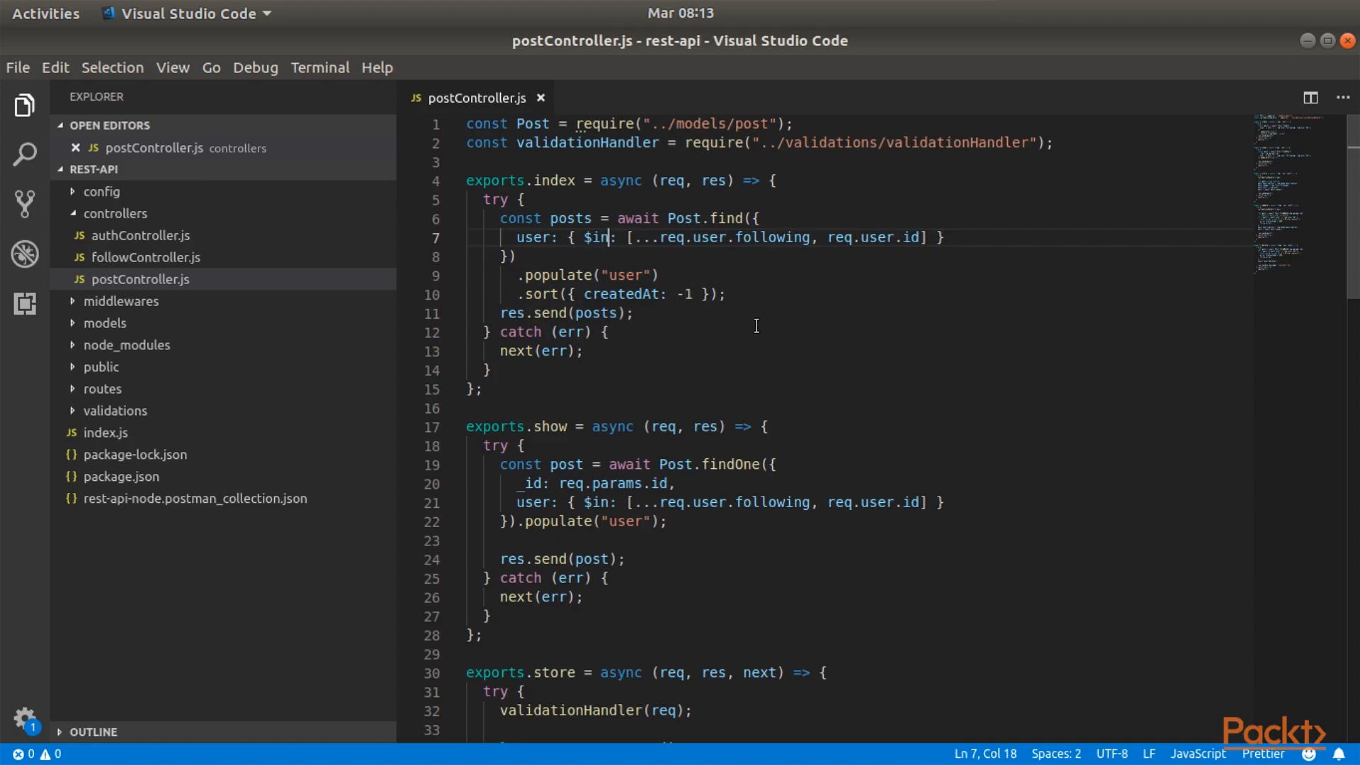
pyautogui.moveTo(853, 366)
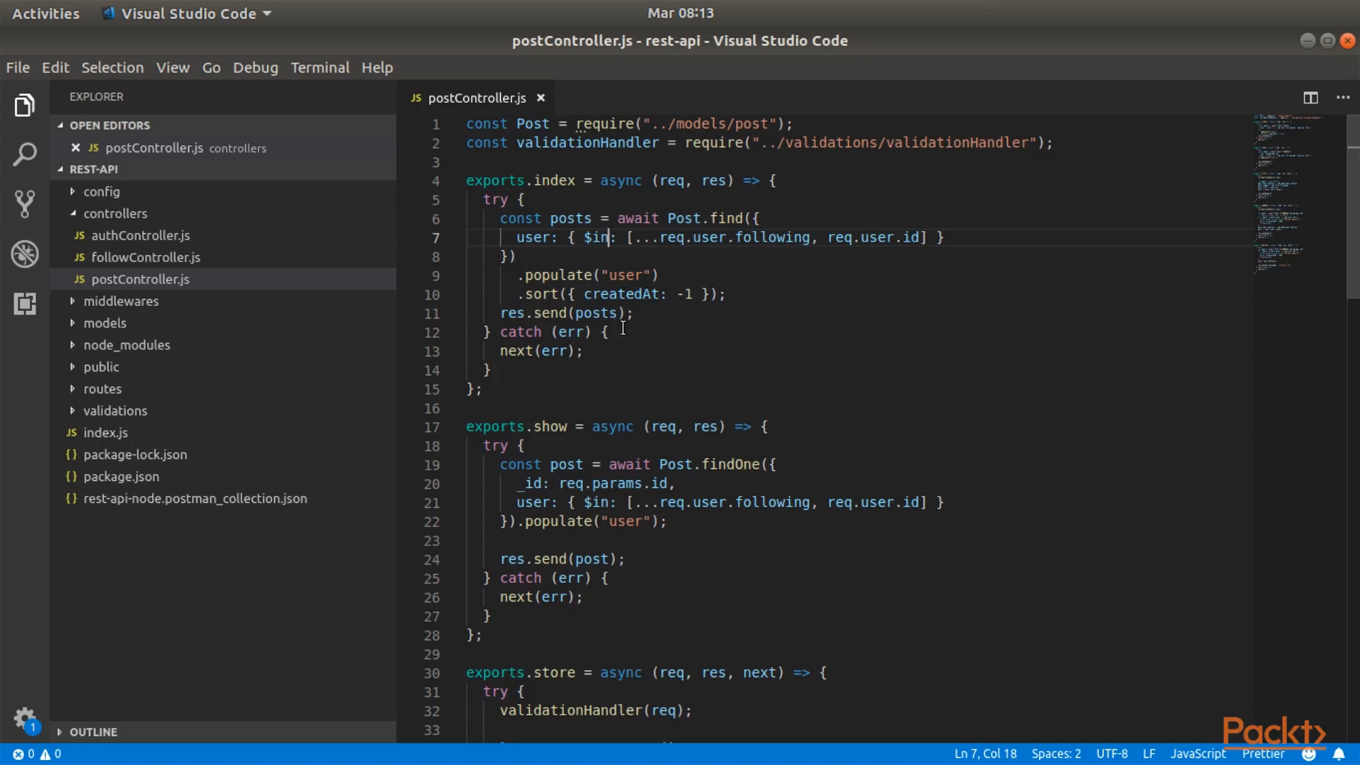
pyautogui.moveTo(645, 275)
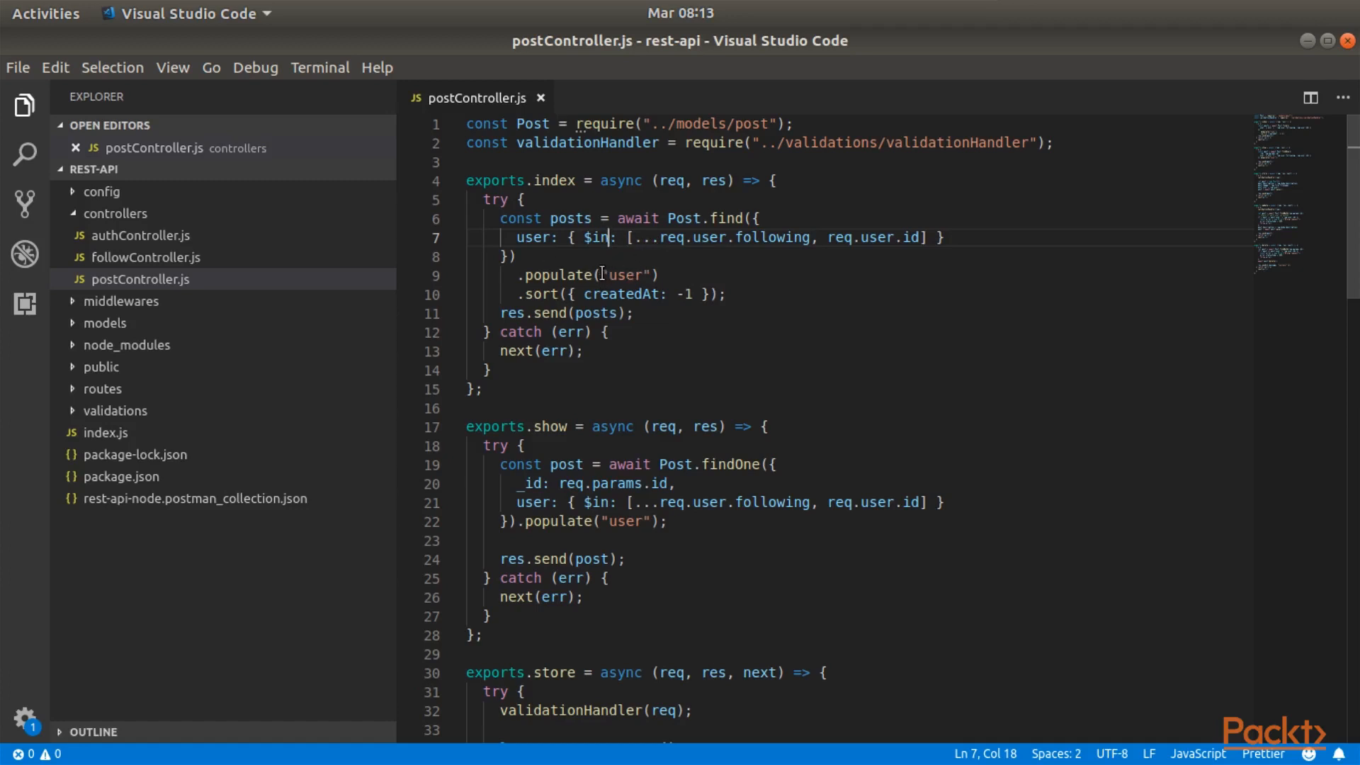
pyautogui.moveTo(655, 270)
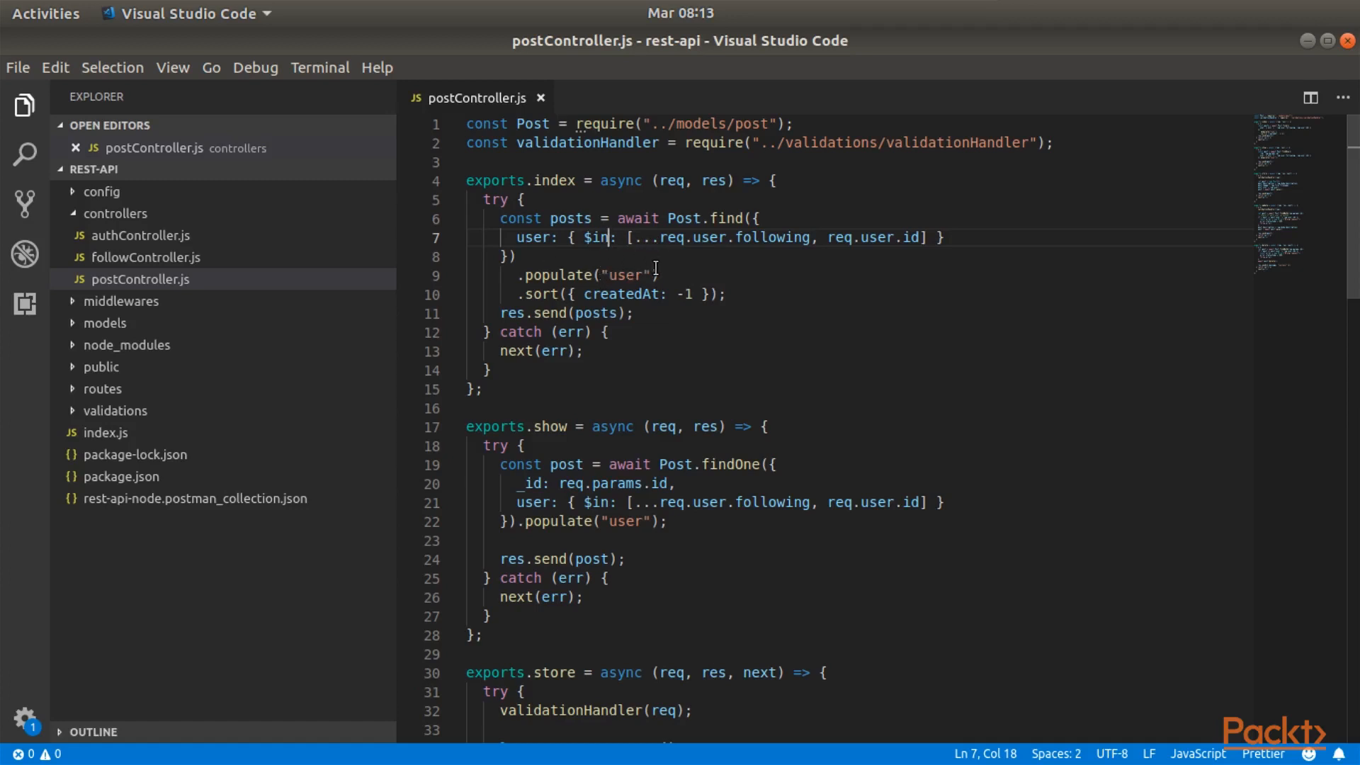
pyautogui.moveTo(669, 261)
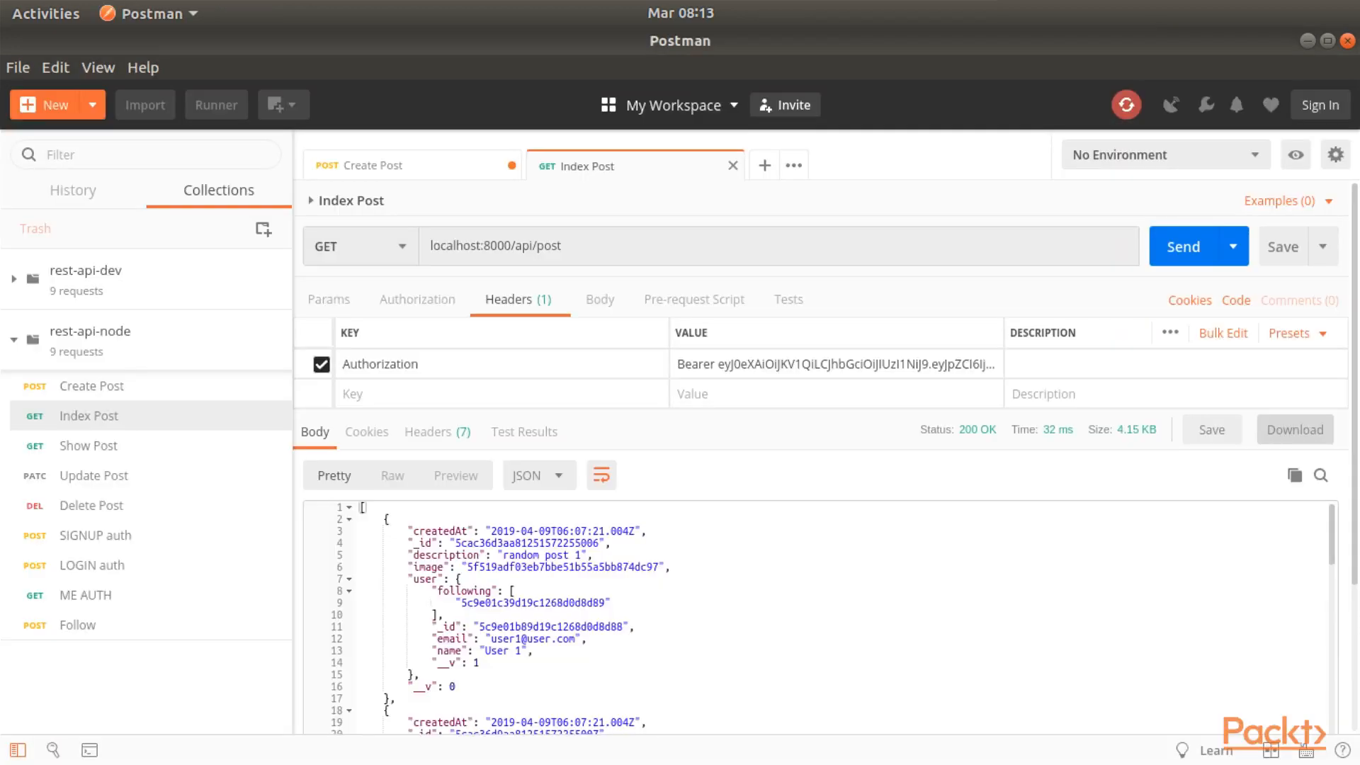
# In Postman, check Create Post, then scroll the Index Post JSON response listing all posts.
pyautogui.click(373, 165)
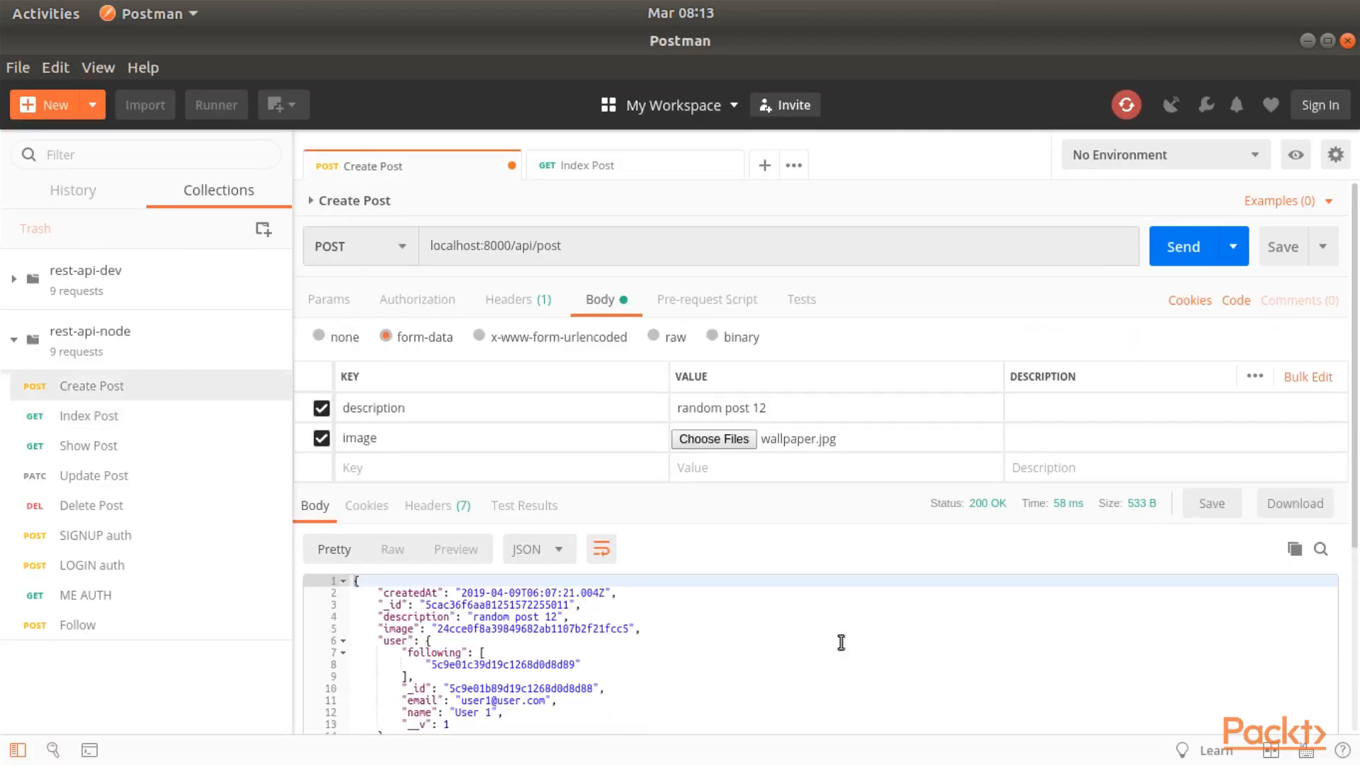
pyautogui.moveTo(548, 538)
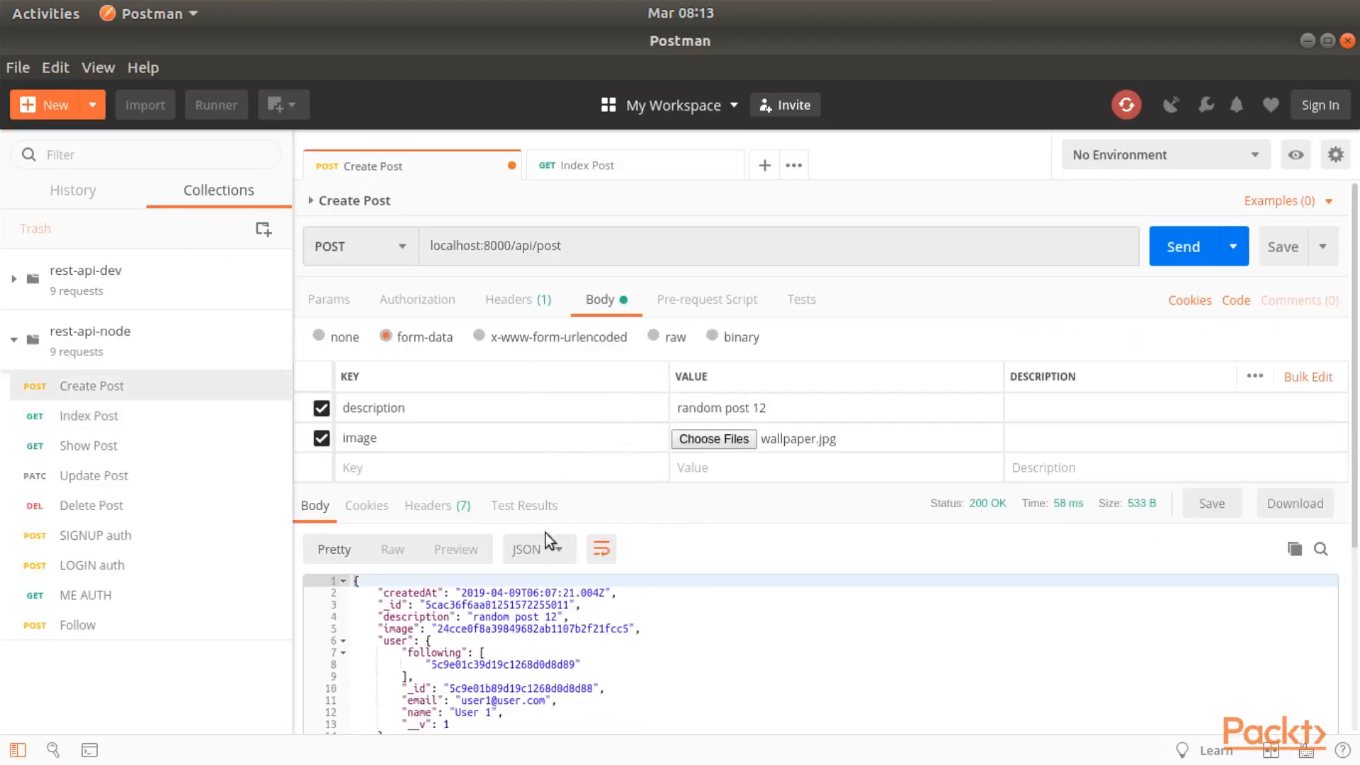
pyautogui.moveTo(699, 517)
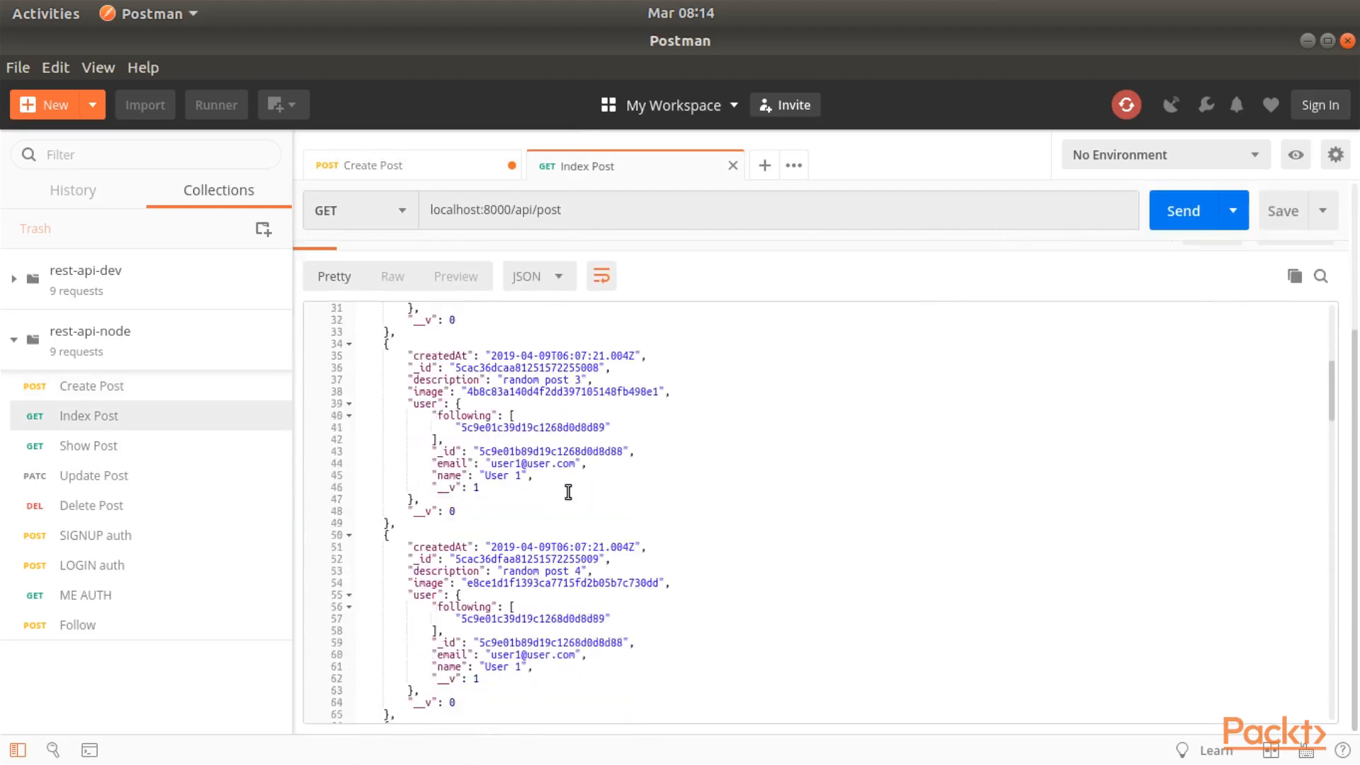
pyautogui.scroll(-3)
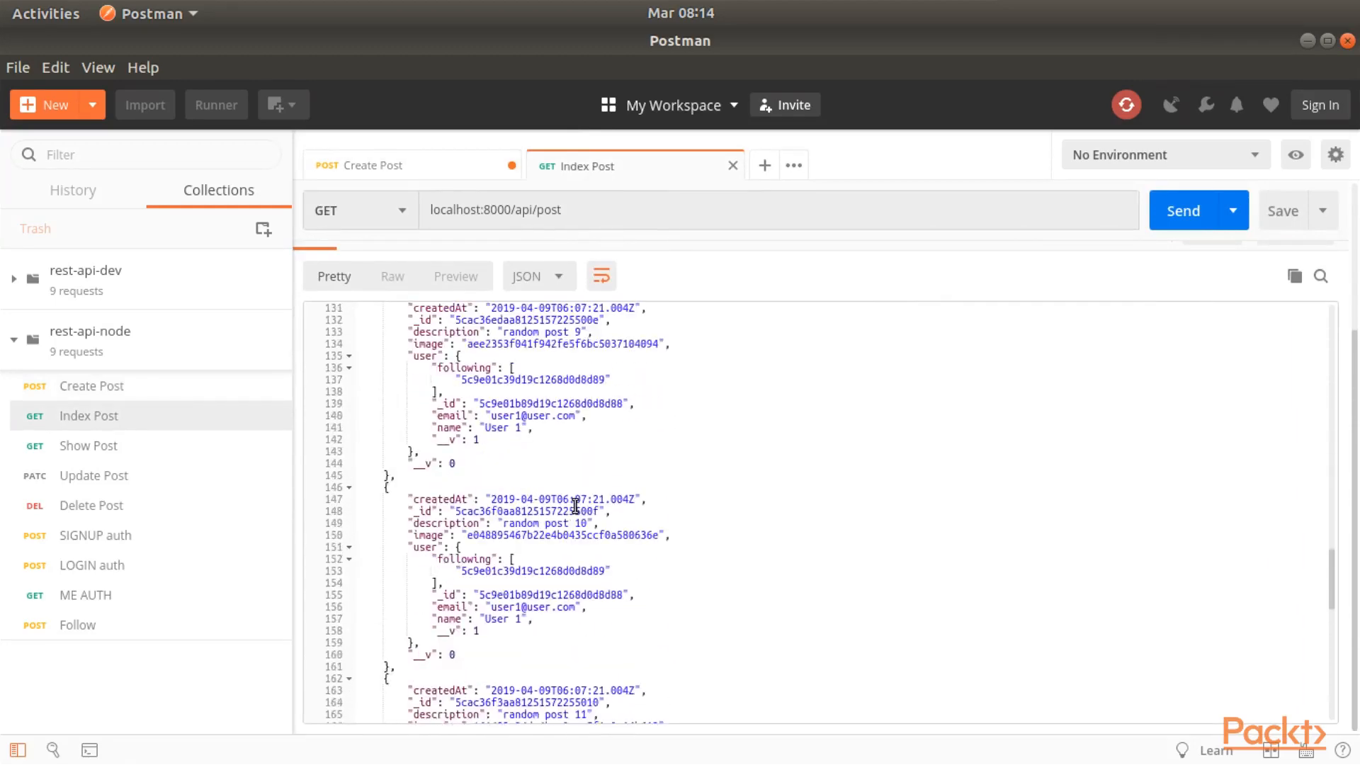
pyautogui.scroll(-3)
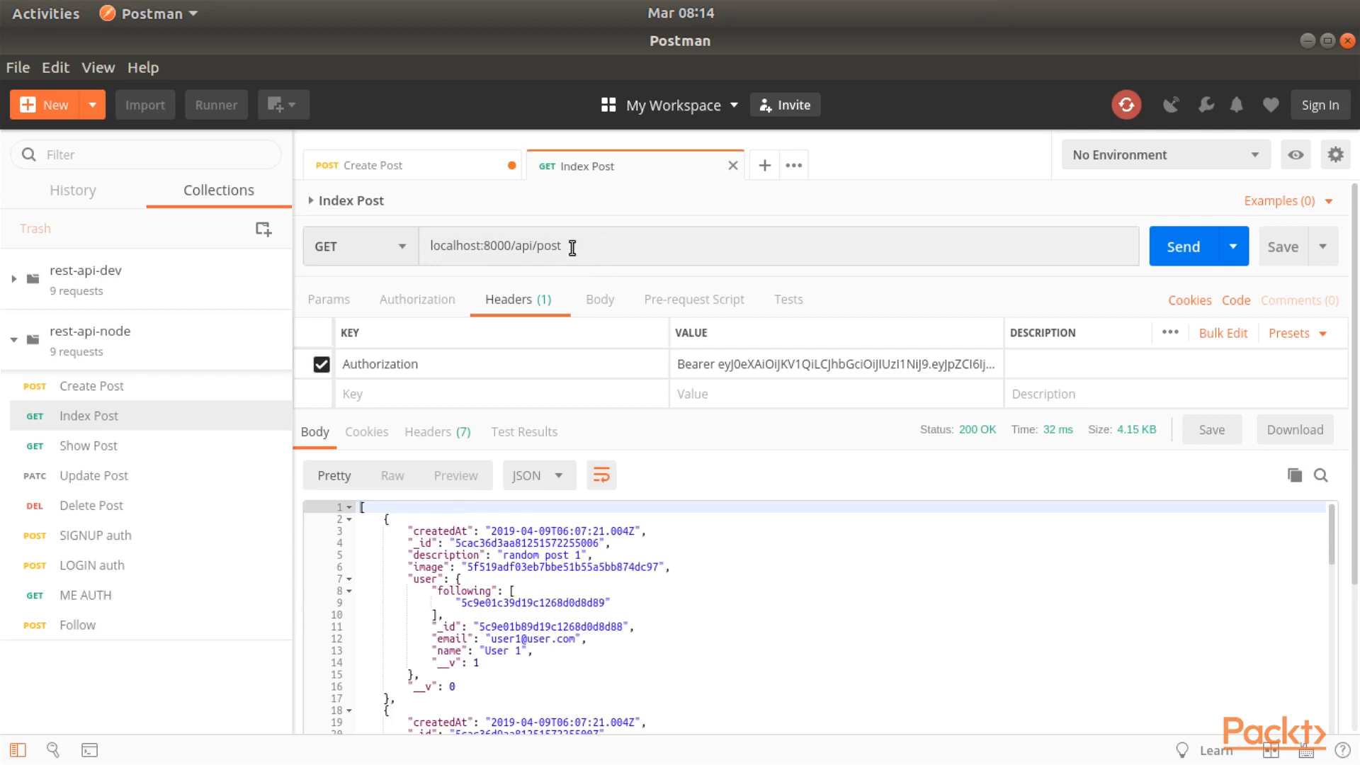
pyautogui.moveTo(591, 246)
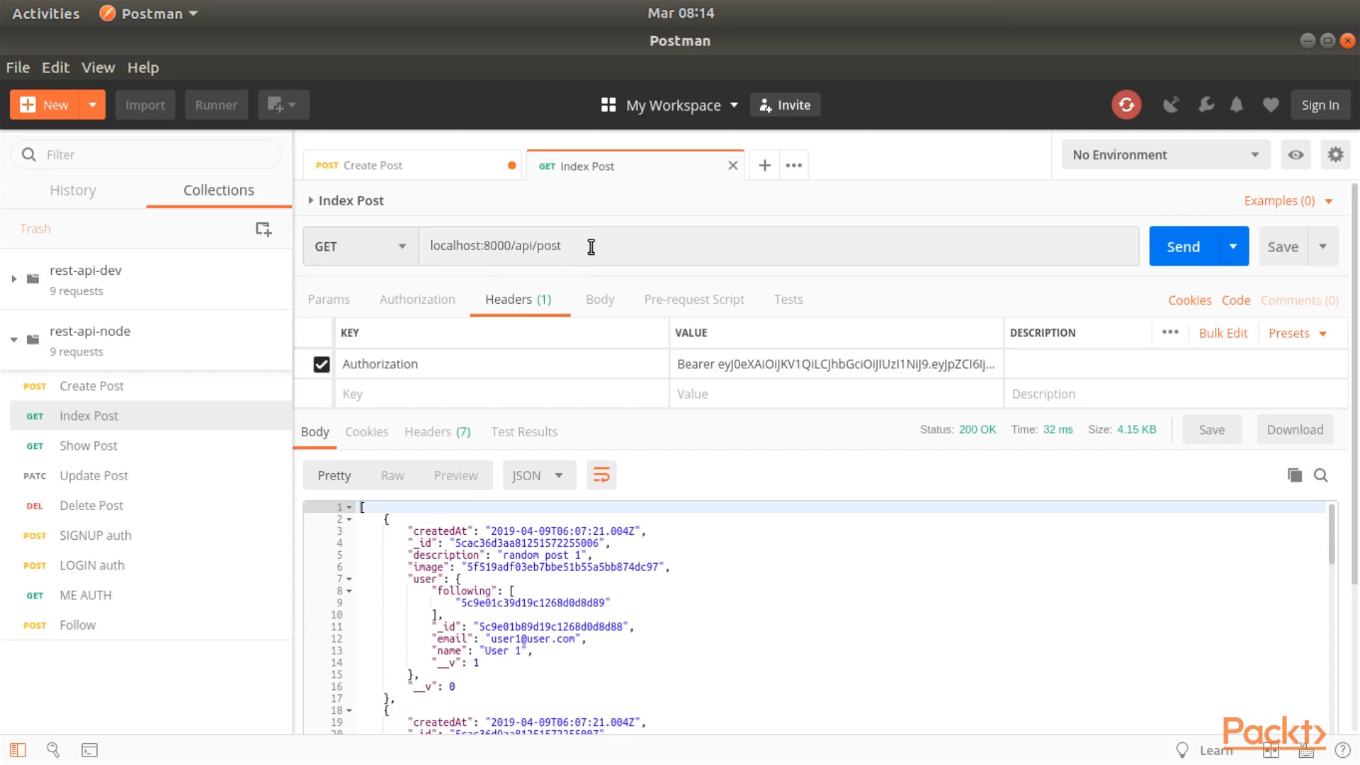
pyautogui.moveTo(558, 264)
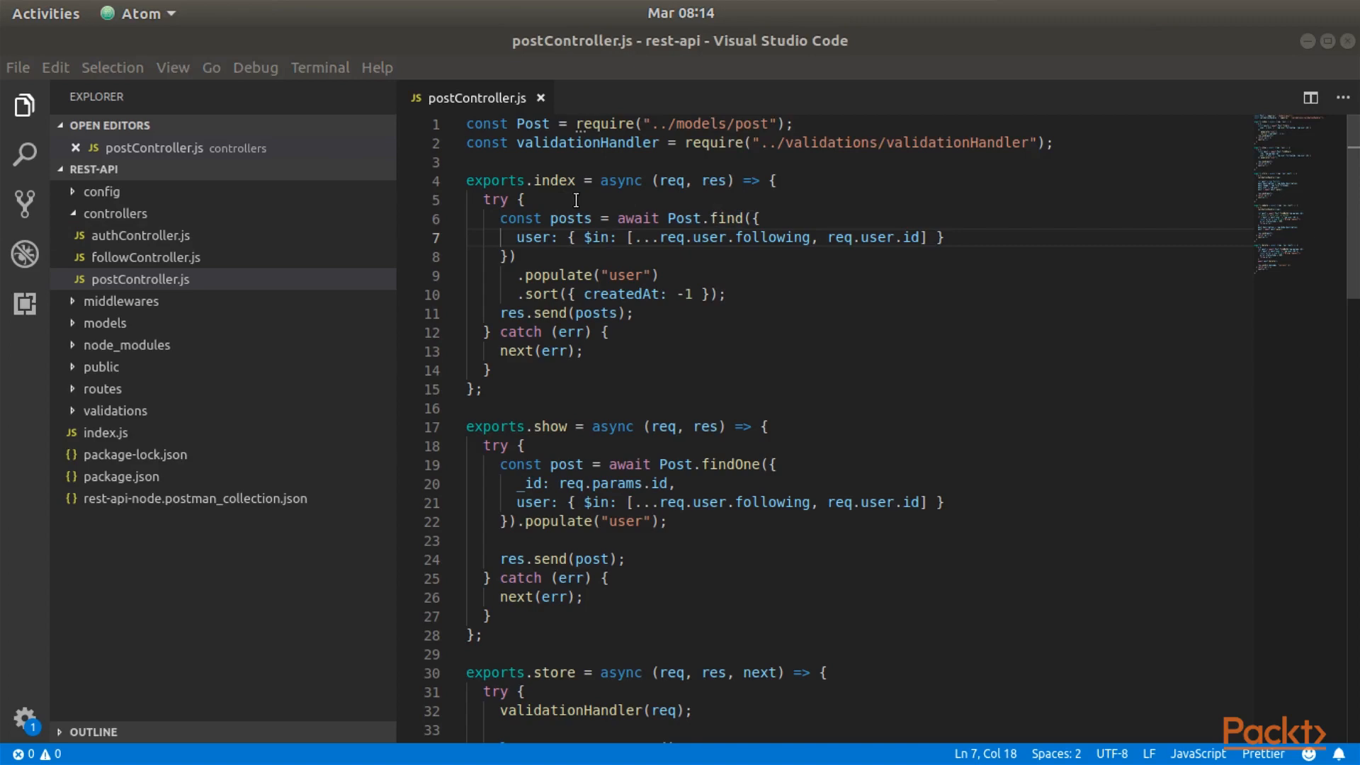
pyautogui.write('const pagination = req.query.p')
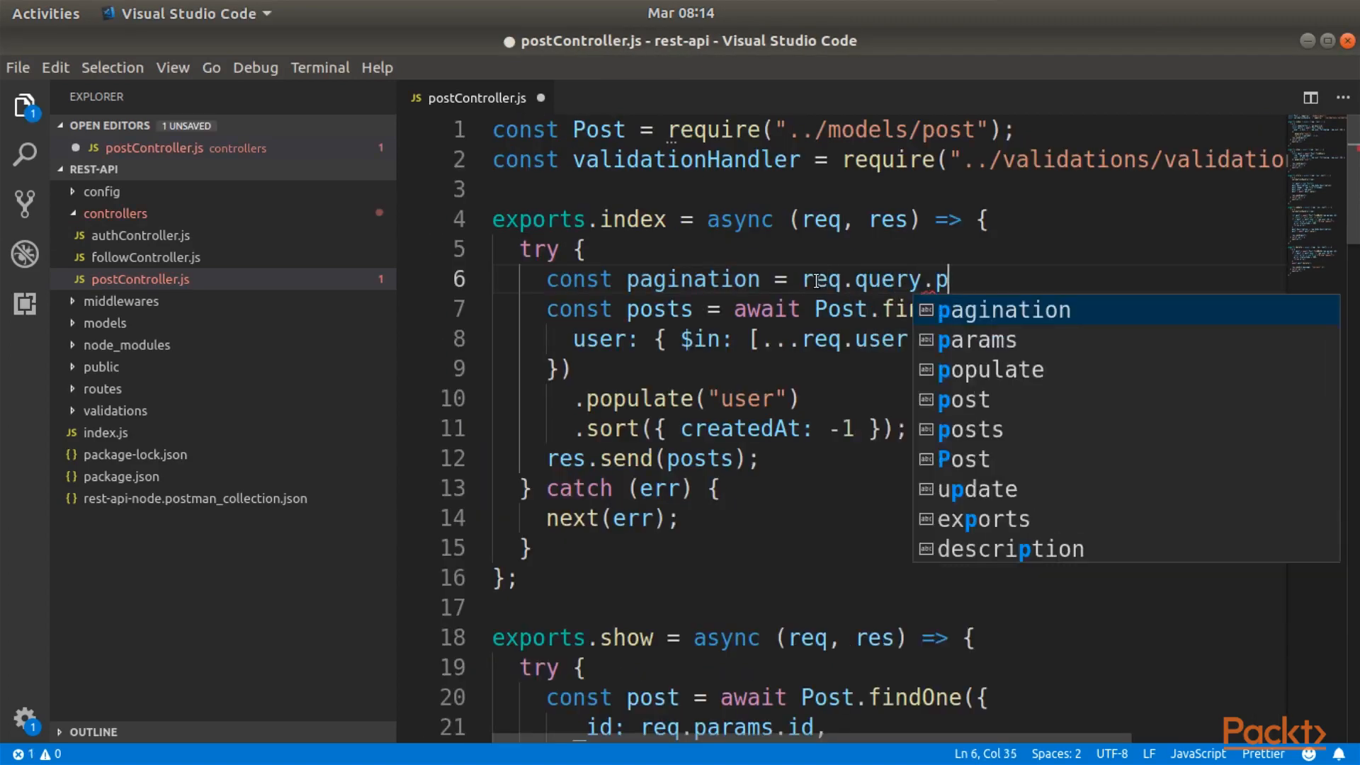
pyautogui.write('agination ? parseInt')
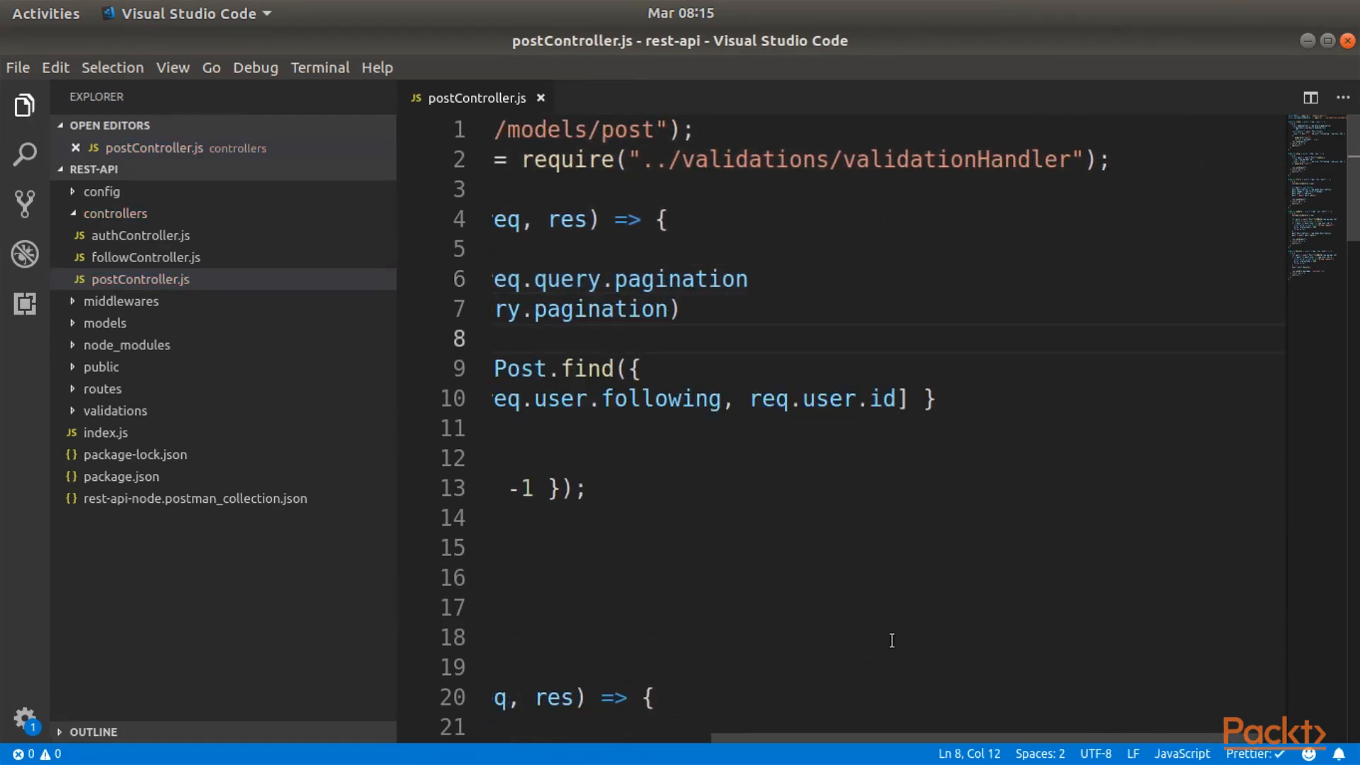
pyautogui.hscroll(-3)
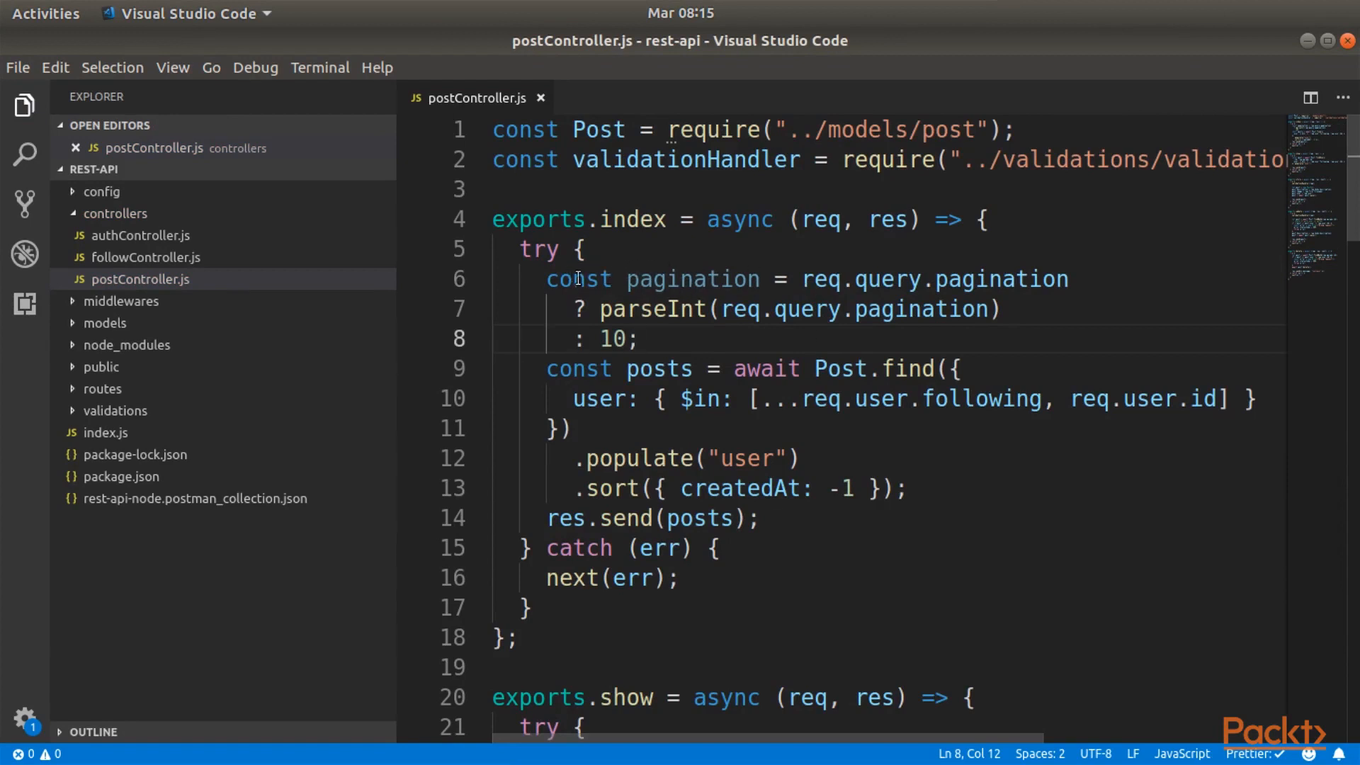
pyautogui.doubleClick(685, 279)
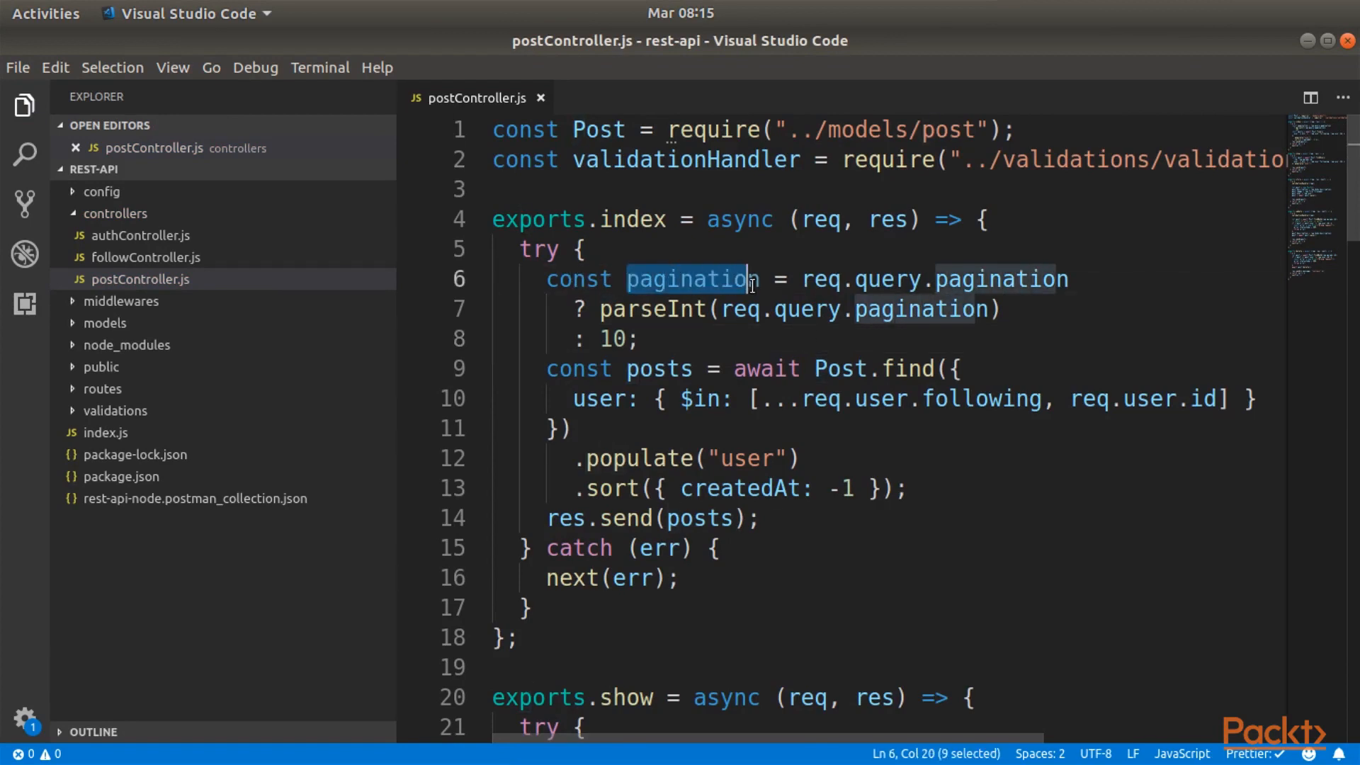
pyautogui.moveTo(815, 279)
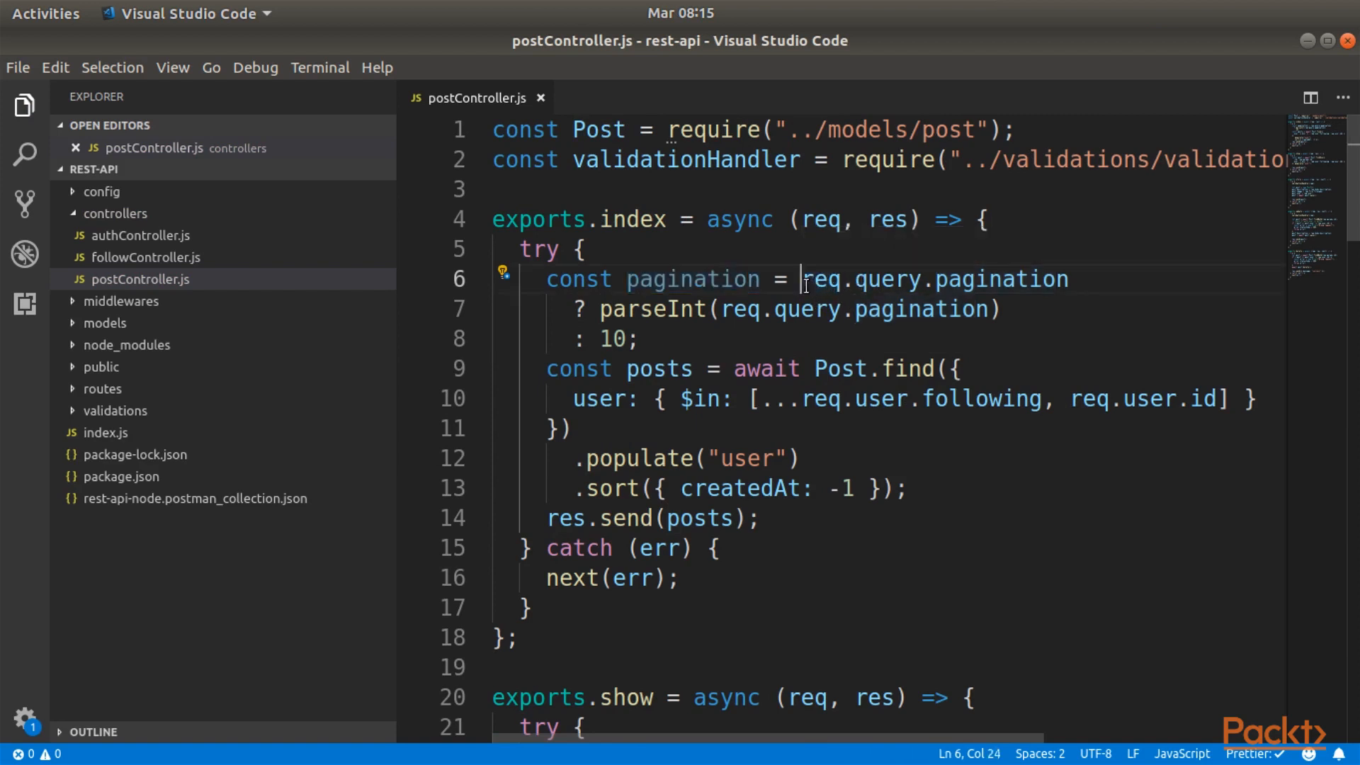
pyautogui.moveTo(799, 279); pyautogui.dragTo(1069, 279)
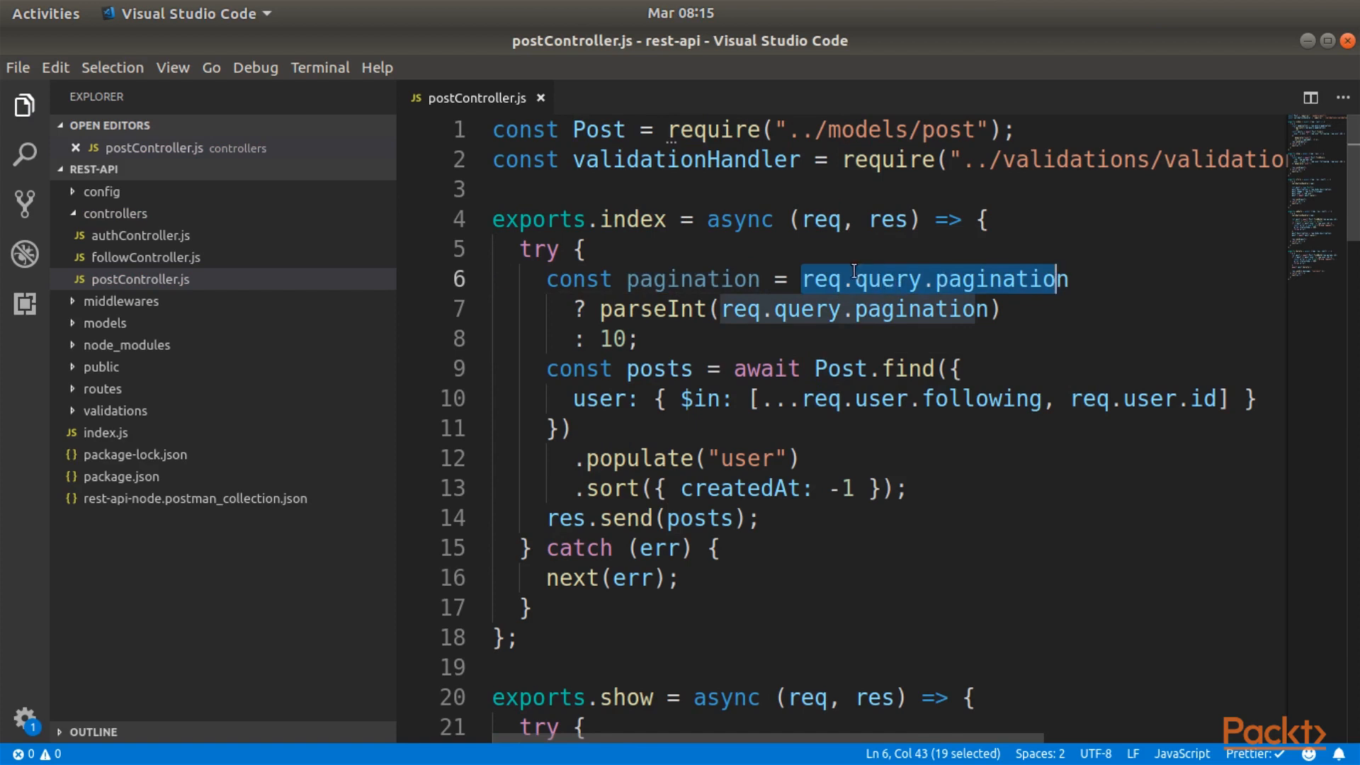
pyautogui.moveTo(863, 279)
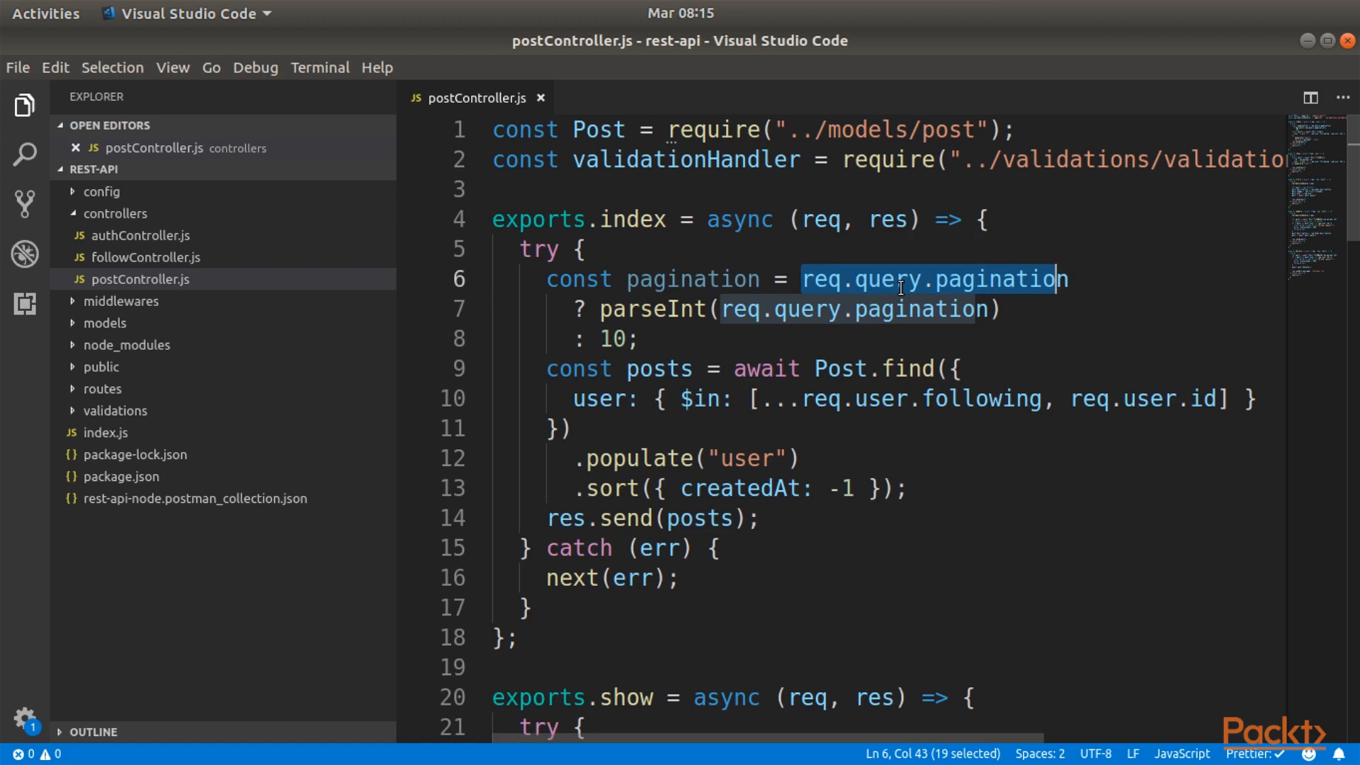
pyautogui.click(581, 310)
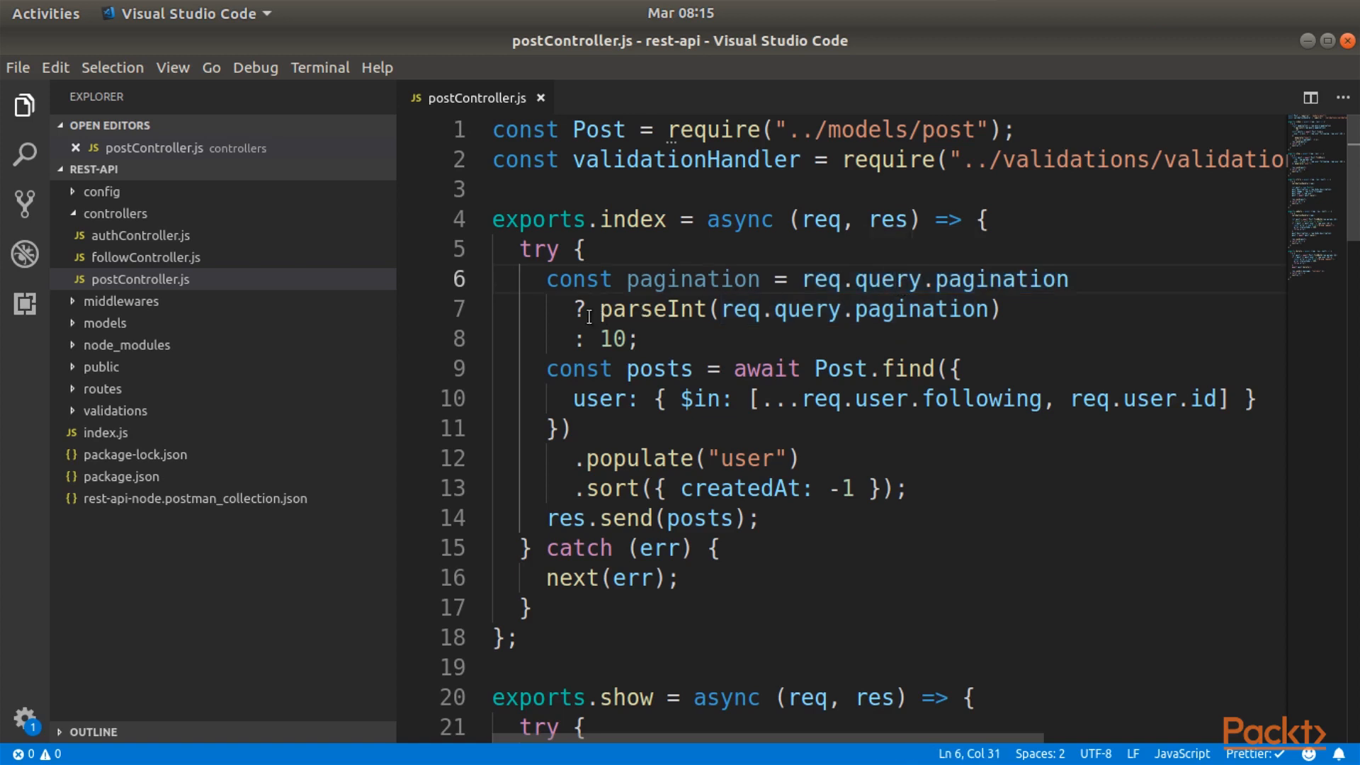
pyautogui.moveTo(602, 308); pyautogui.dragTo(999, 309)
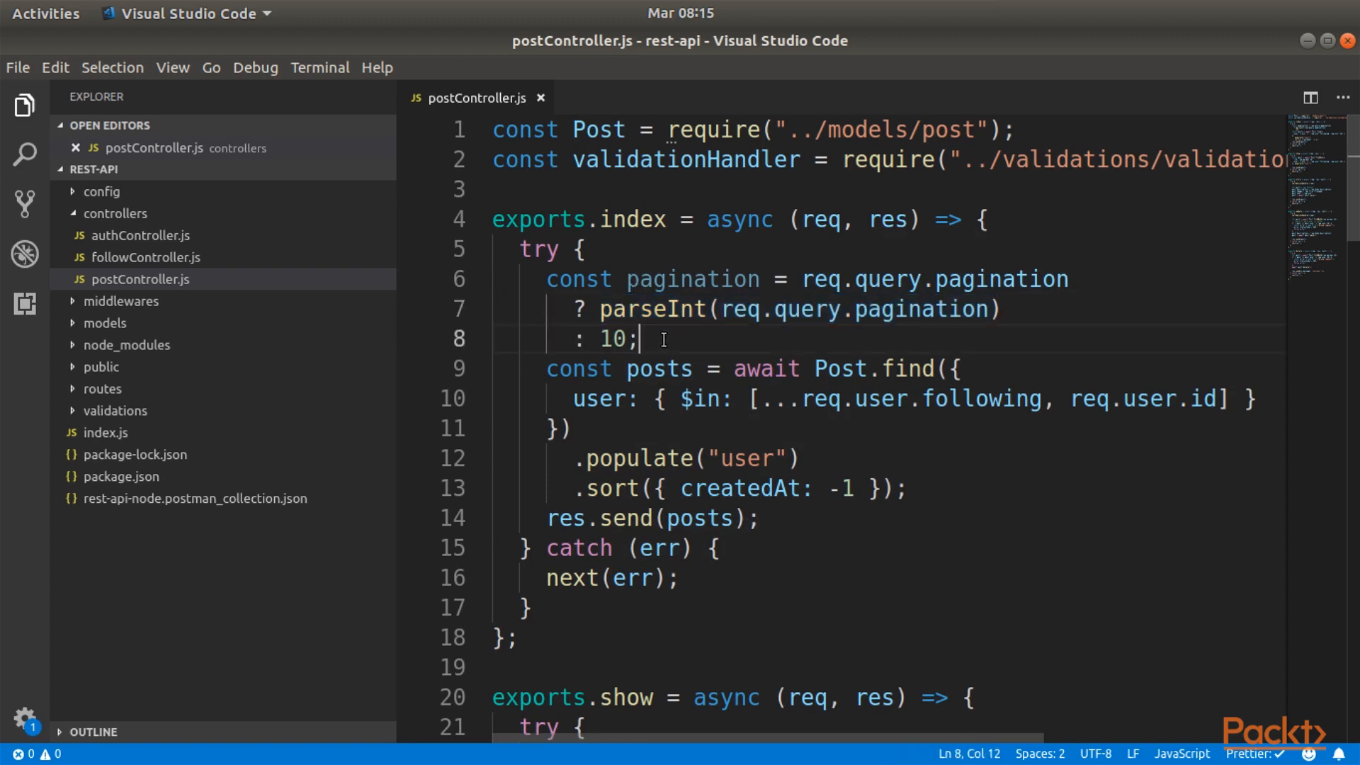
pyautogui.press('Enter')
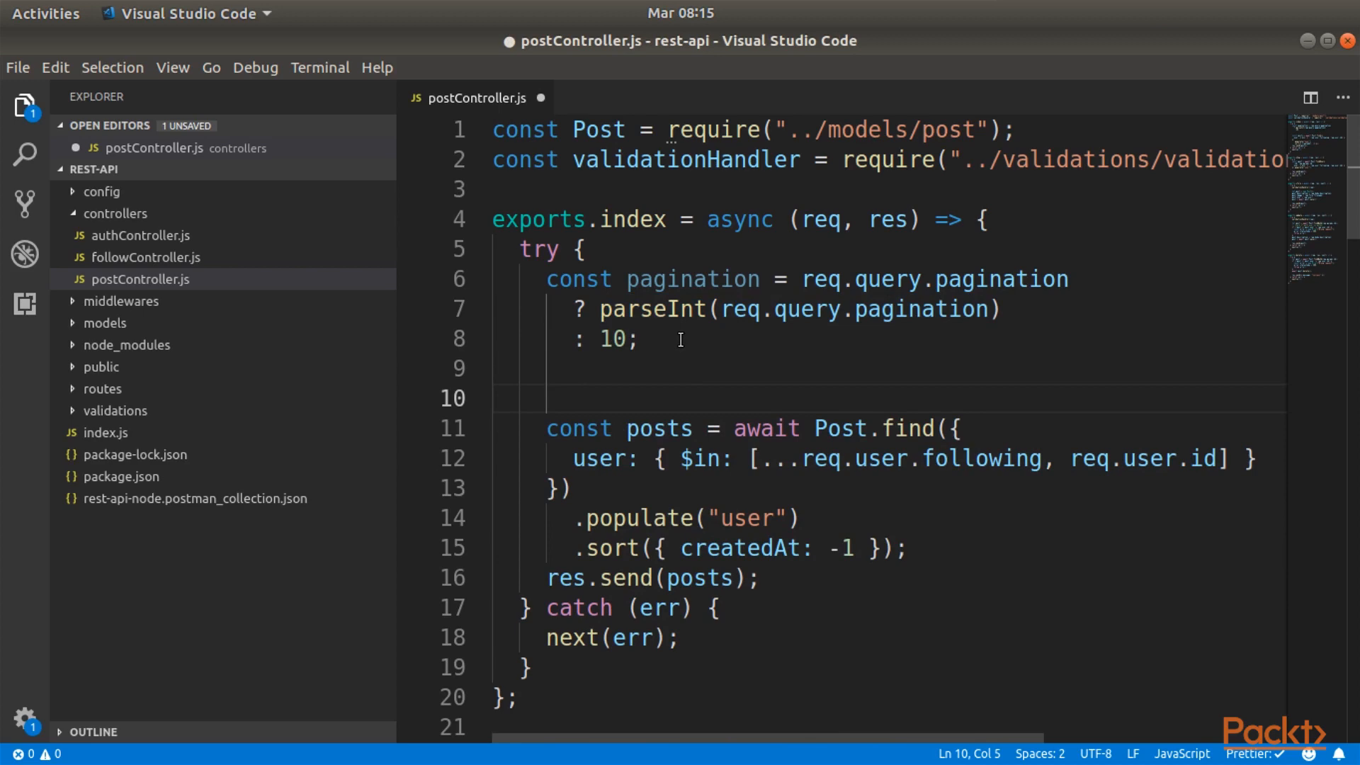
# Add a page constant from req.query.page, defaulting to 1, and chain skip((page - 1) * pagination).limit onto Post.find.
pyautogui.write('const page = req')
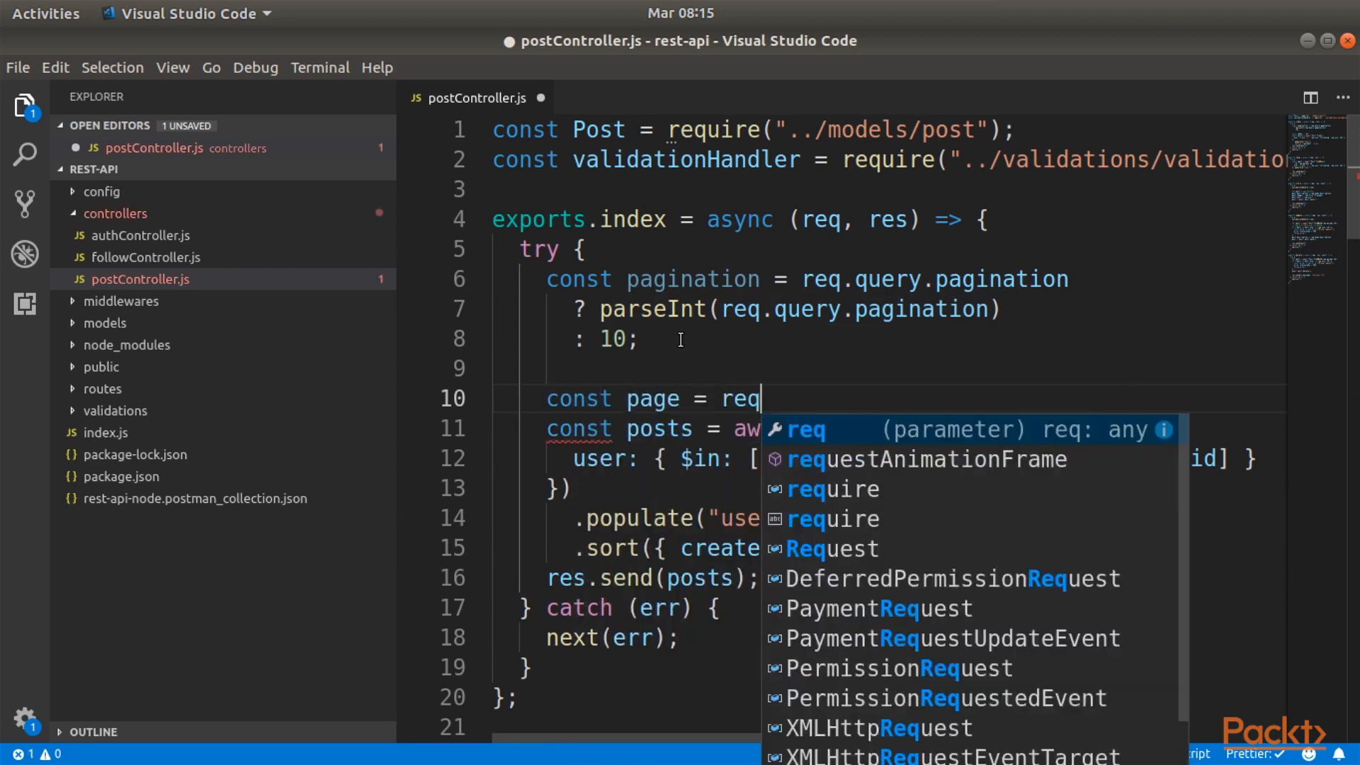
pyautogui.write('.query.page ? parseInt(req.query.page')
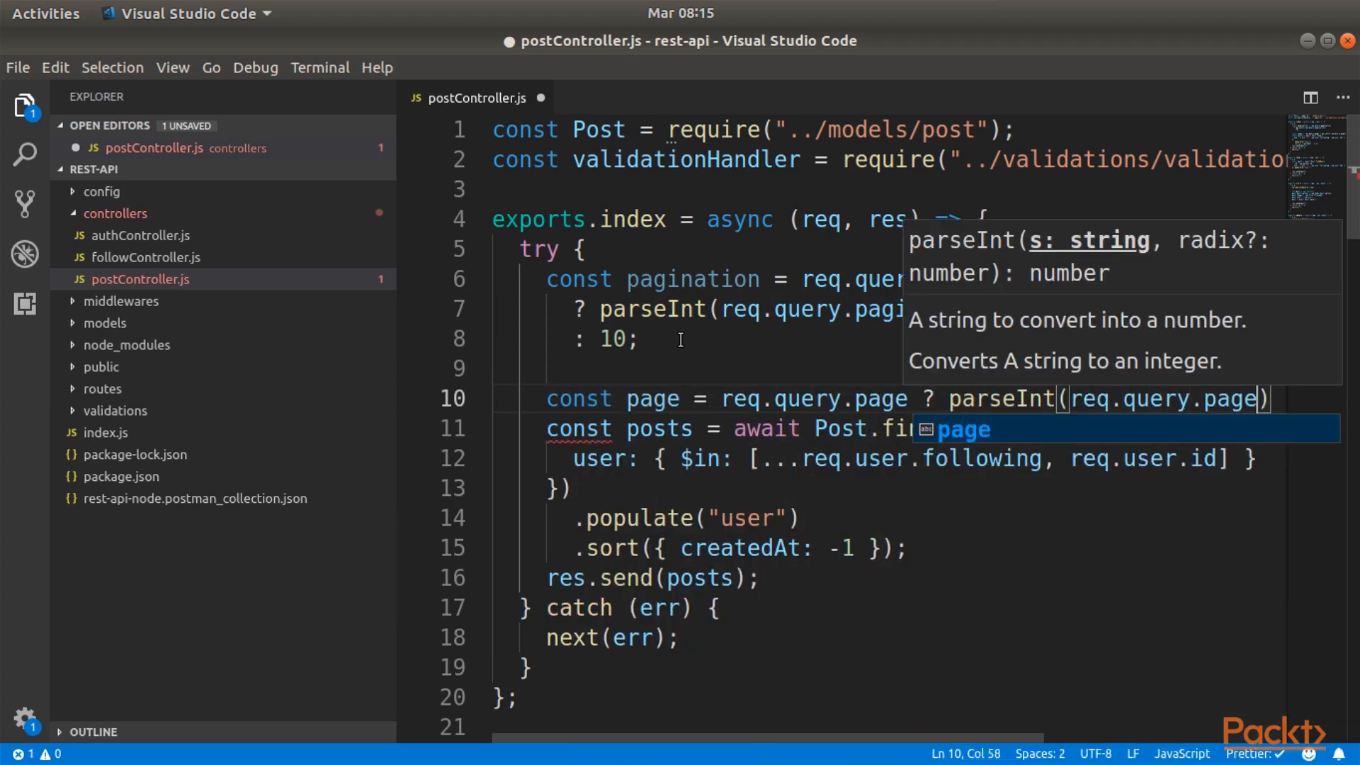
pyautogui.press('Ctrl+s')
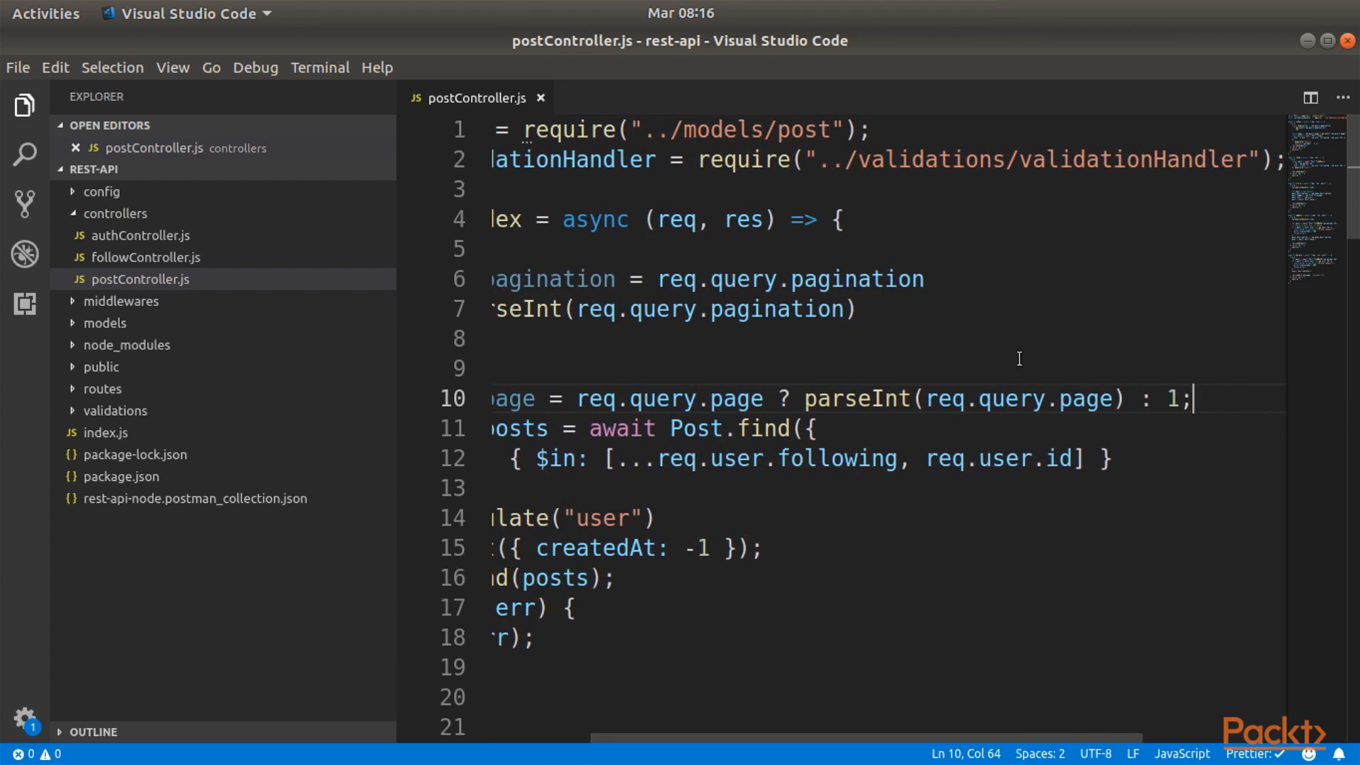
pyautogui.moveTo(1099, 364)
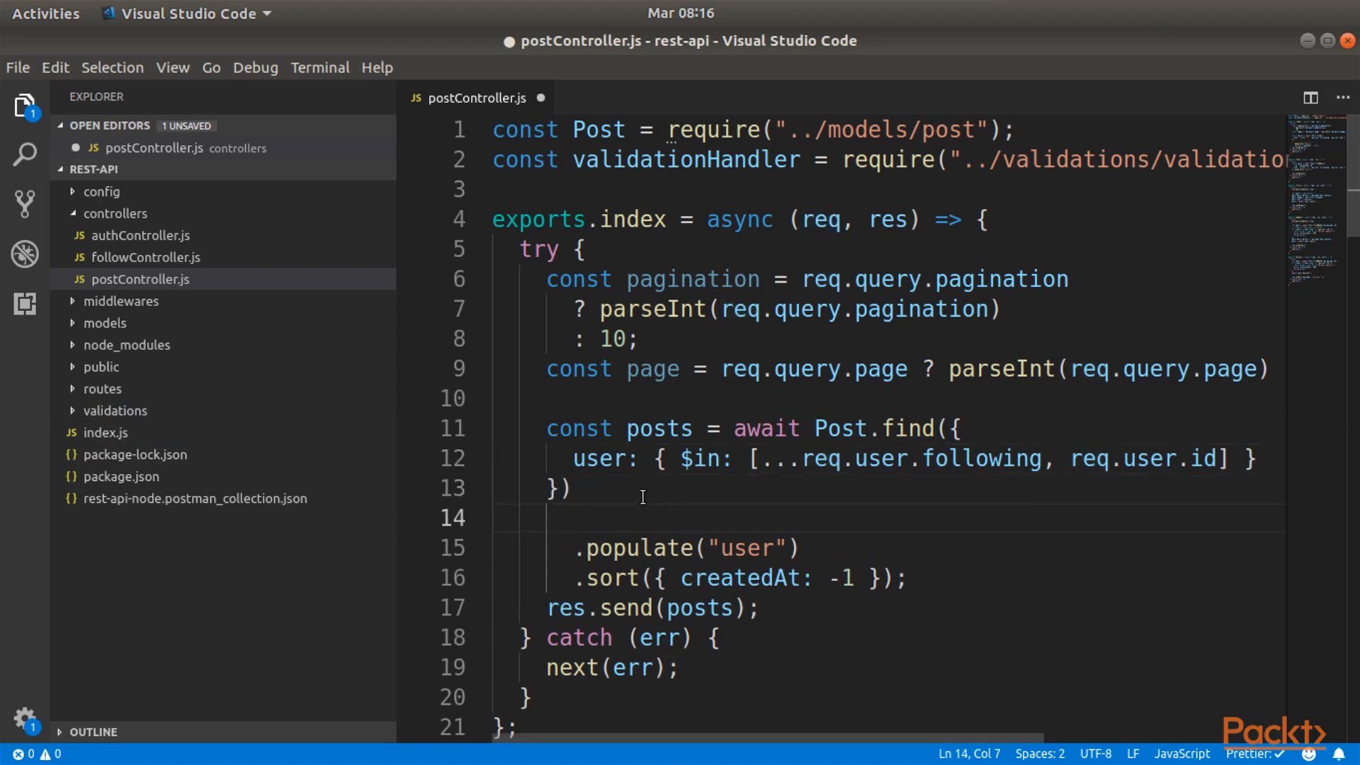
pyautogui.write('.skip((page - 1) * pa')
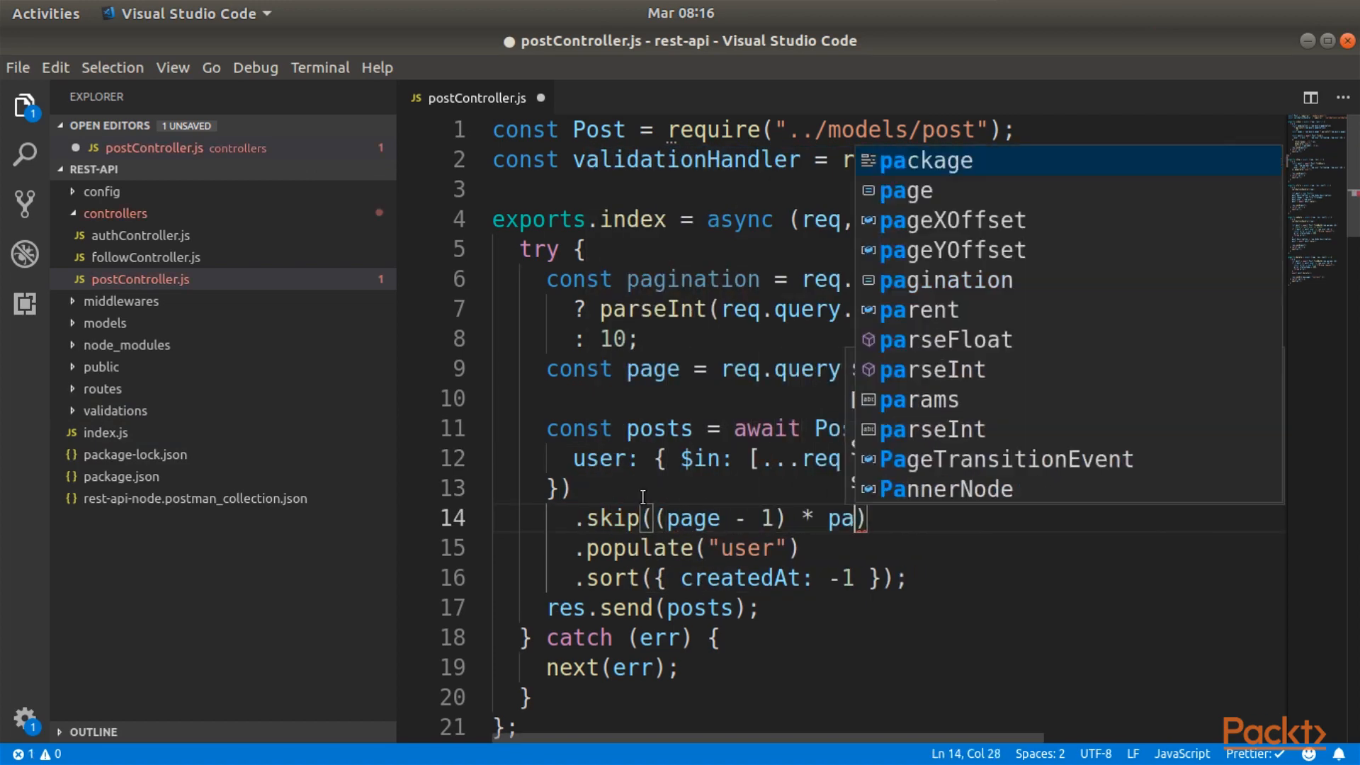
pyautogui.write('.limit(pagination')
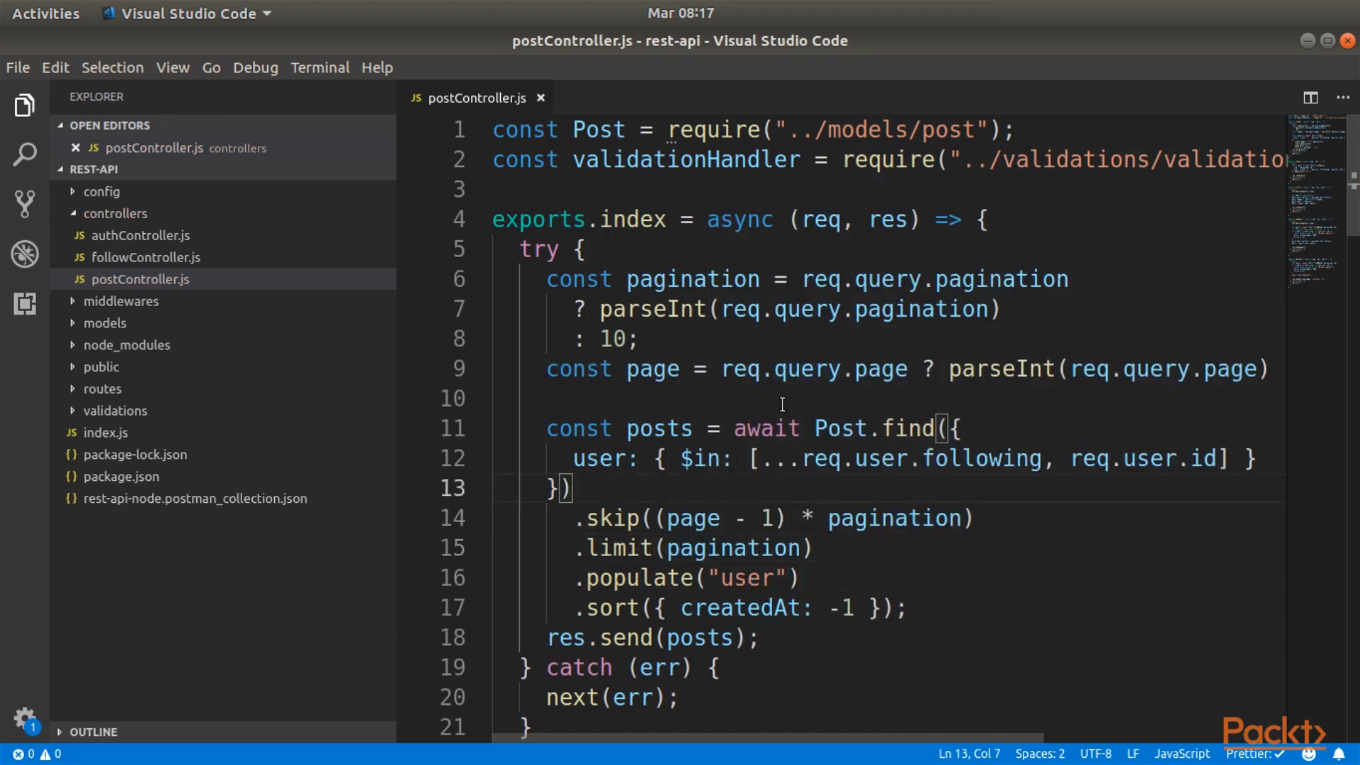
pyautogui.moveTo(589, 556)
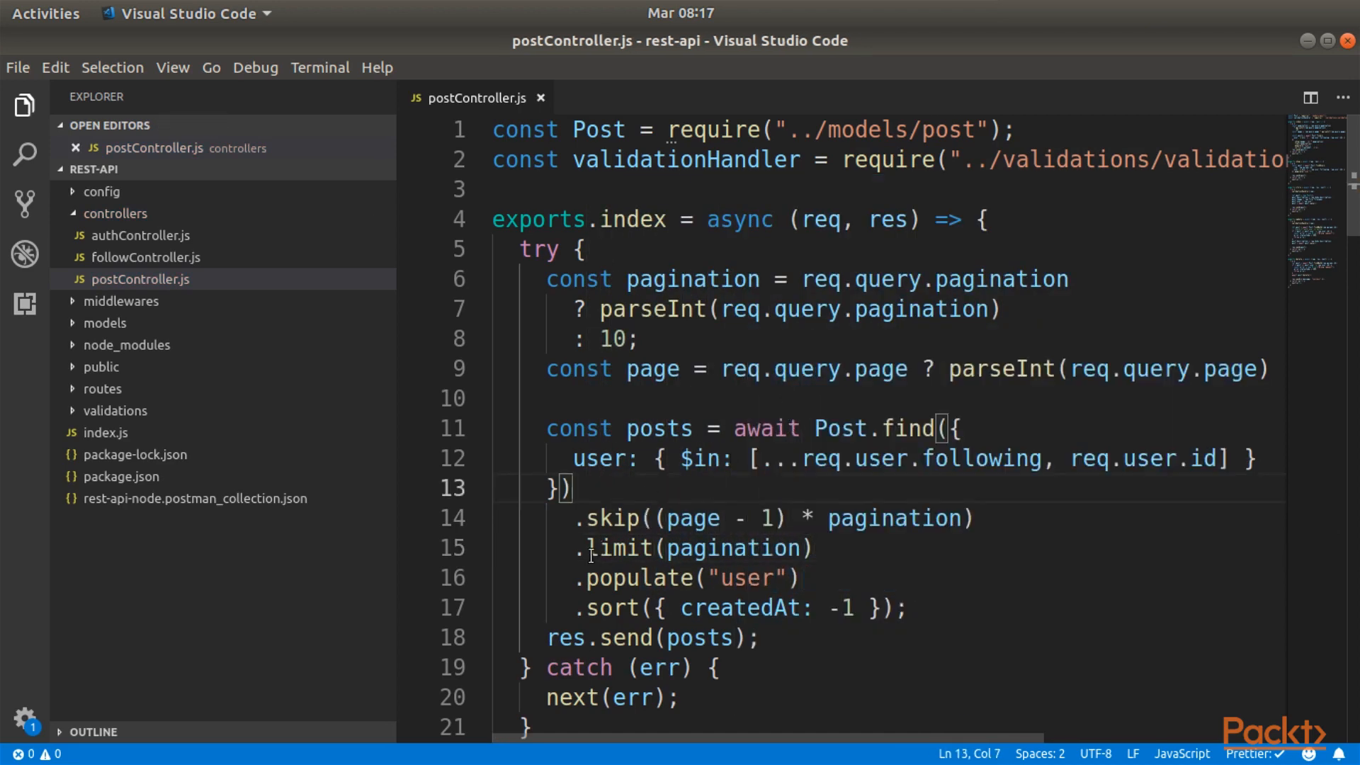
# Review the limit(pagination) call and its argument after skip((page - 1) * pagination).
pyautogui.moveTo(586, 547); pyautogui.dragTo(813, 547)
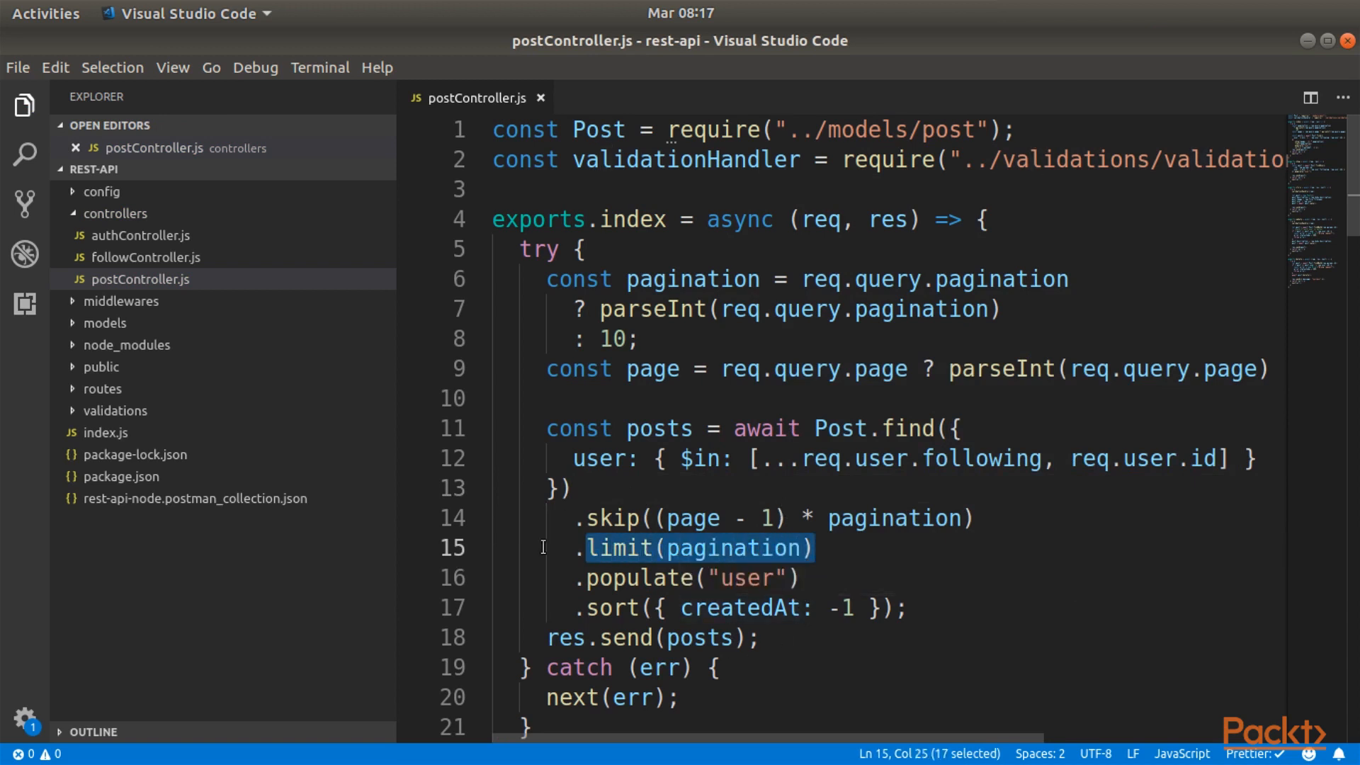
pyautogui.moveTo(594, 546)
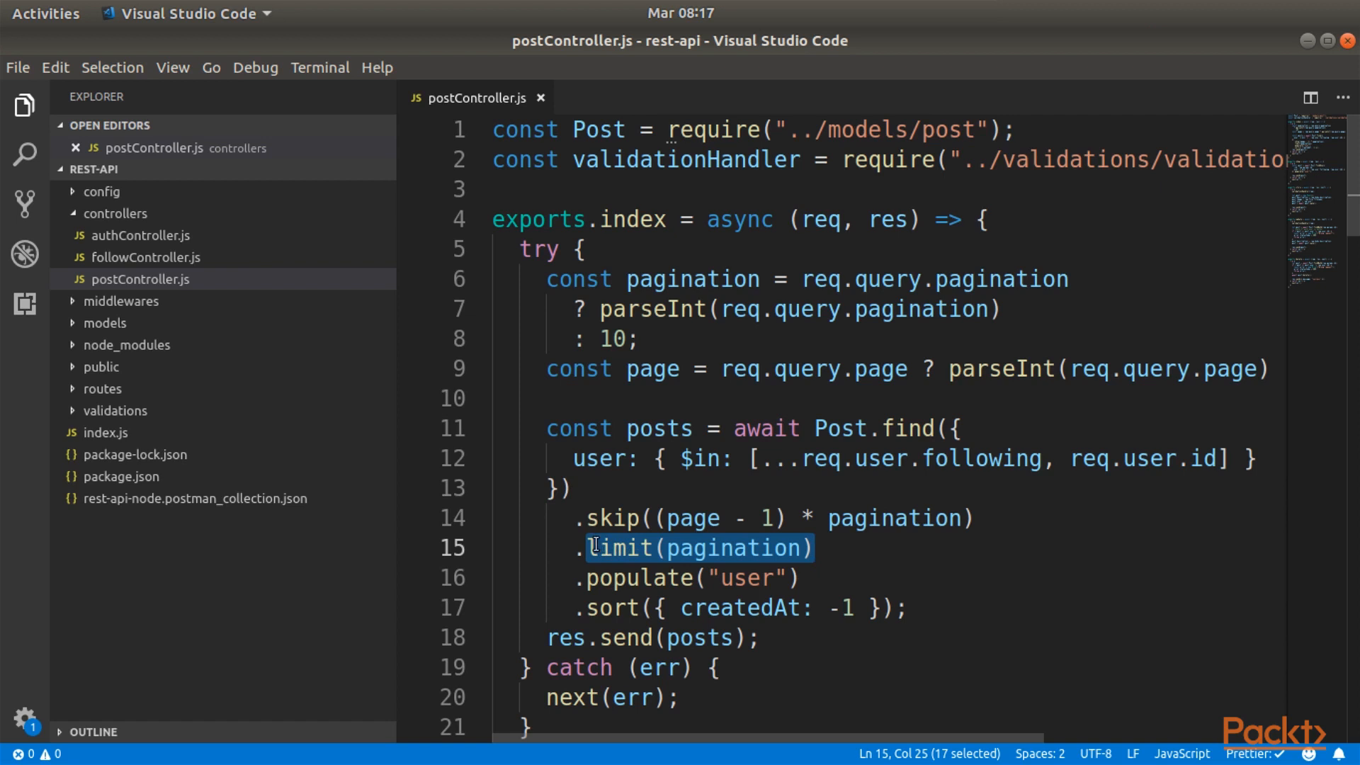
pyautogui.moveTo(733, 548)
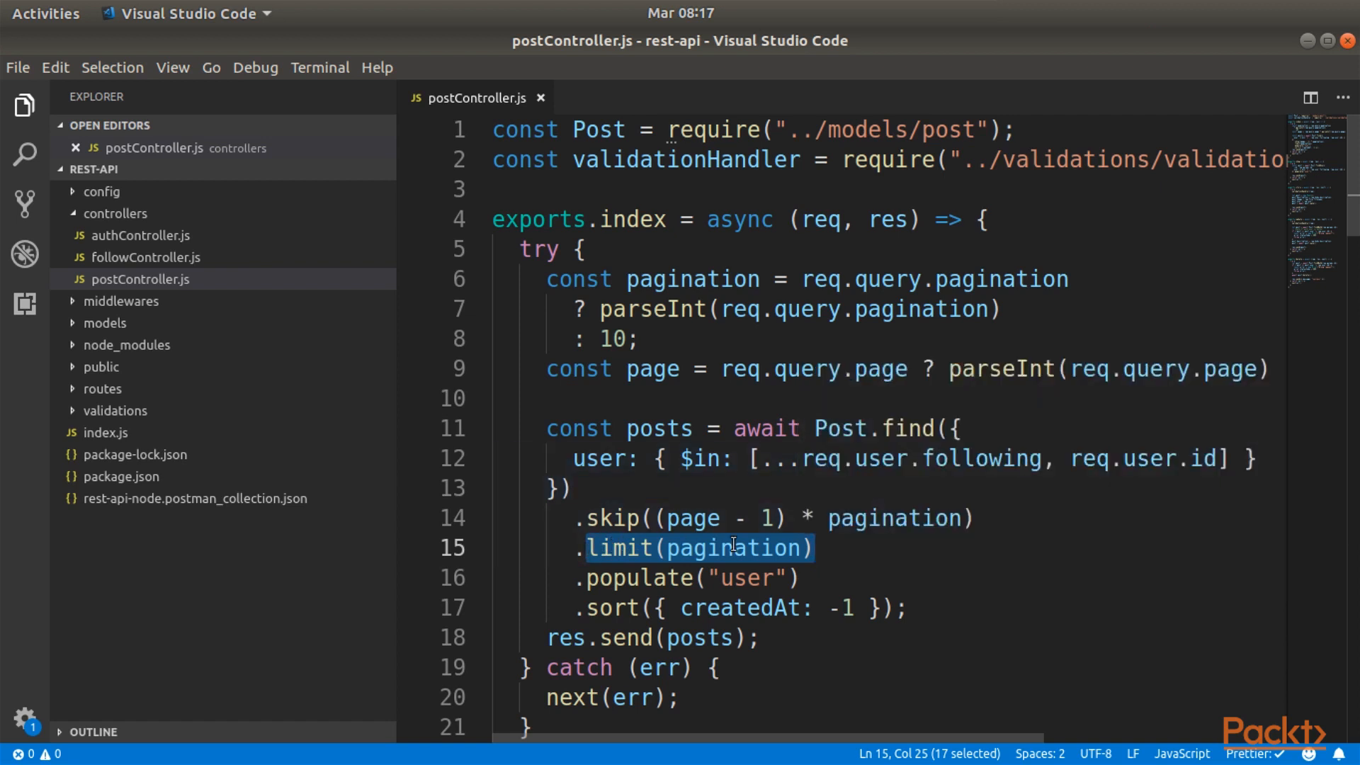
pyautogui.moveTo(736, 548)
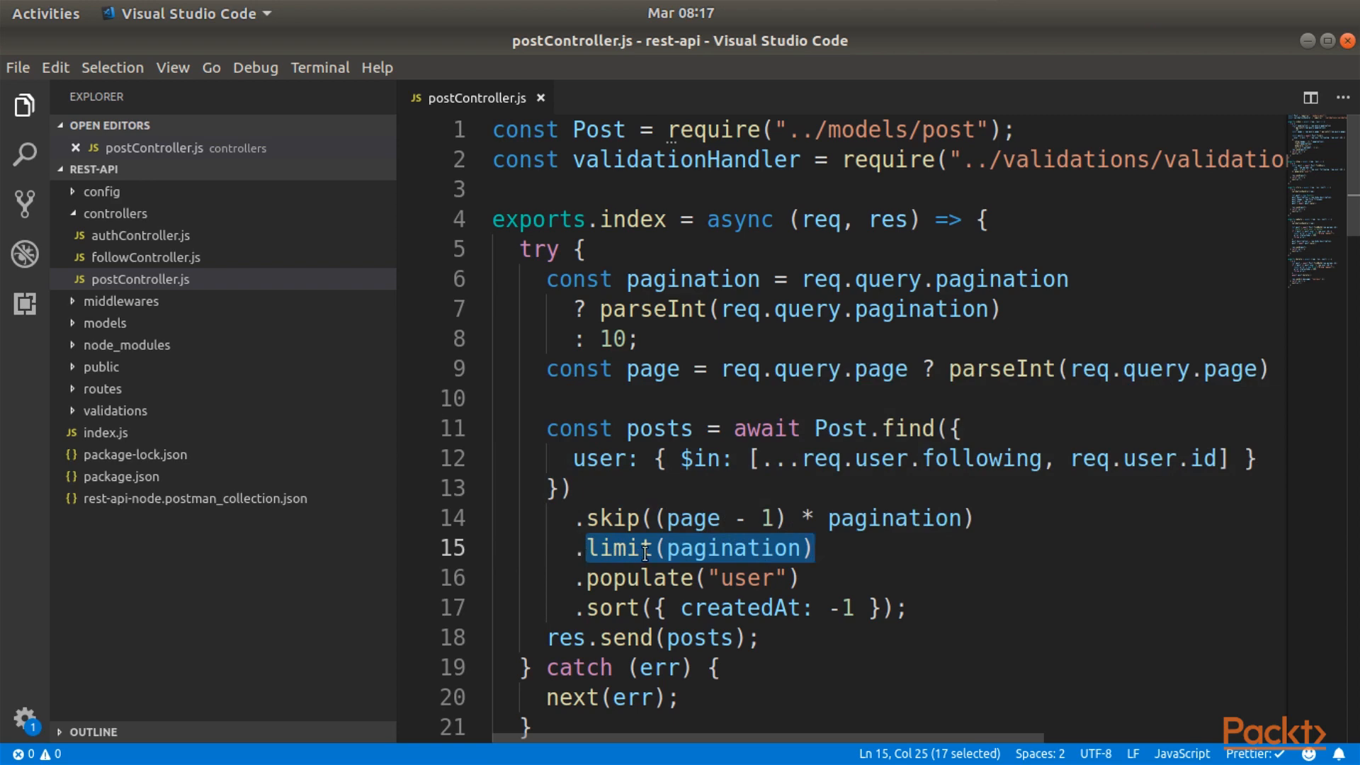
pyautogui.doubleClick(731, 549)
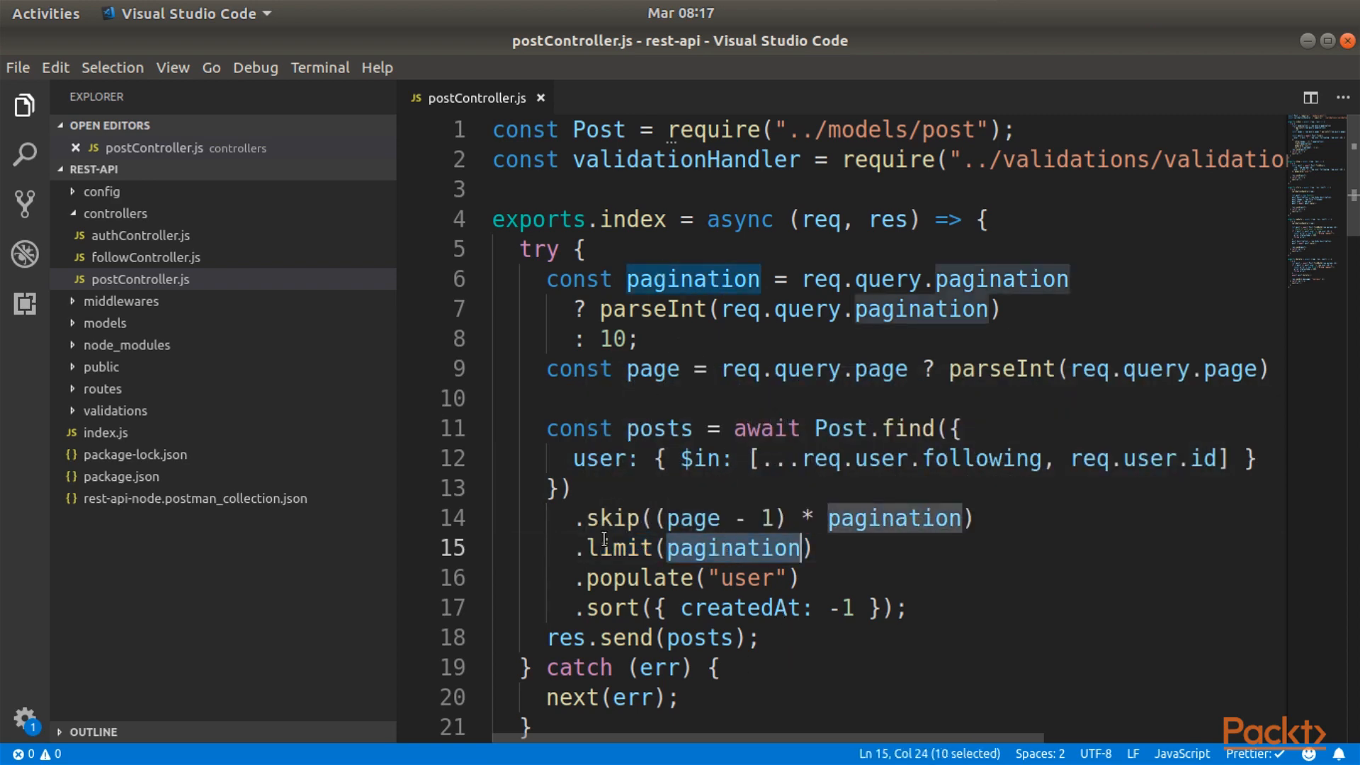
pyautogui.moveTo(567, 532)
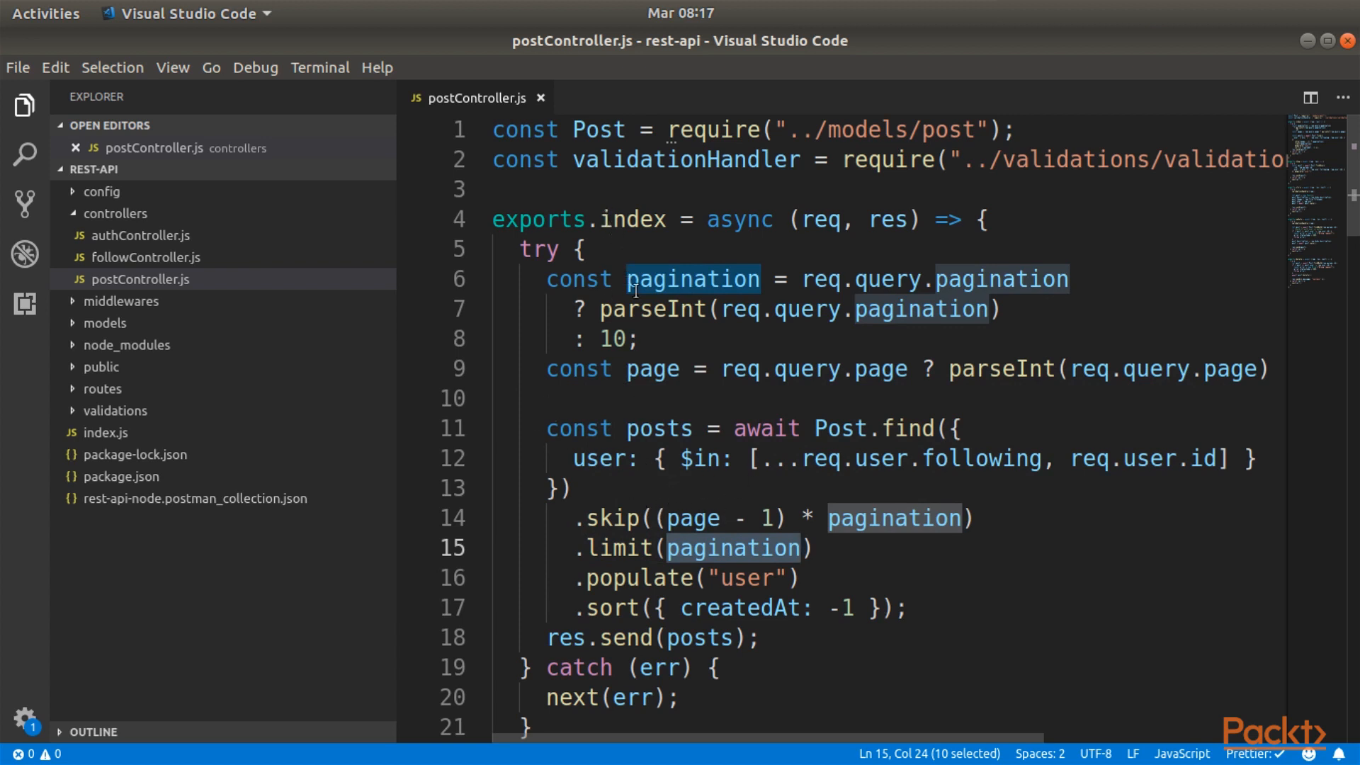
pyautogui.moveTo(639, 428)
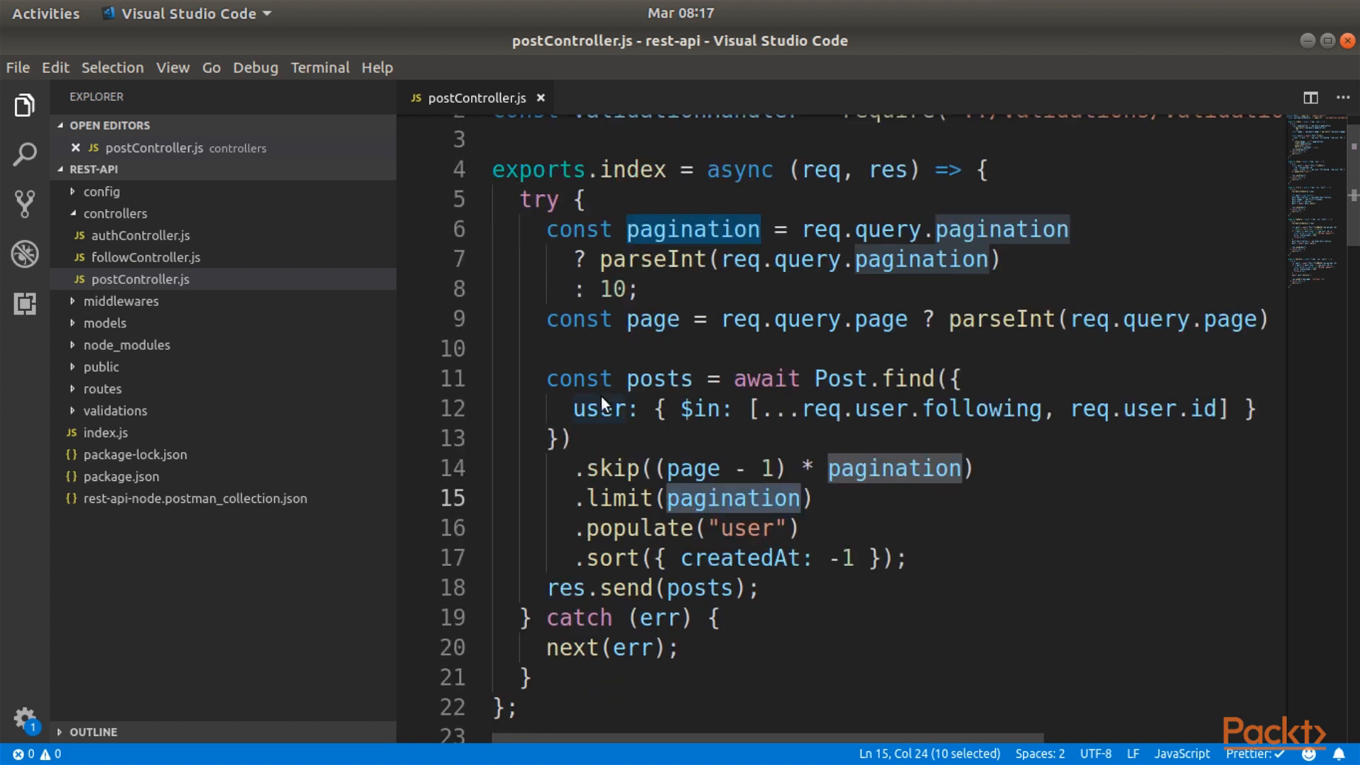
pyautogui.moveTo(771, 543)
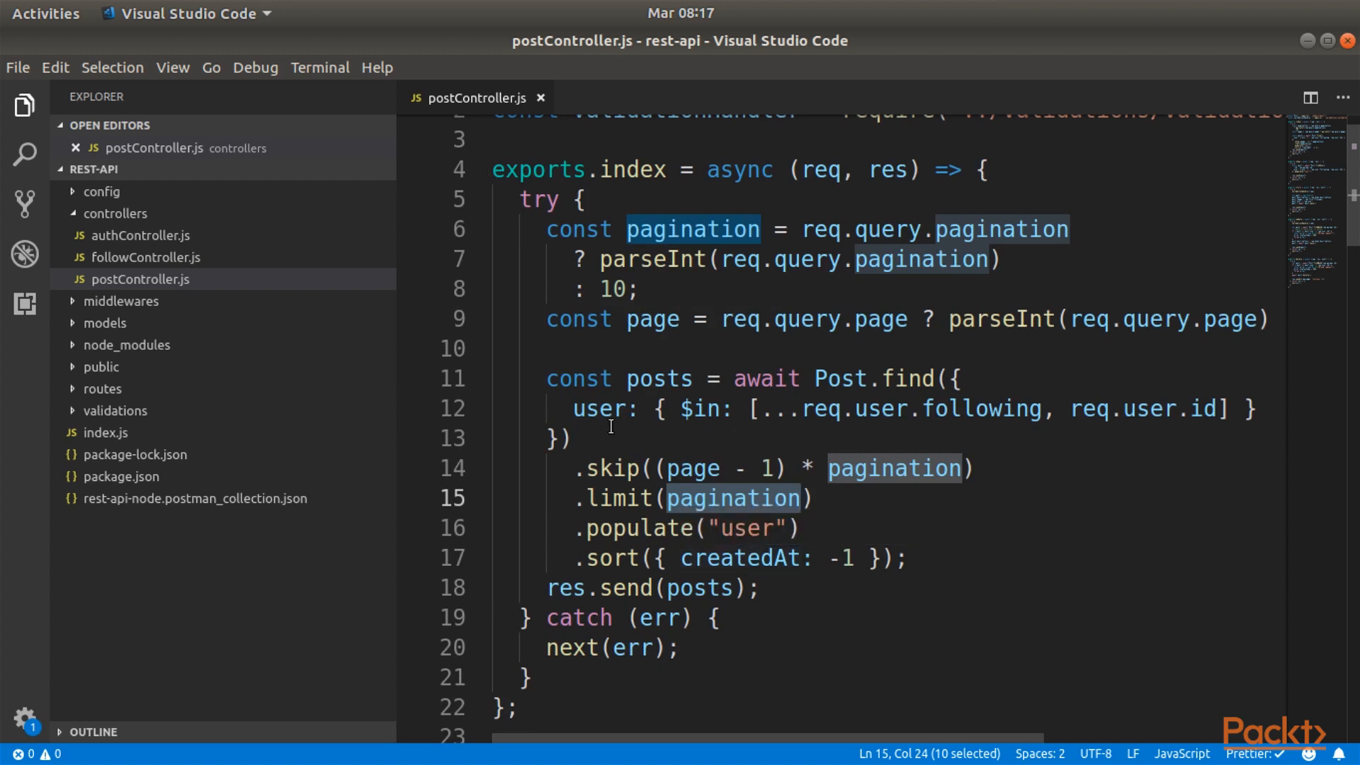
pyautogui.moveTo(616, 408)
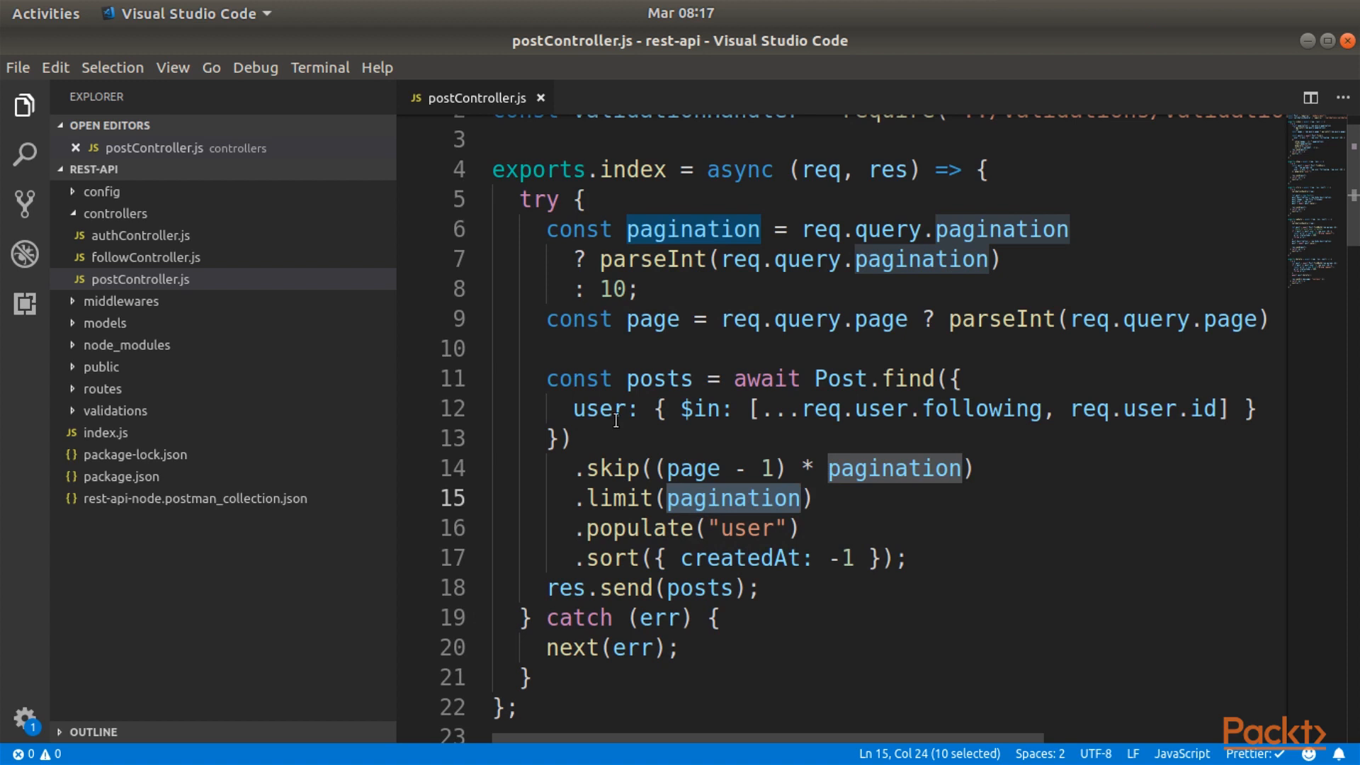
pyautogui.moveTo(585, 472)
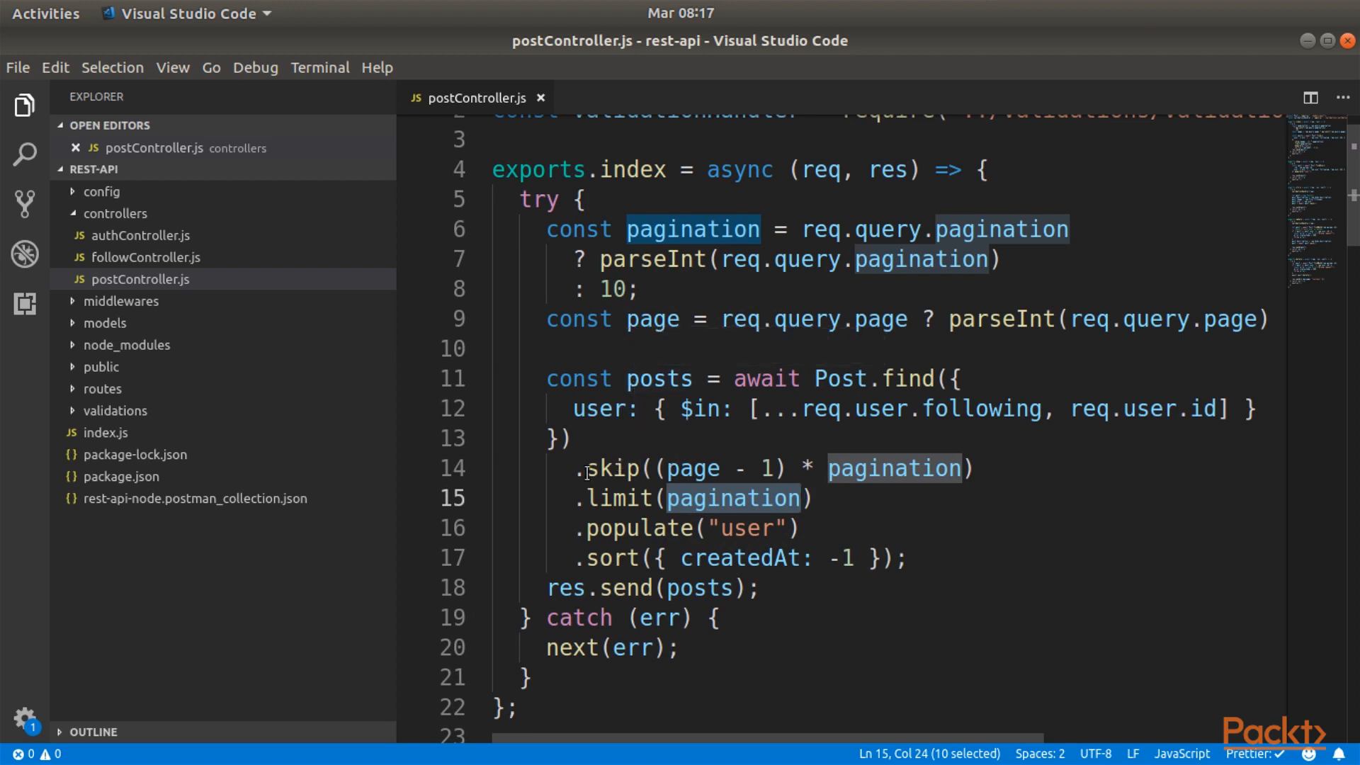
pyautogui.moveTo(686, 468)
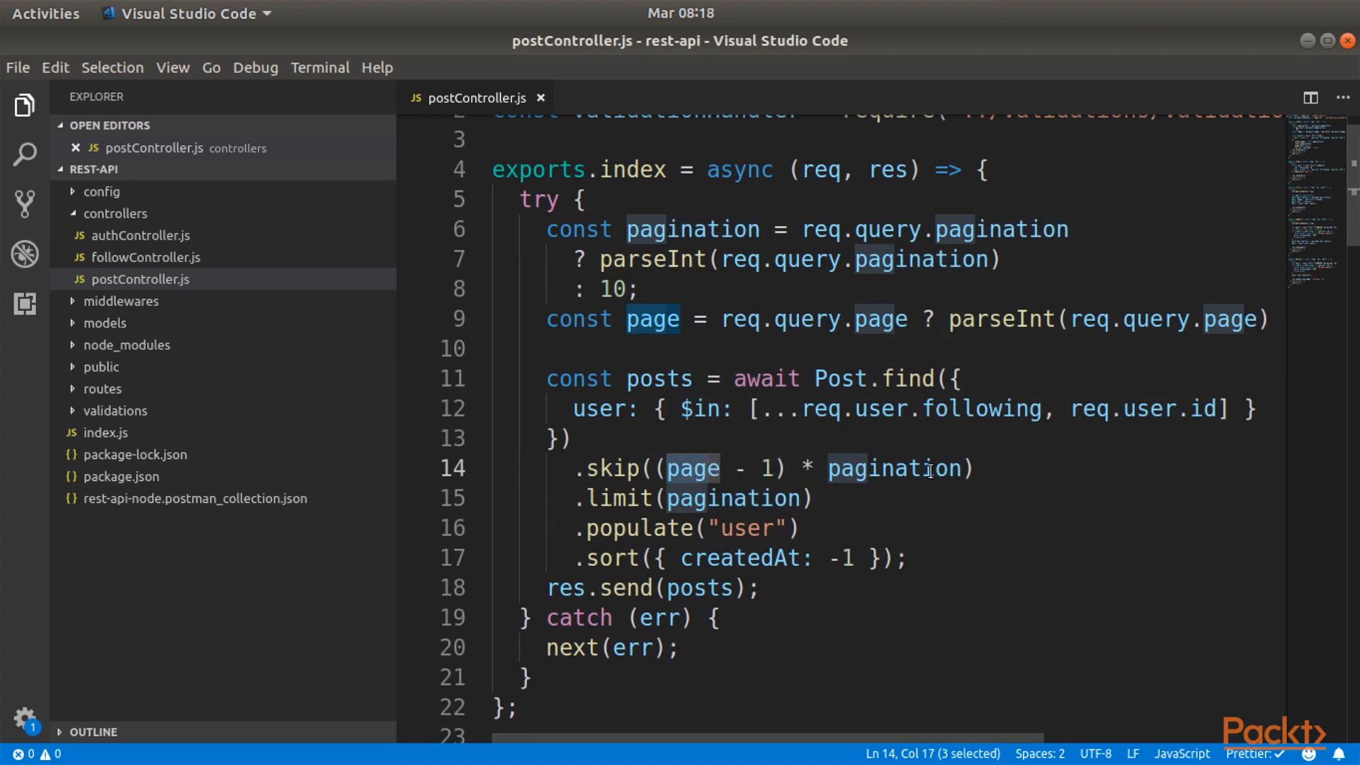
pyautogui.moveTo(591, 473)
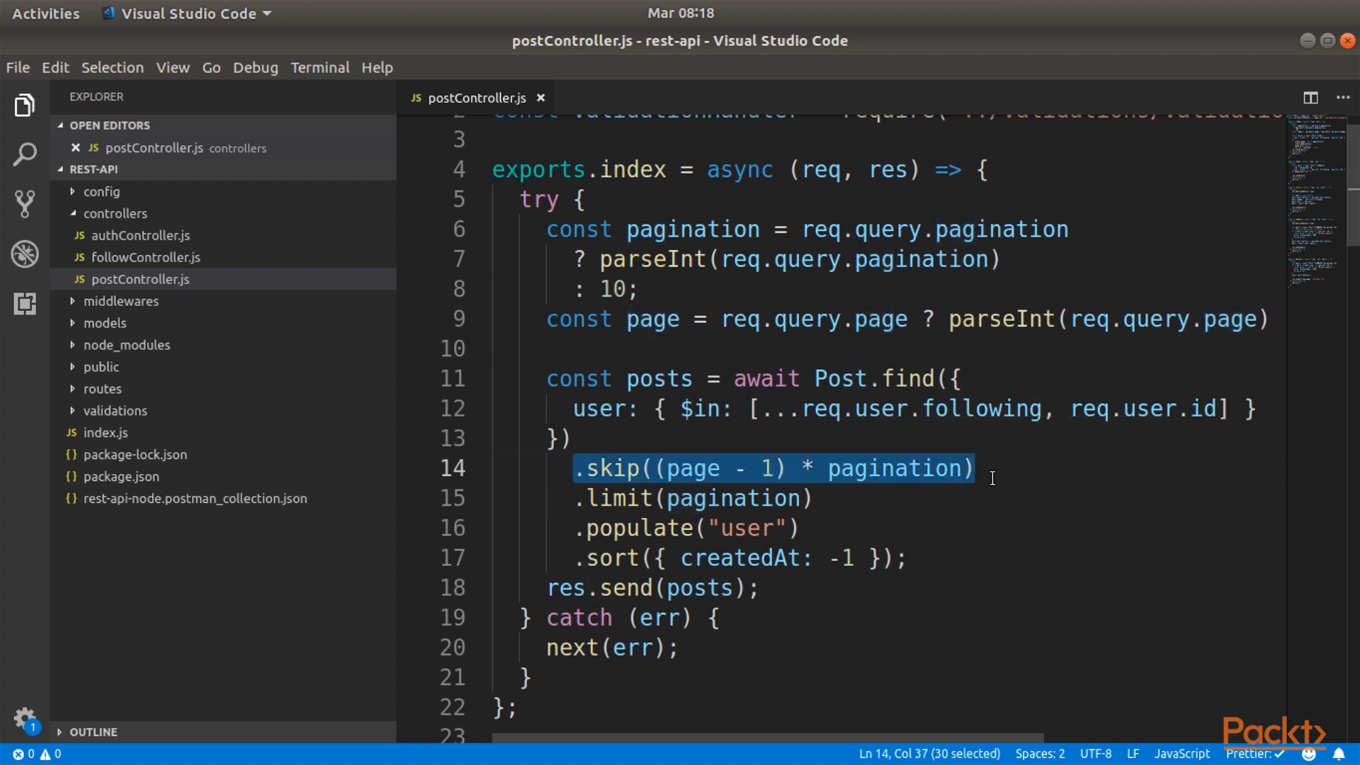
pyautogui.moveTo(986, 472)
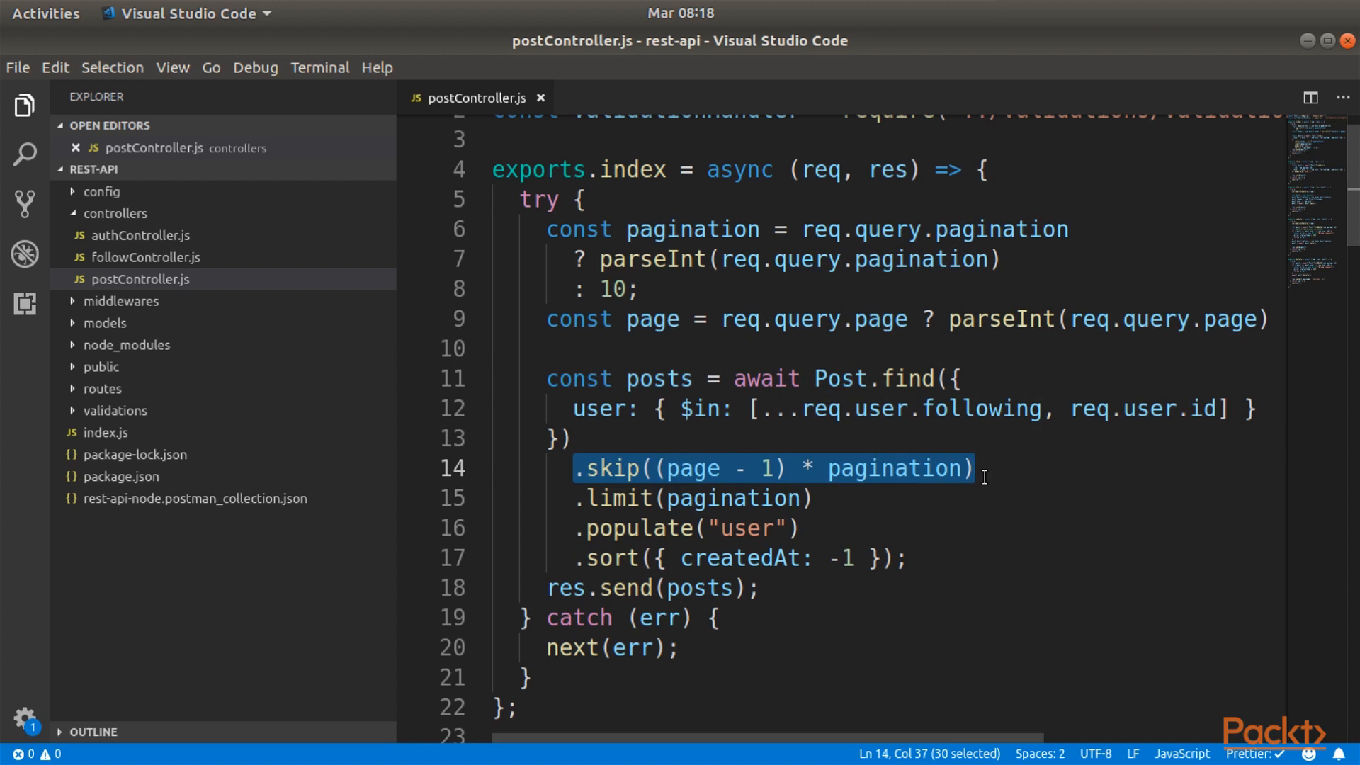
pyautogui.click(984, 469)
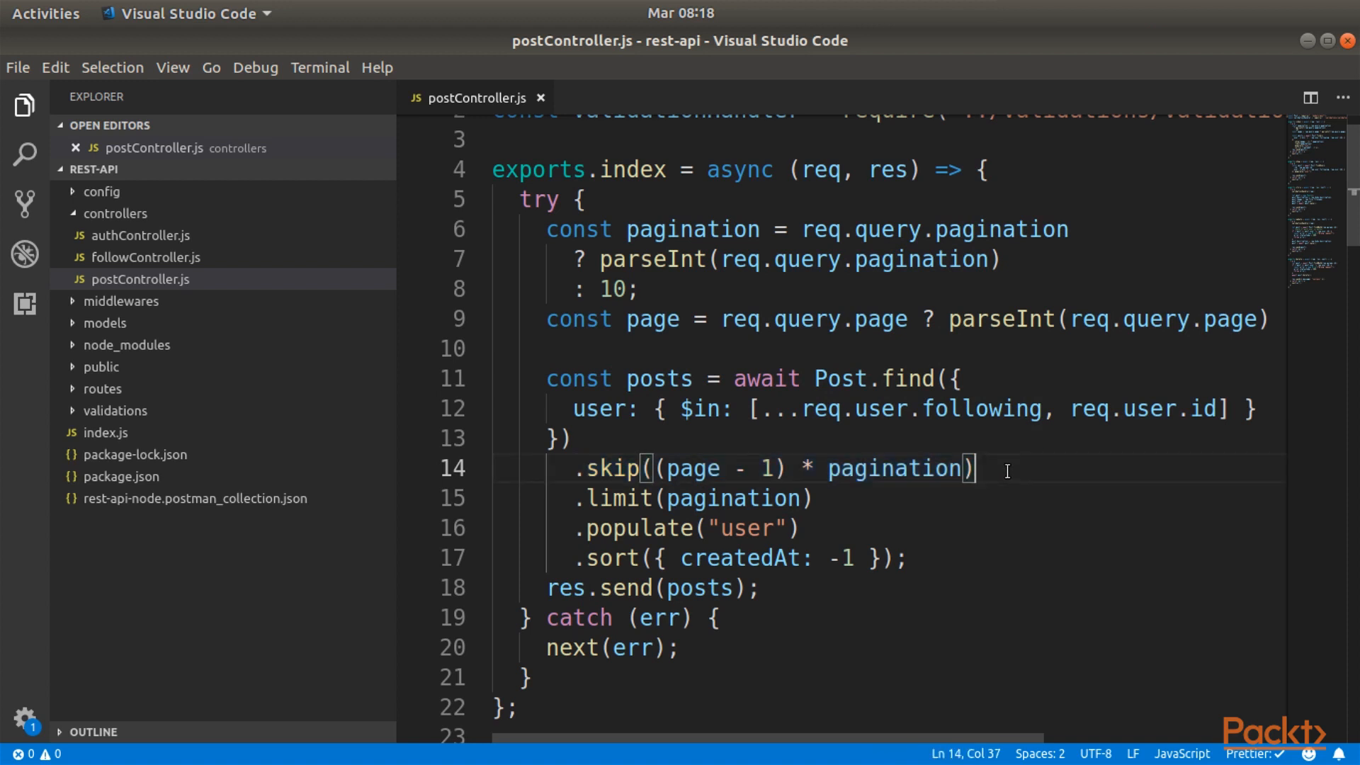
pyautogui.moveTo(686, 410)
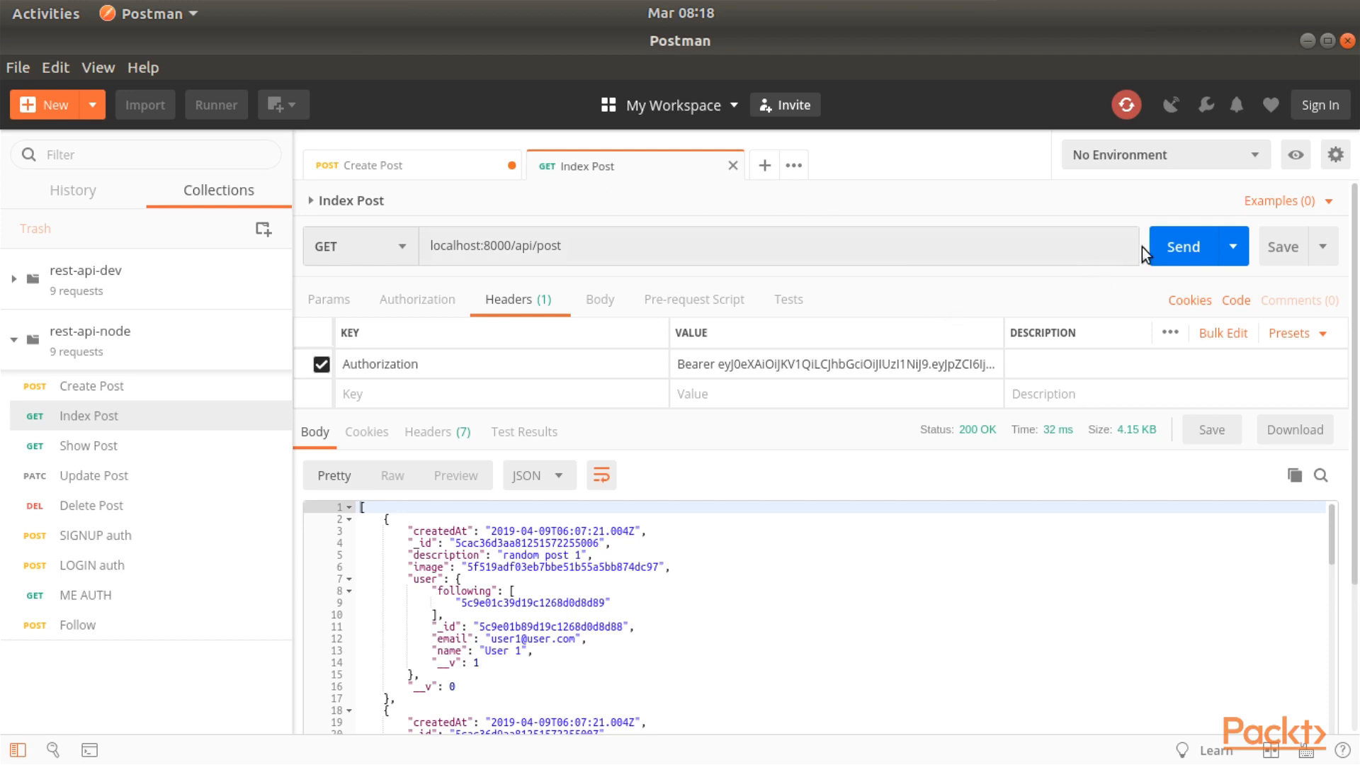
# Send Index Post, then request localhost:8000/api/post?page=2 and scroll the response from random post 11.
pyautogui.click(1183, 246)
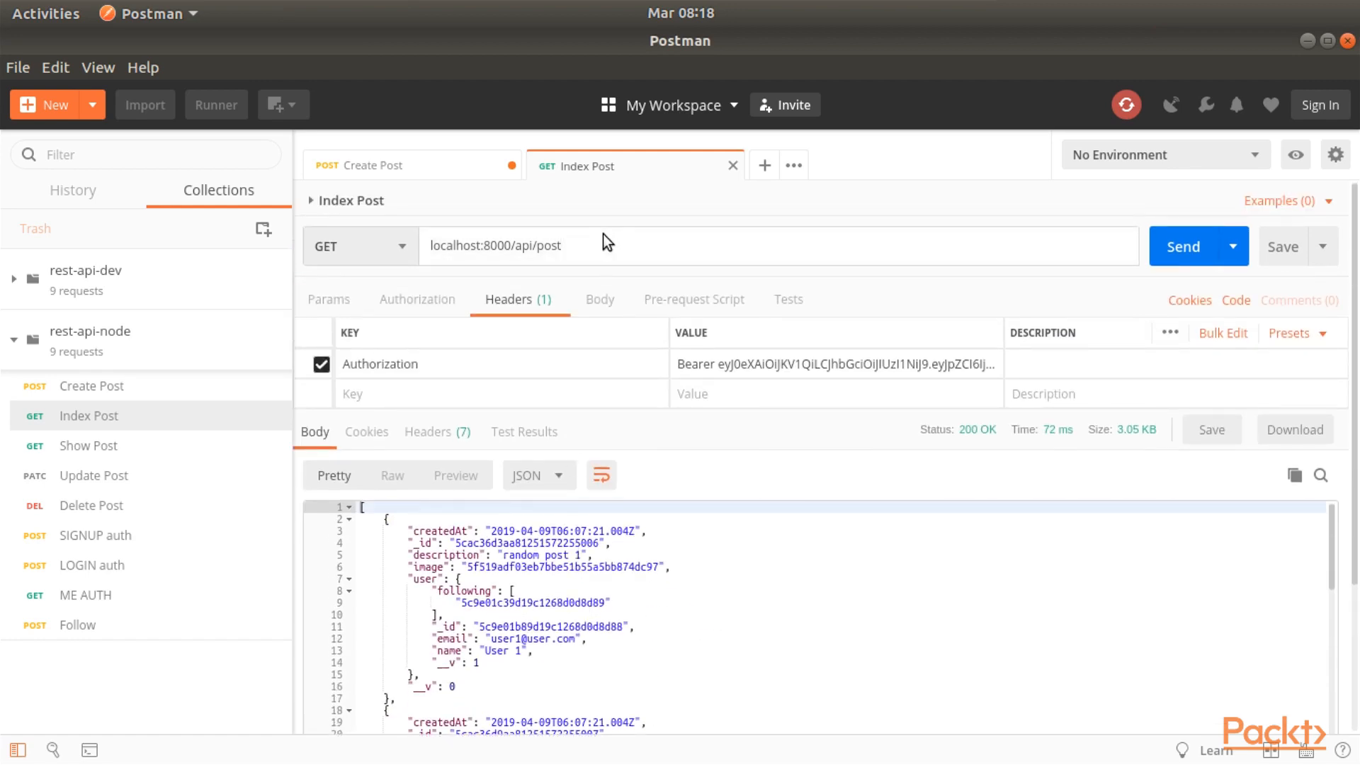
pyautogui.write('?page=')
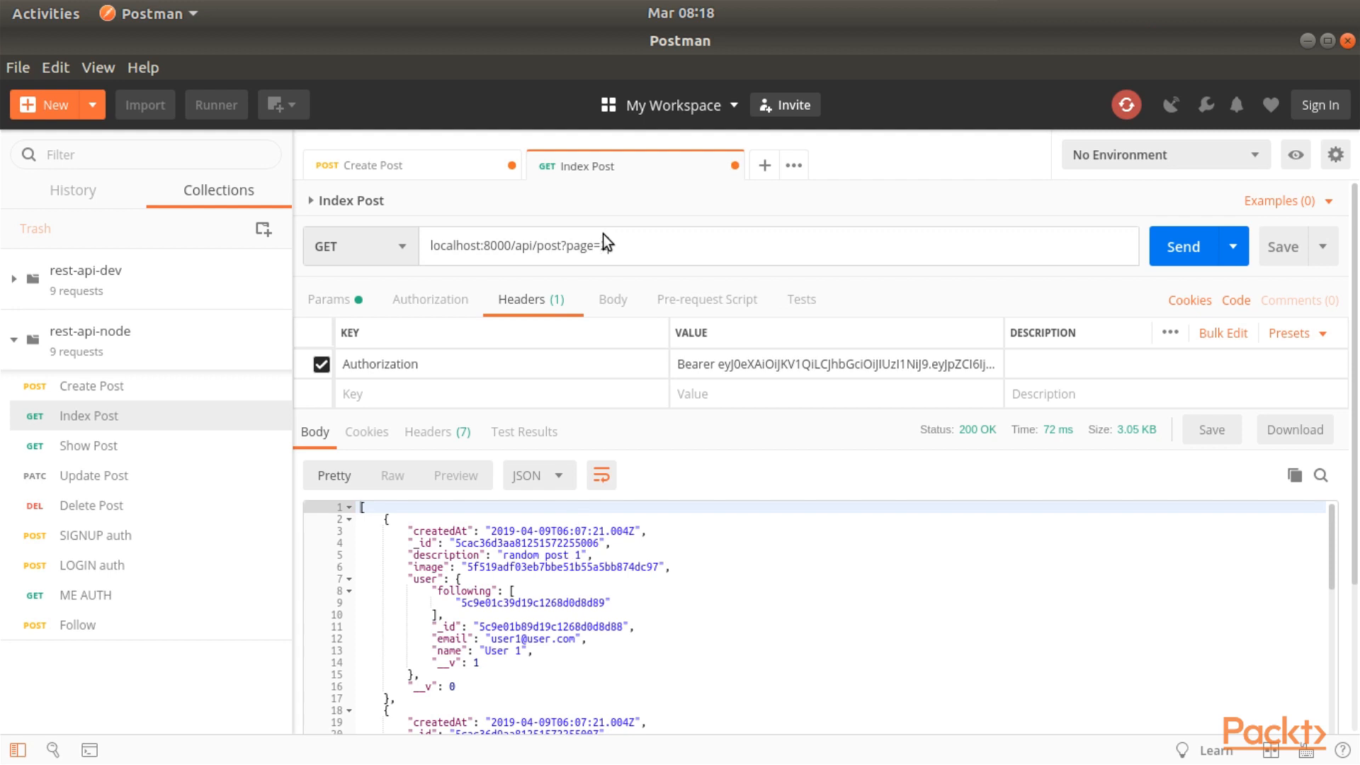
pyautogui.write('2')
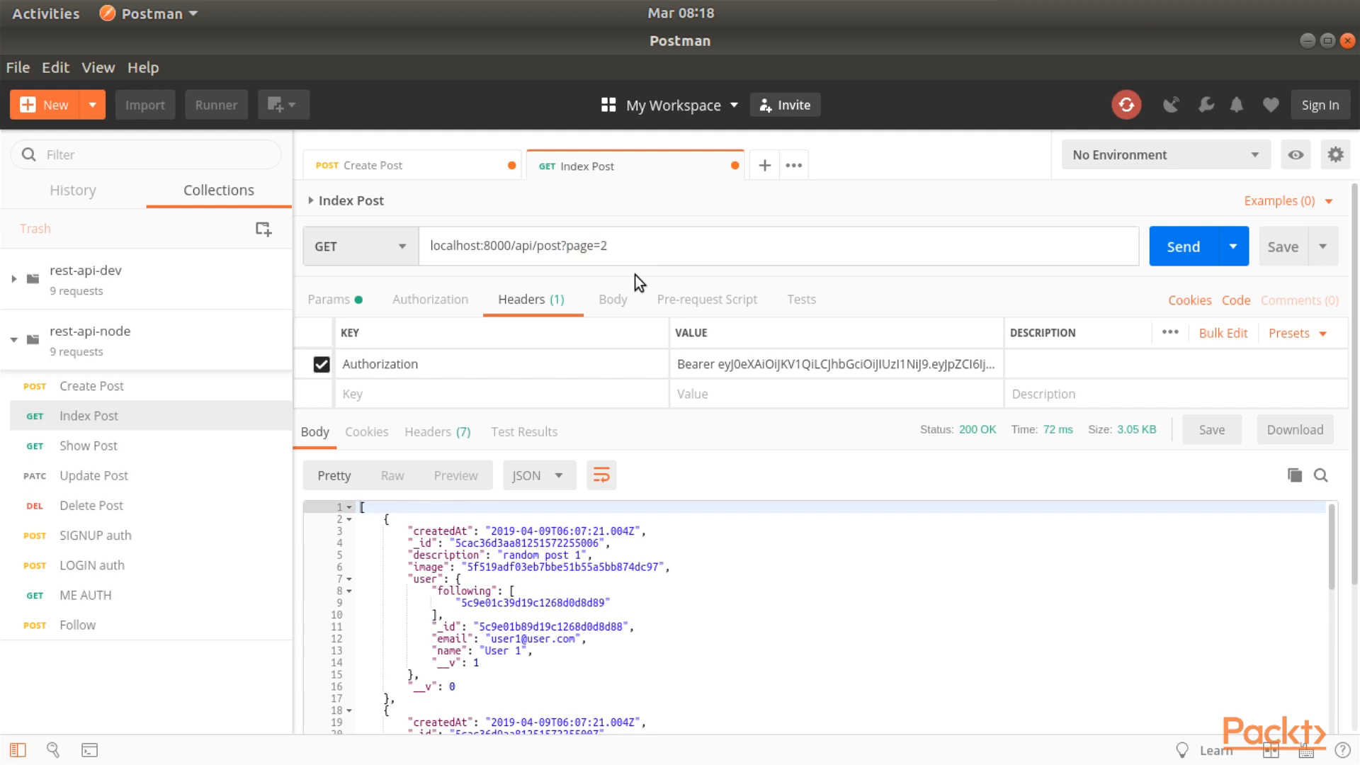
pyautogui.moveTo(633, 289)
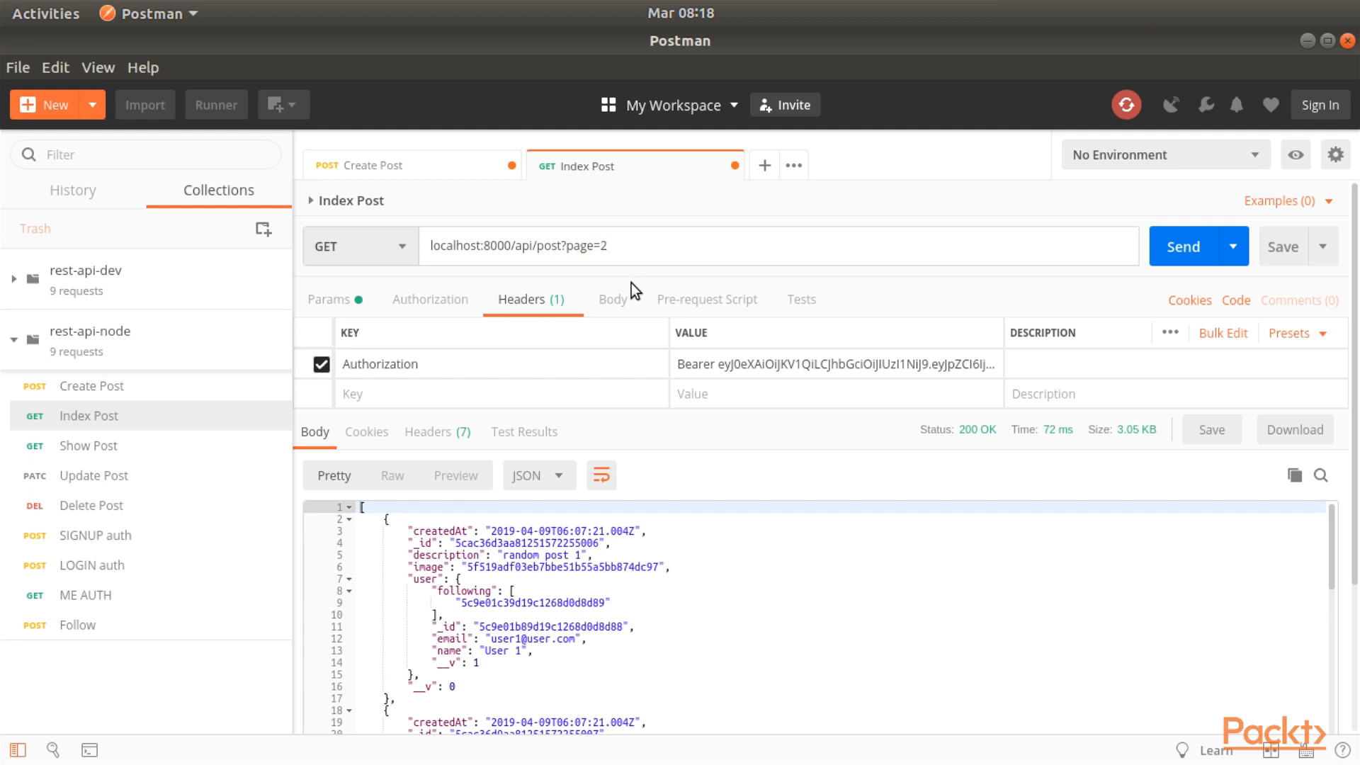
pyautogui.write('&')
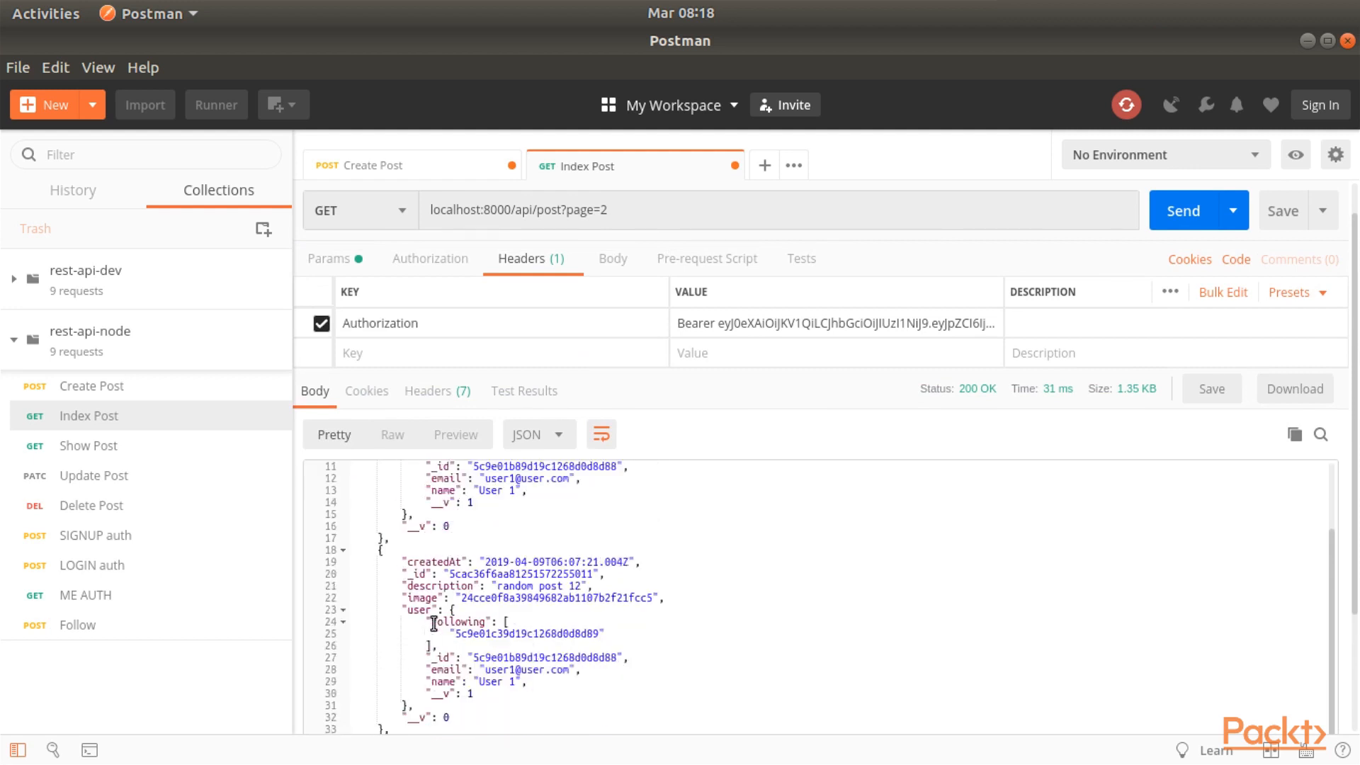
pyautogui.scroll(-3)
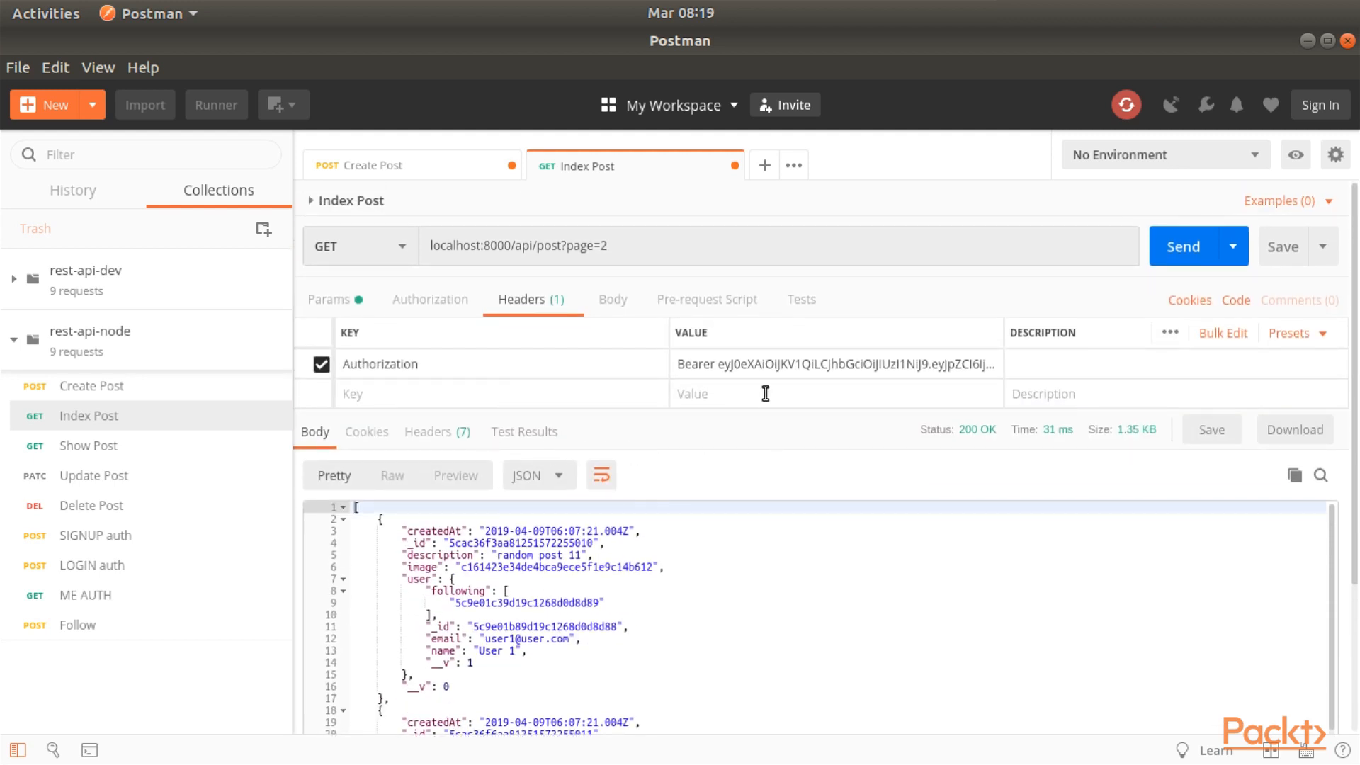
pyautogui.moveTo(540, 437)
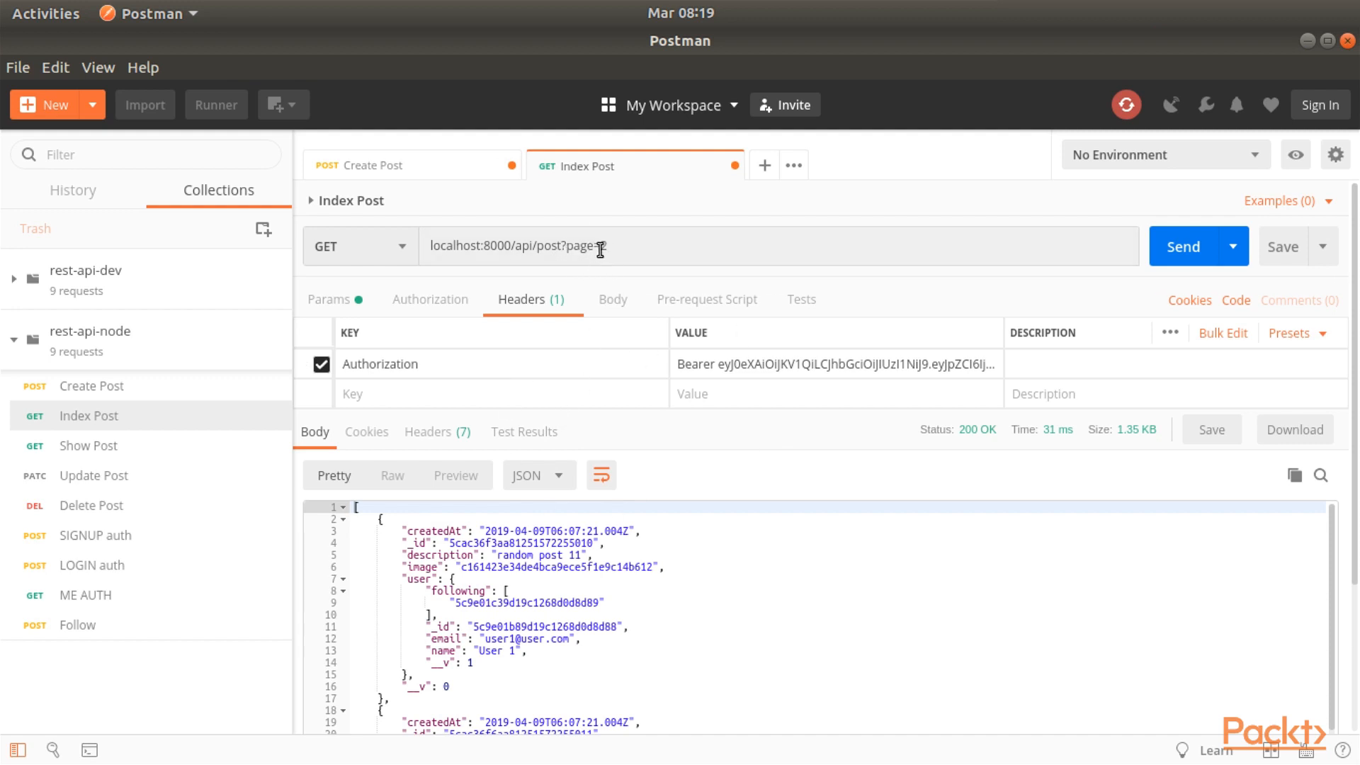
# Change the Index Post query to pagination=3&page=2, send it, and select the query string.
pyautogui.doubleClick(587, 246)
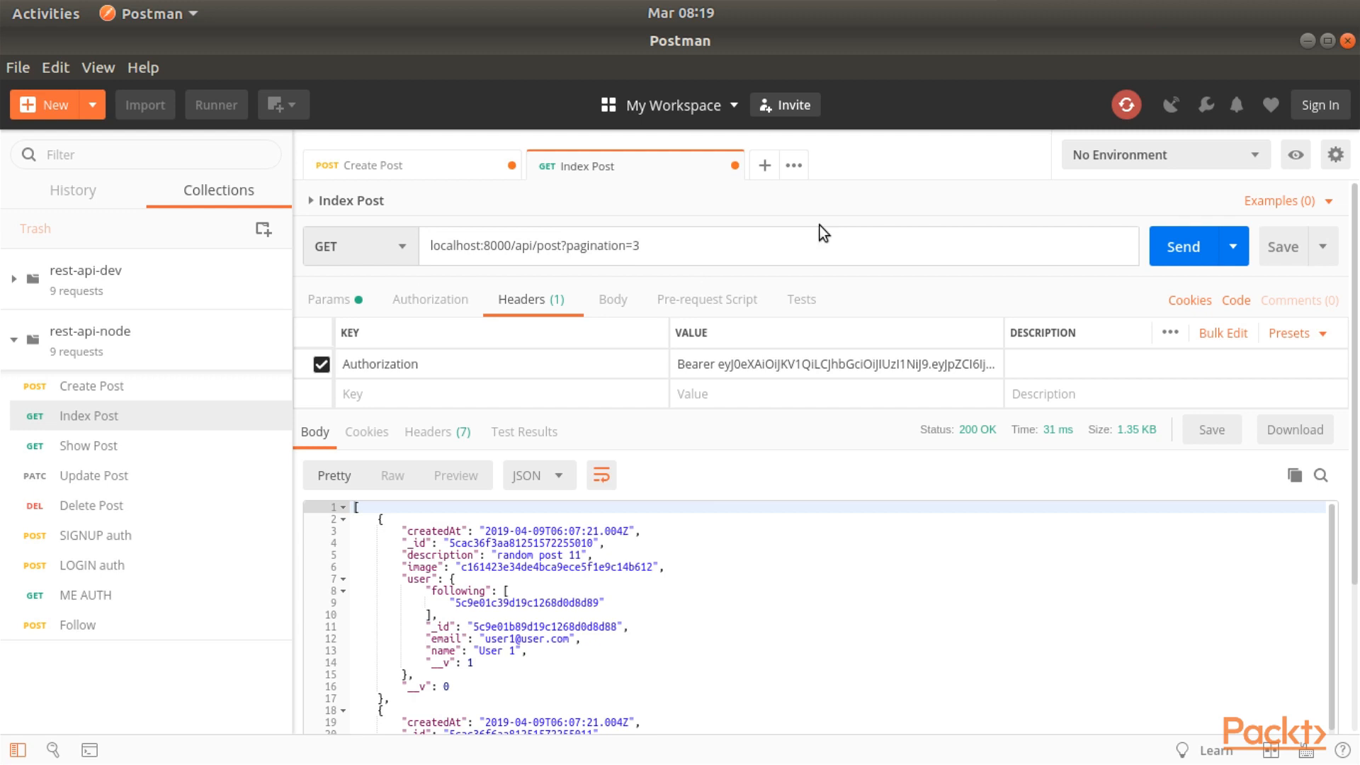
pyautogui.click(1183, 246)
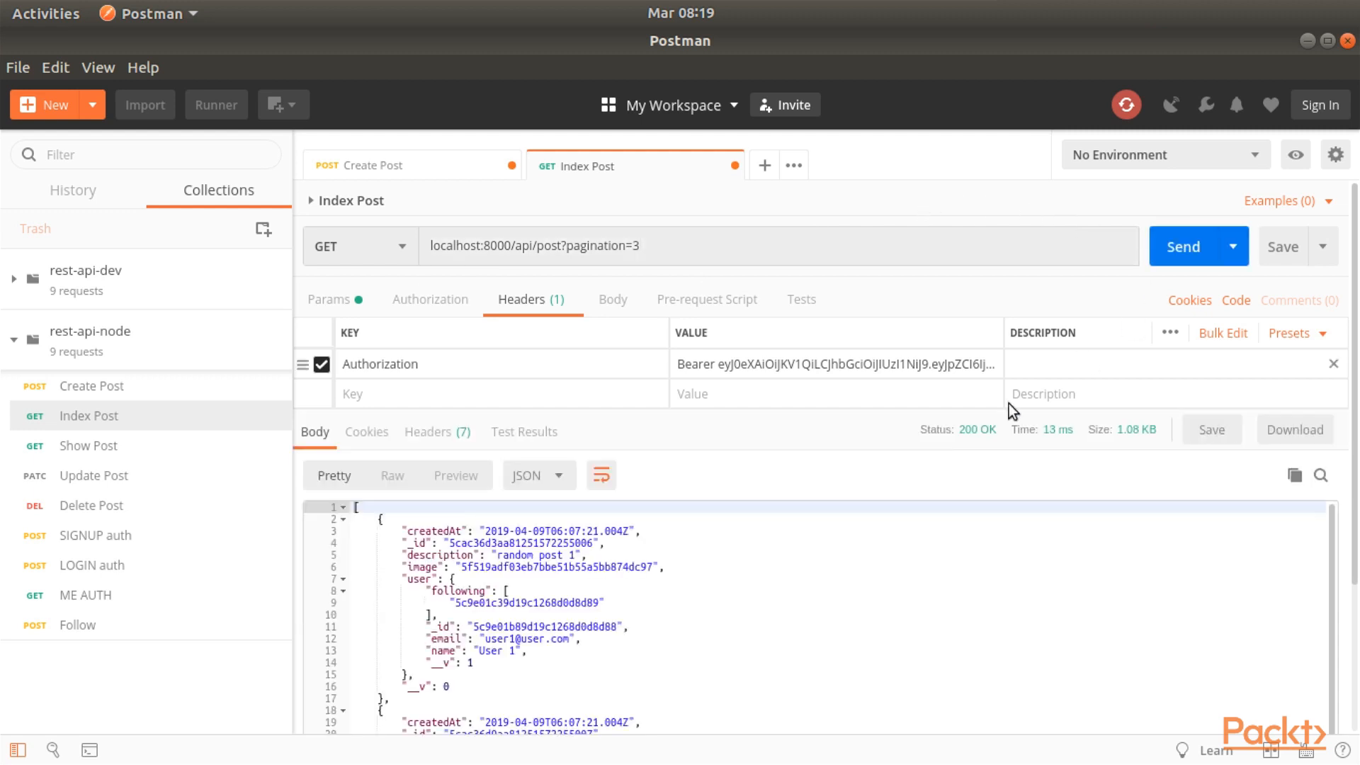
pyautogui.scroll(-3)
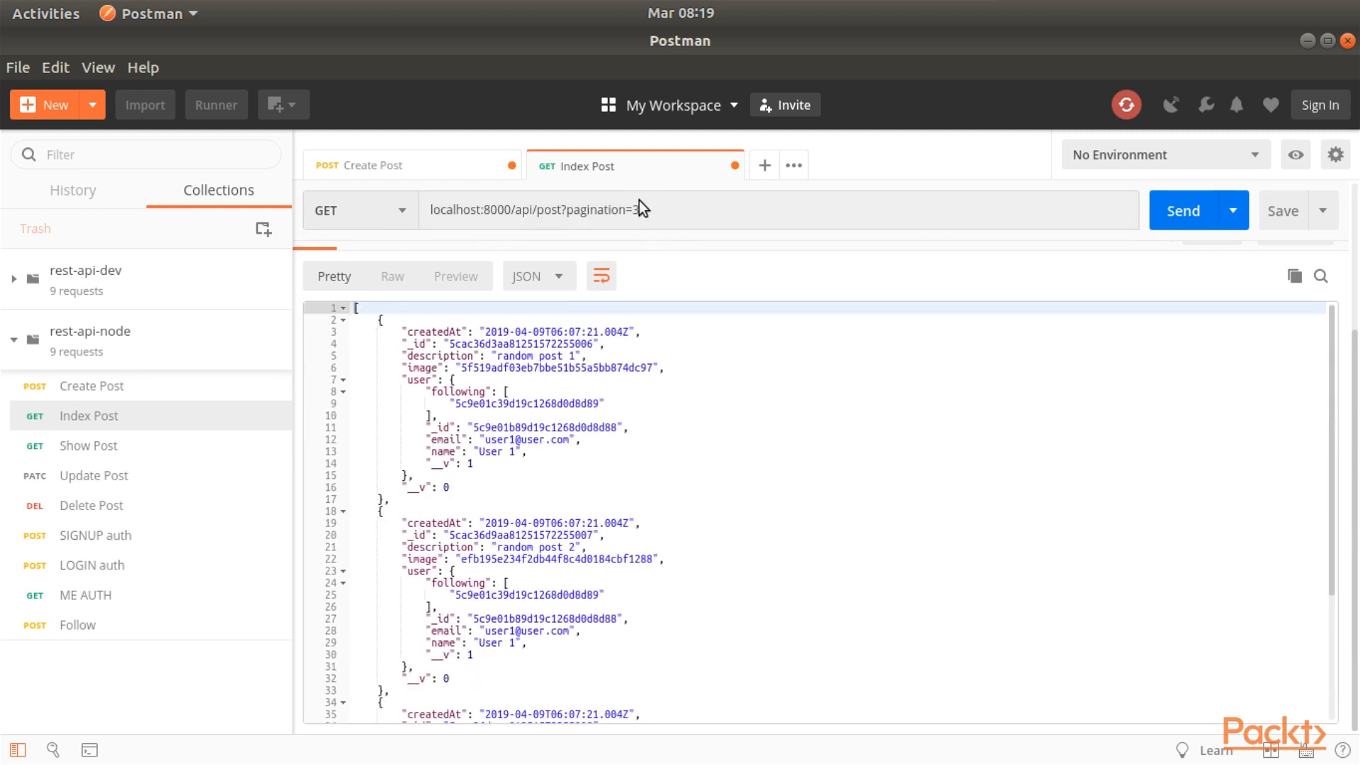
pyautogui.write('3')
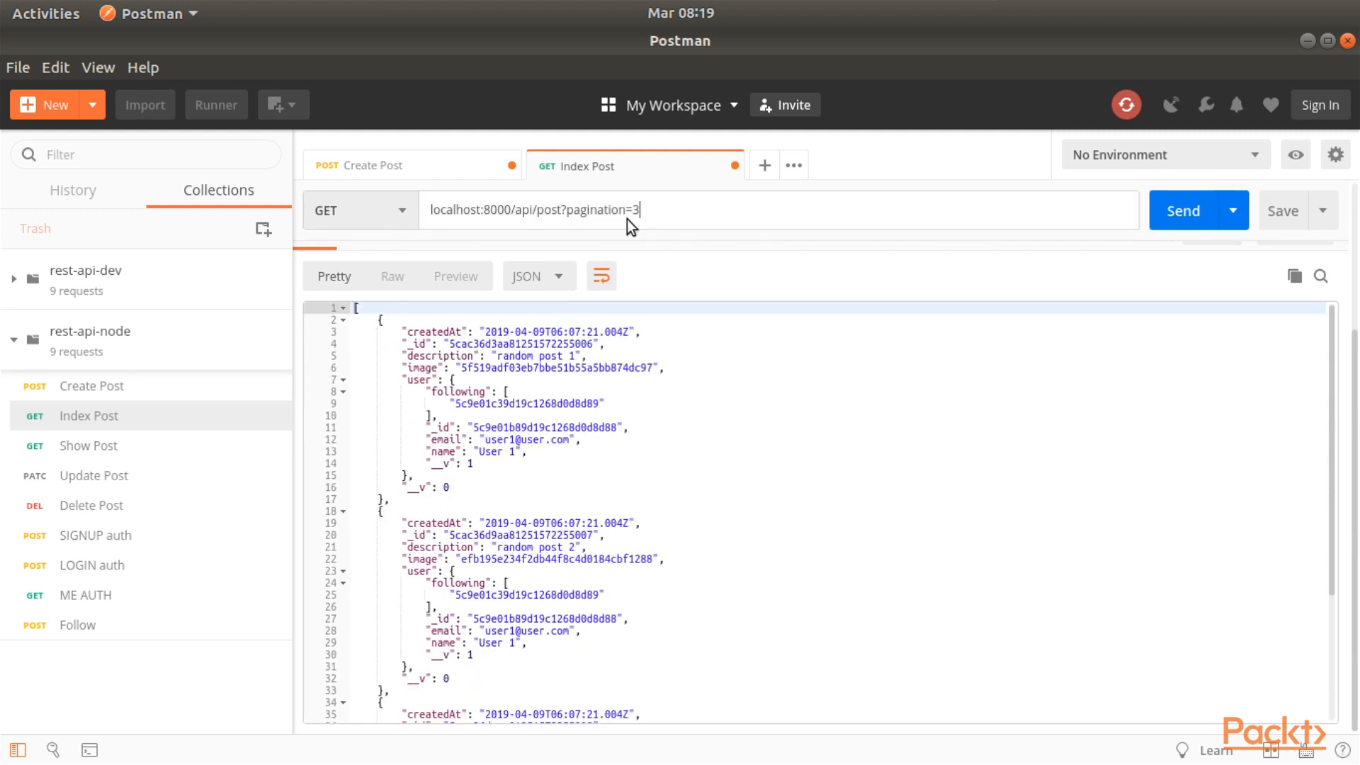
pyautogui.click(1183, 211)
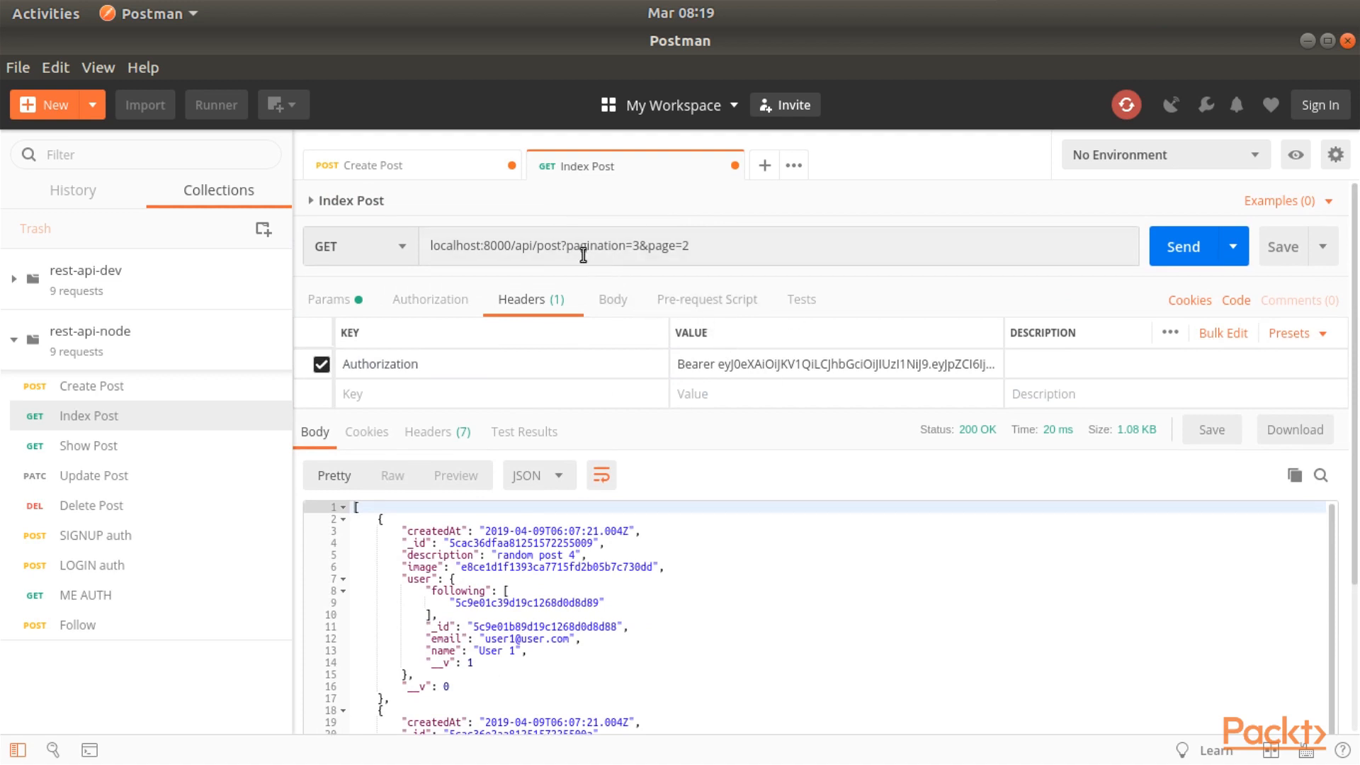
pyautogui.moveTo(561, 246); pyautogui.dragTo(689, 246)
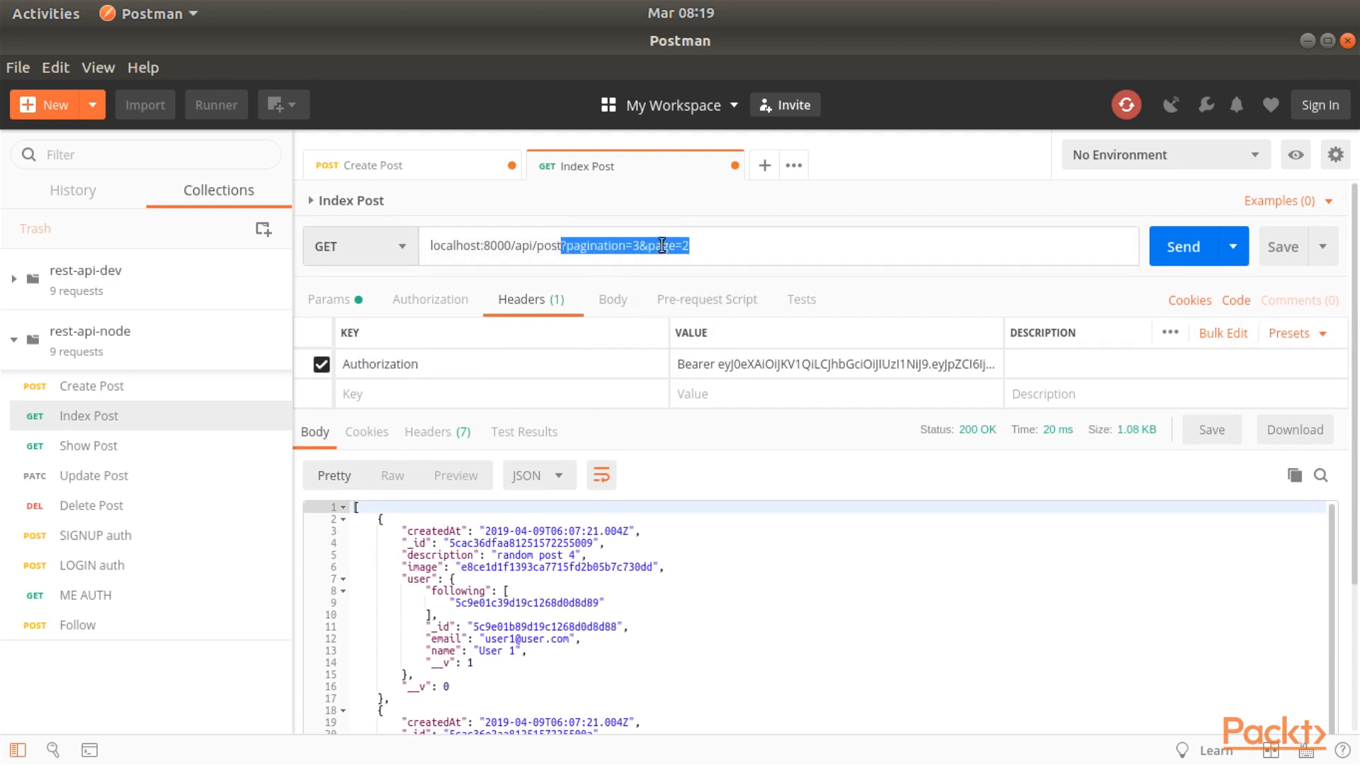
pyautogui.moveTo(703, 282)
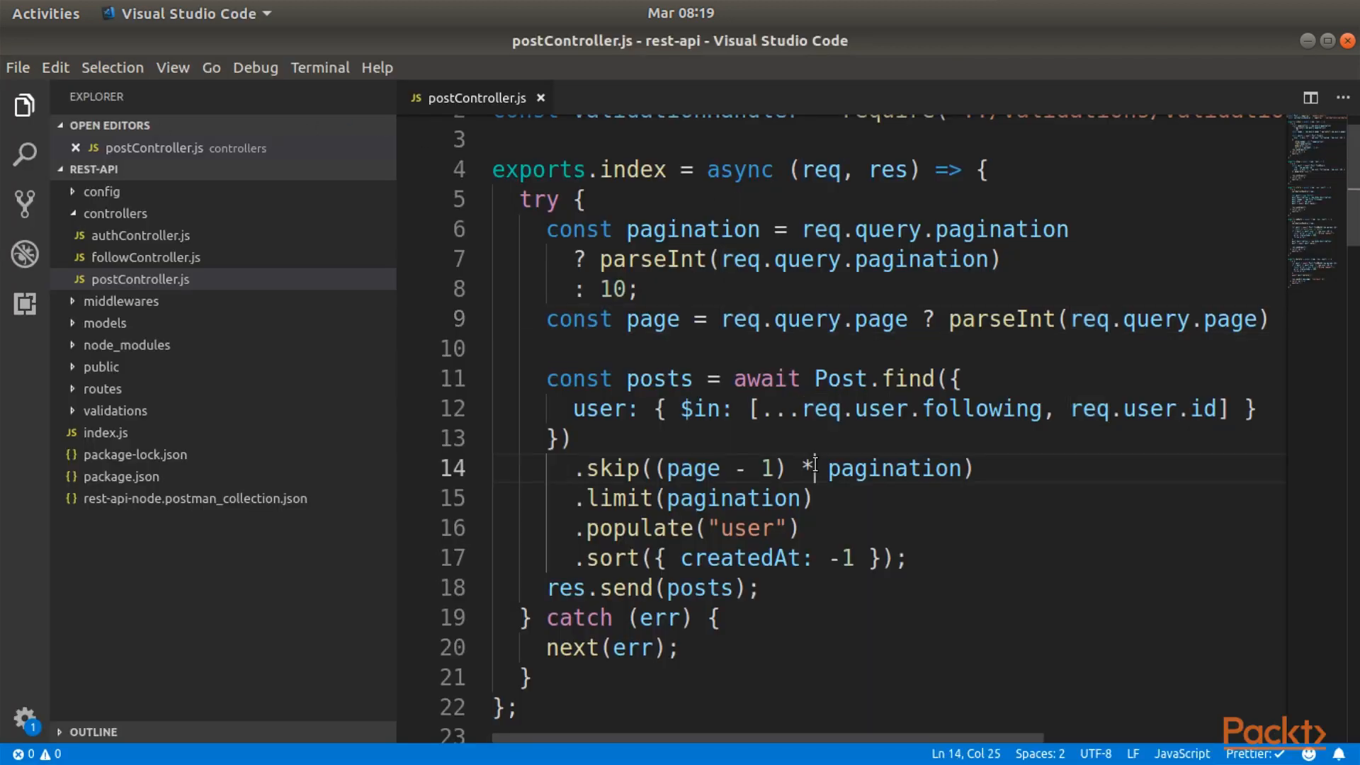
pyautogui.moveTo(635, 229)
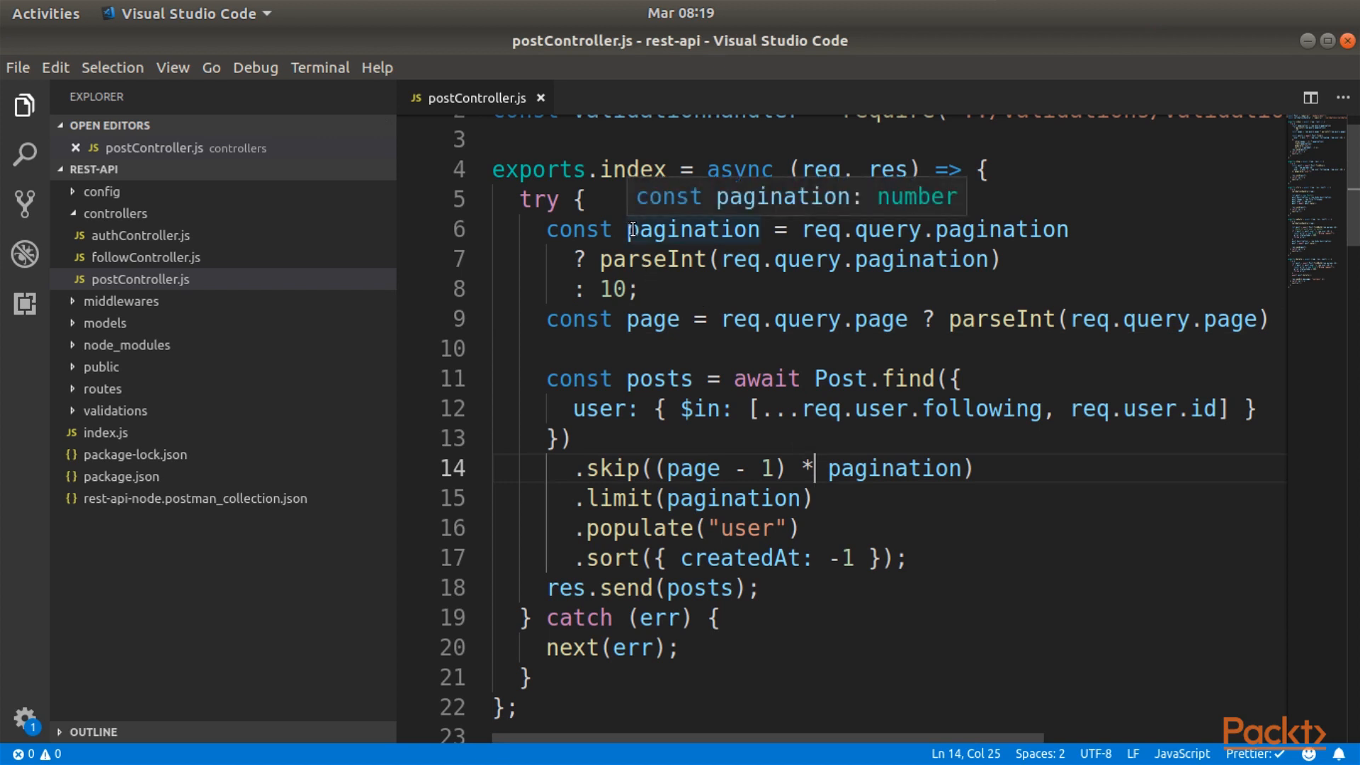
pyautogui.moveTo(648, 444)
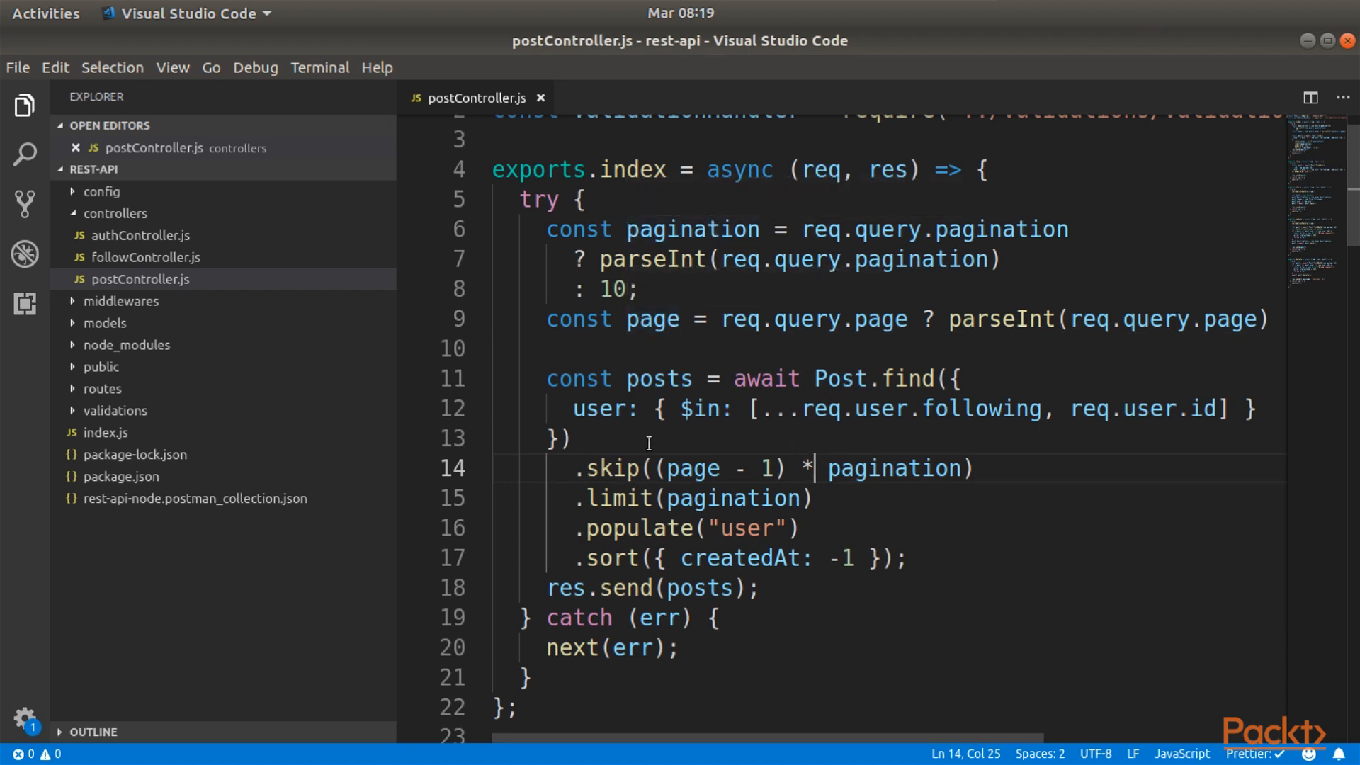